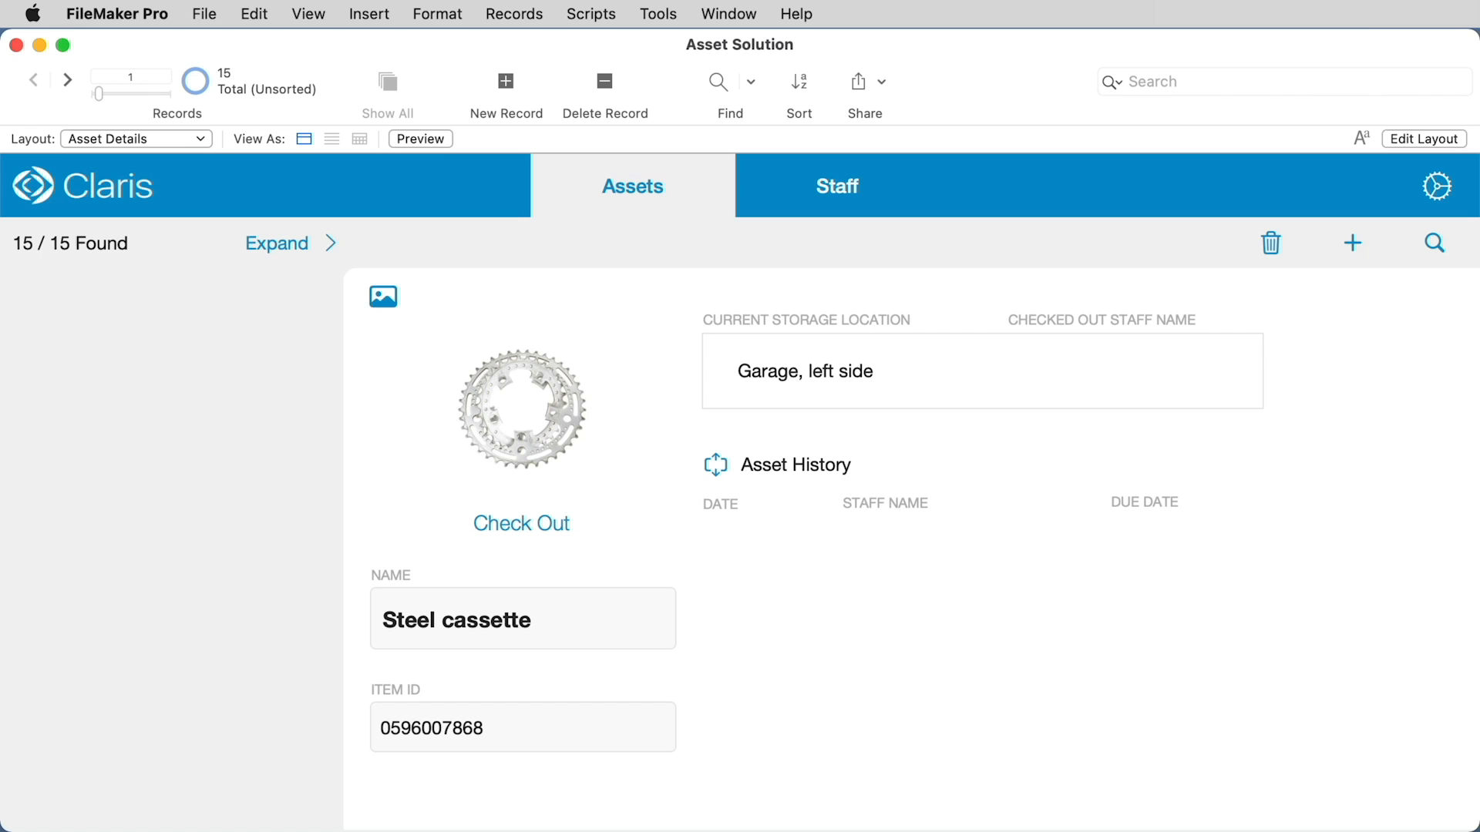
{"action": "mouse_move", "coordinate": [843, 154]}
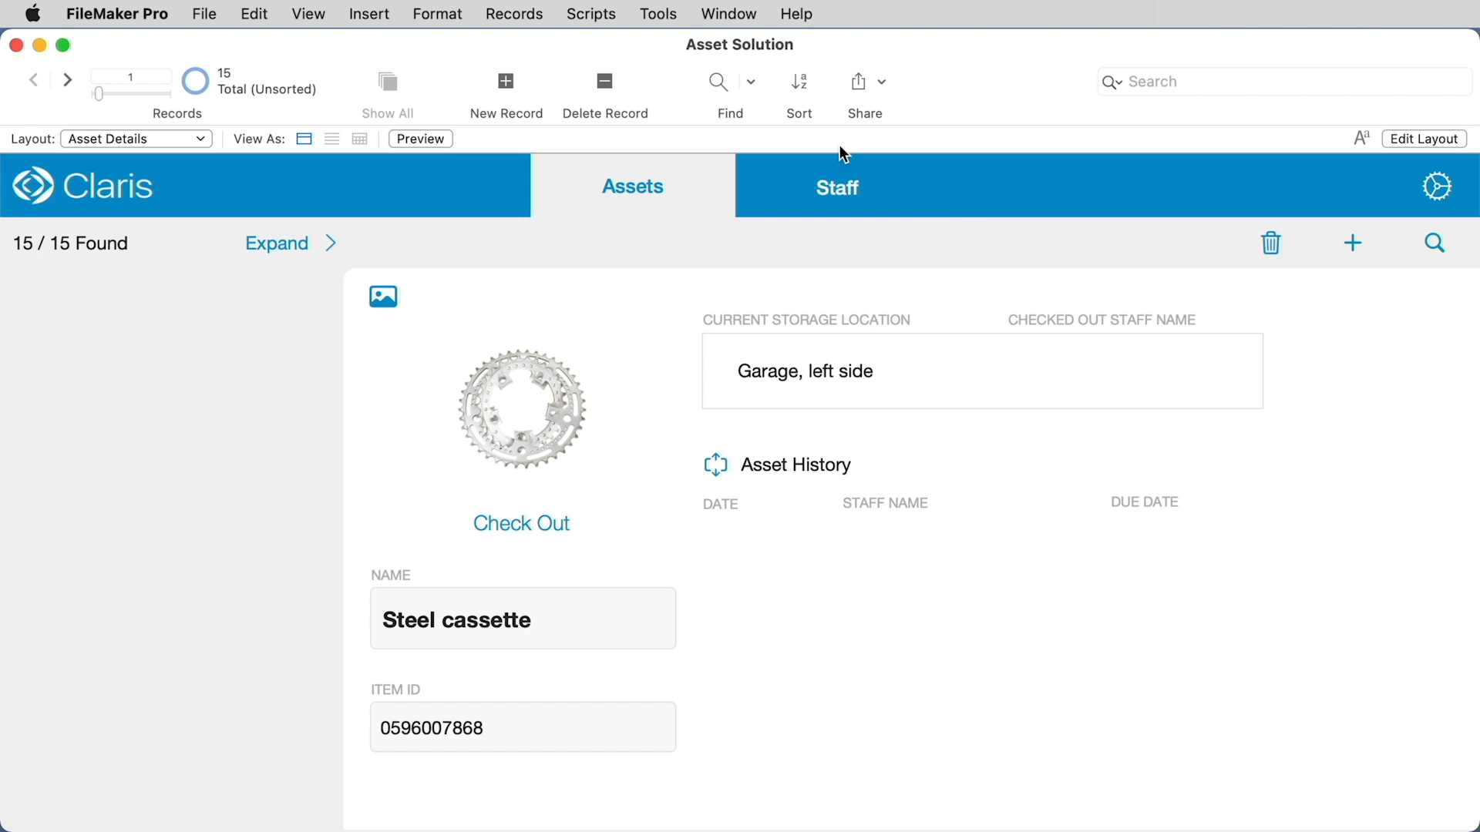
Reveal the File > Manage commands for database, security, layouts and scripts
{"action": "left_click", "coordinate": [204, 14]}
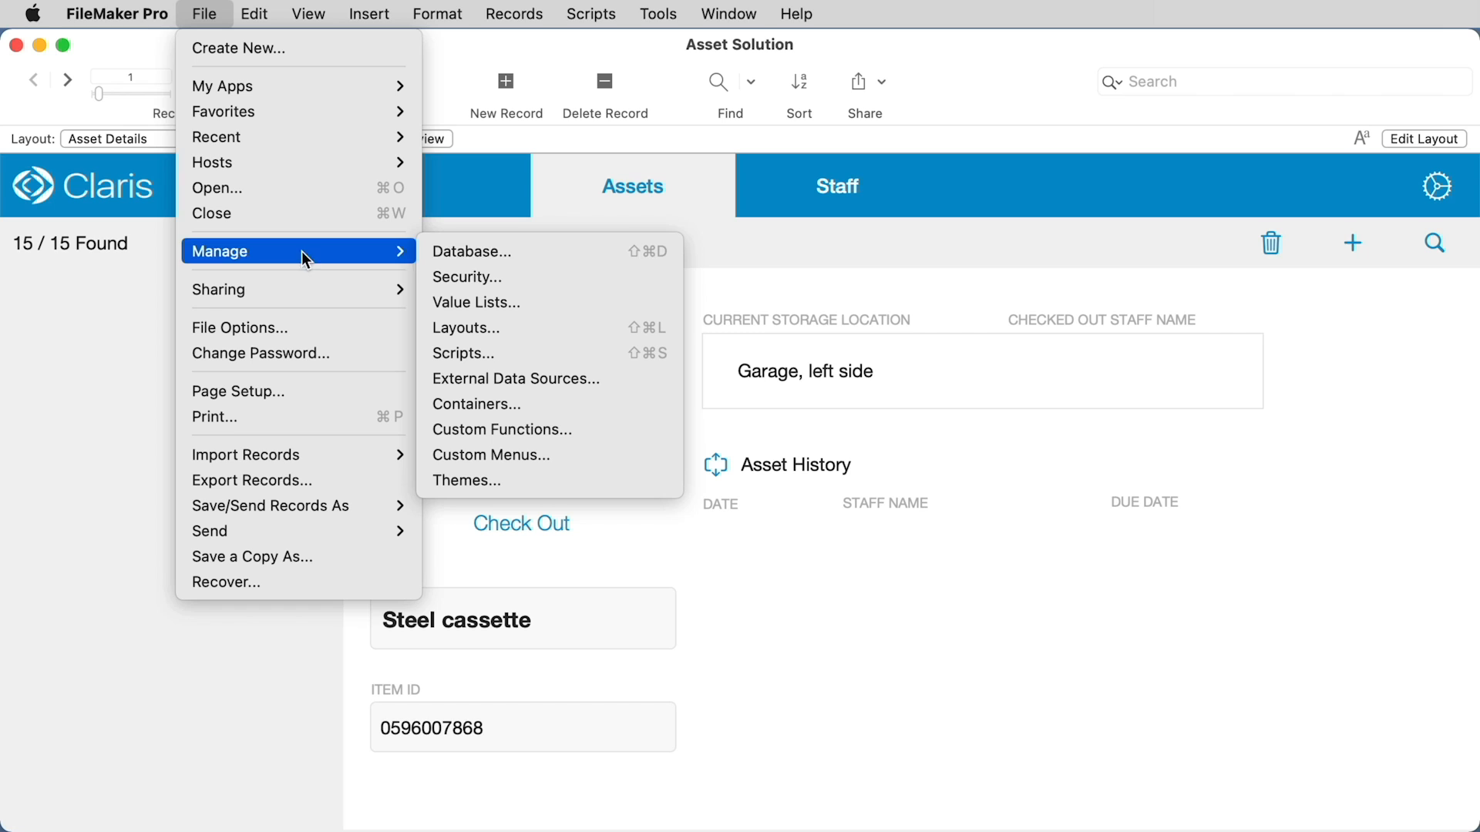
Enter Manage Database and view the relationships graph, selecting the Staff table
{"action": "left_click", "coordinate": [471, 251]}
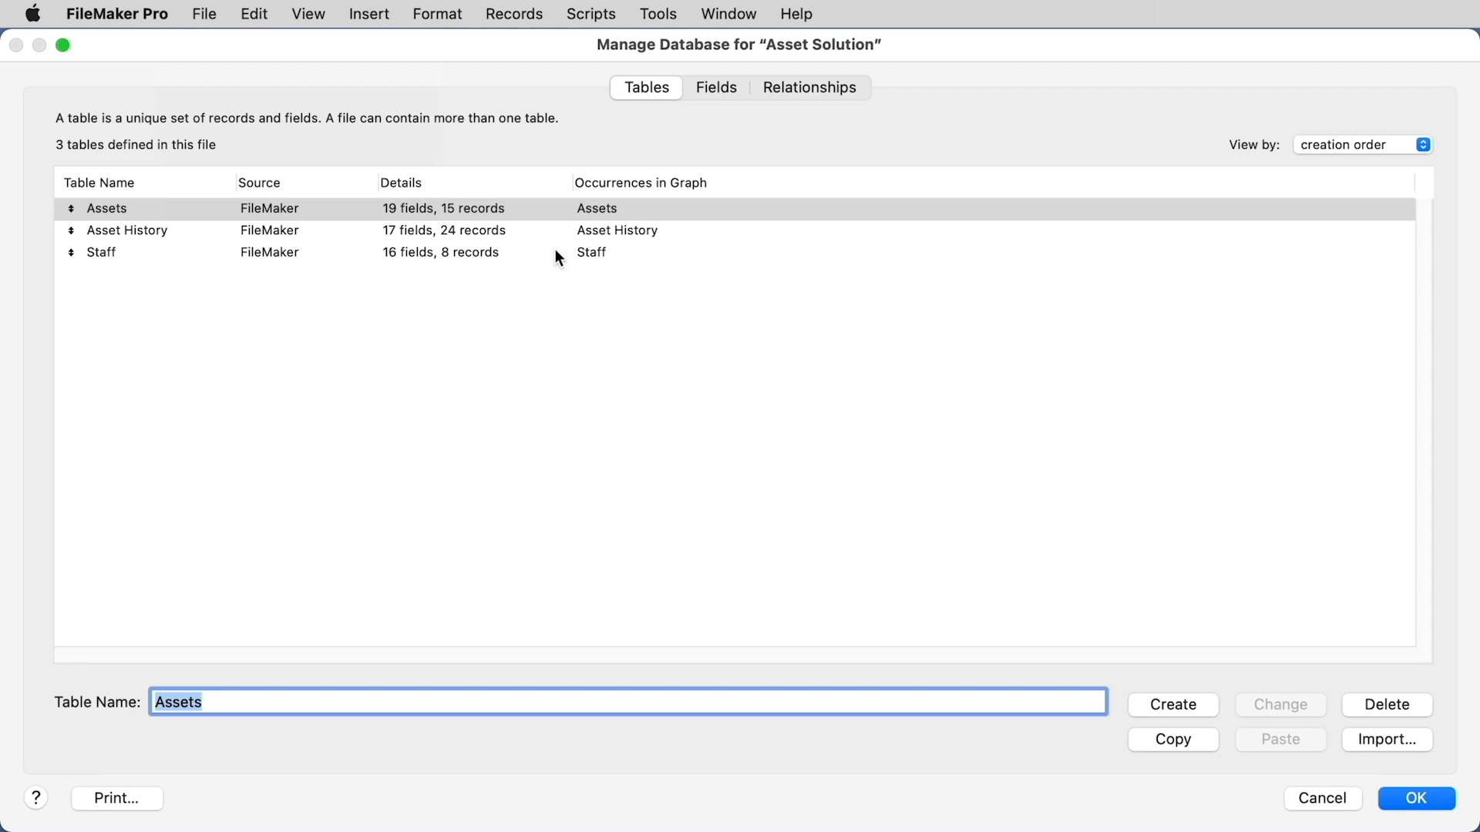
{"action": "left_click", "coordinate": [809, 87]}
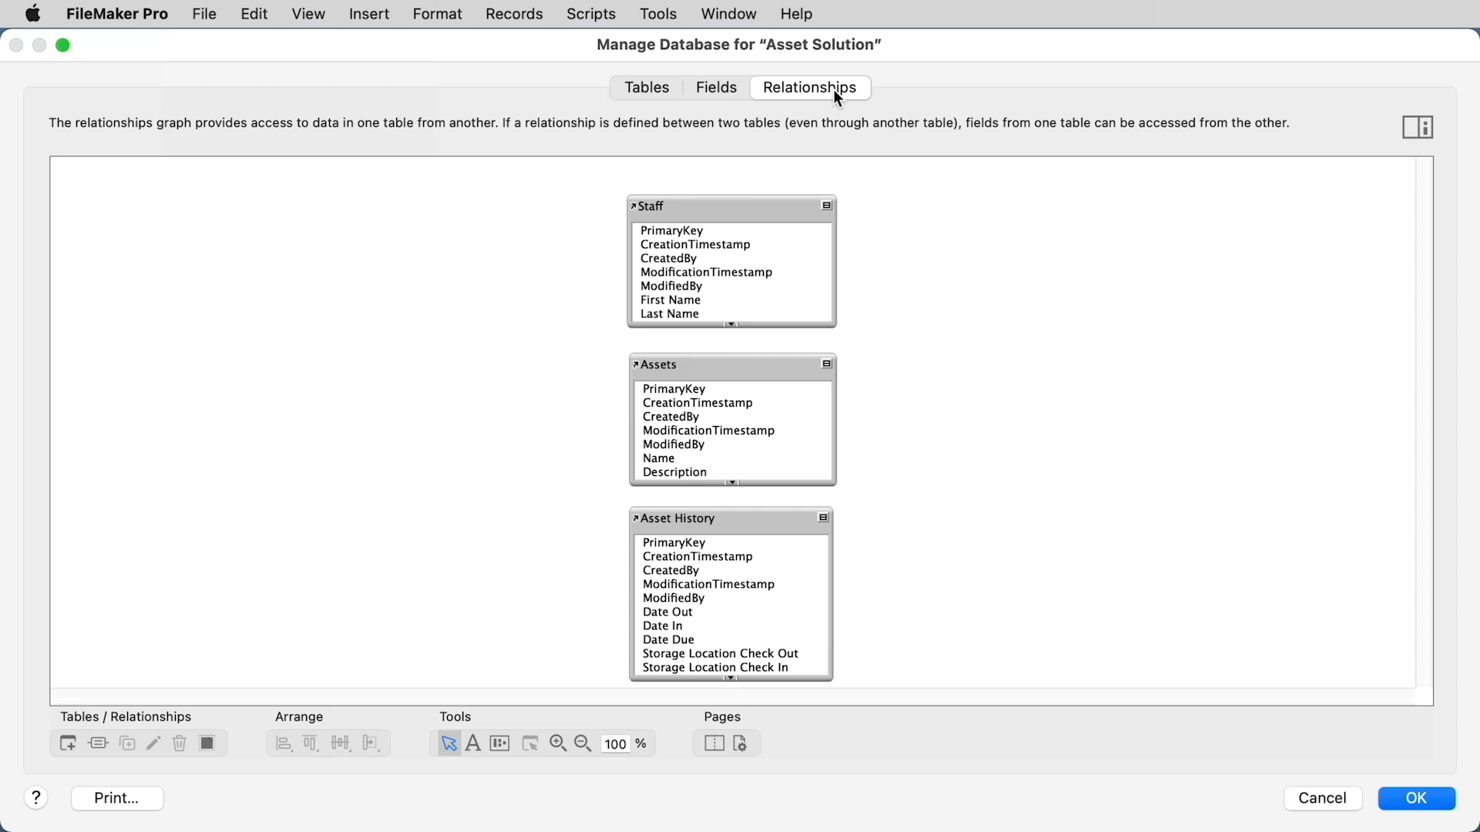
{"action": "mouse_move", "coordinate": [394, 753]}
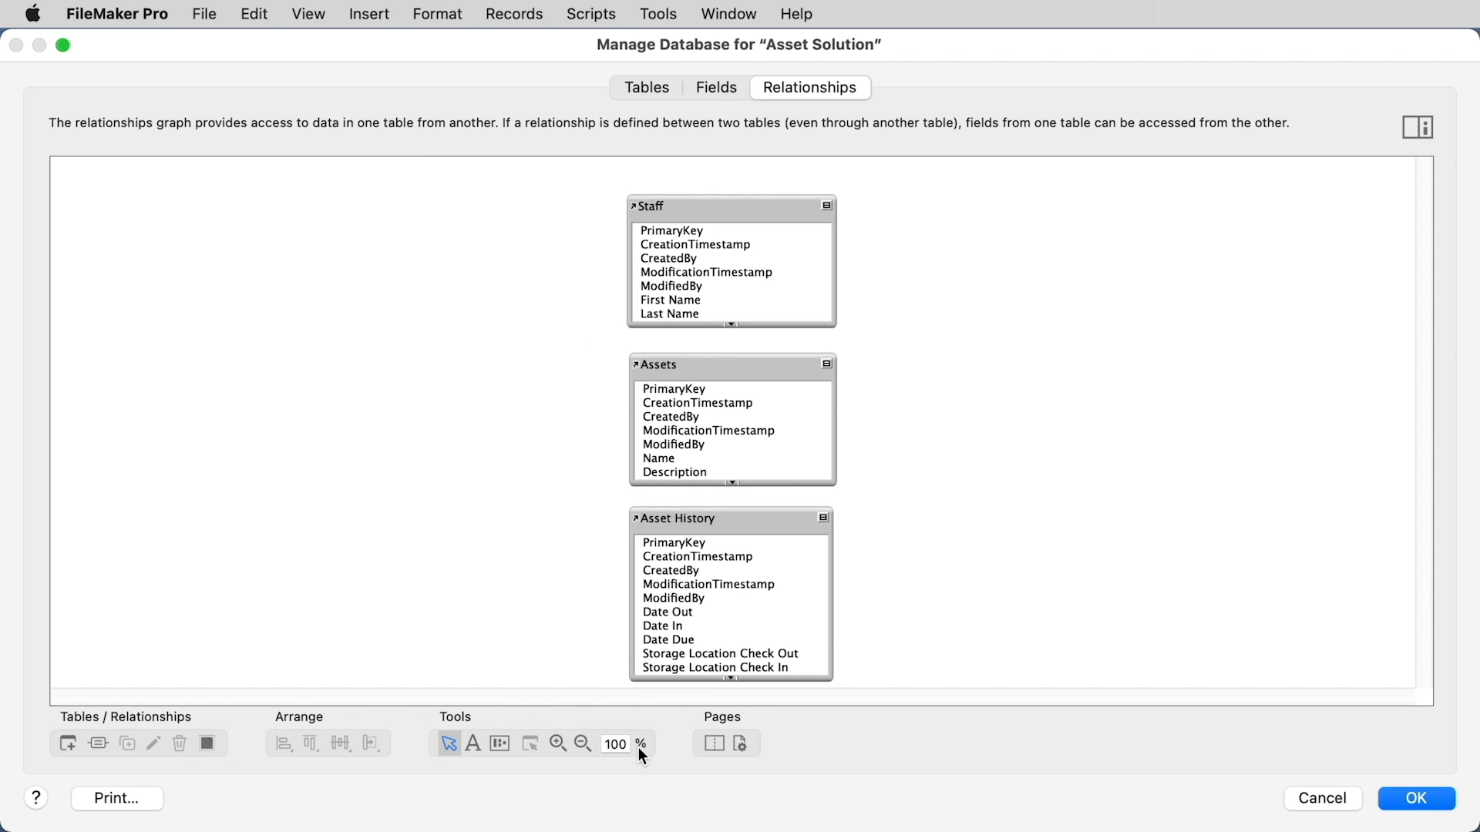
{"action": "mouse_move", "coordinate": [717, 208]}
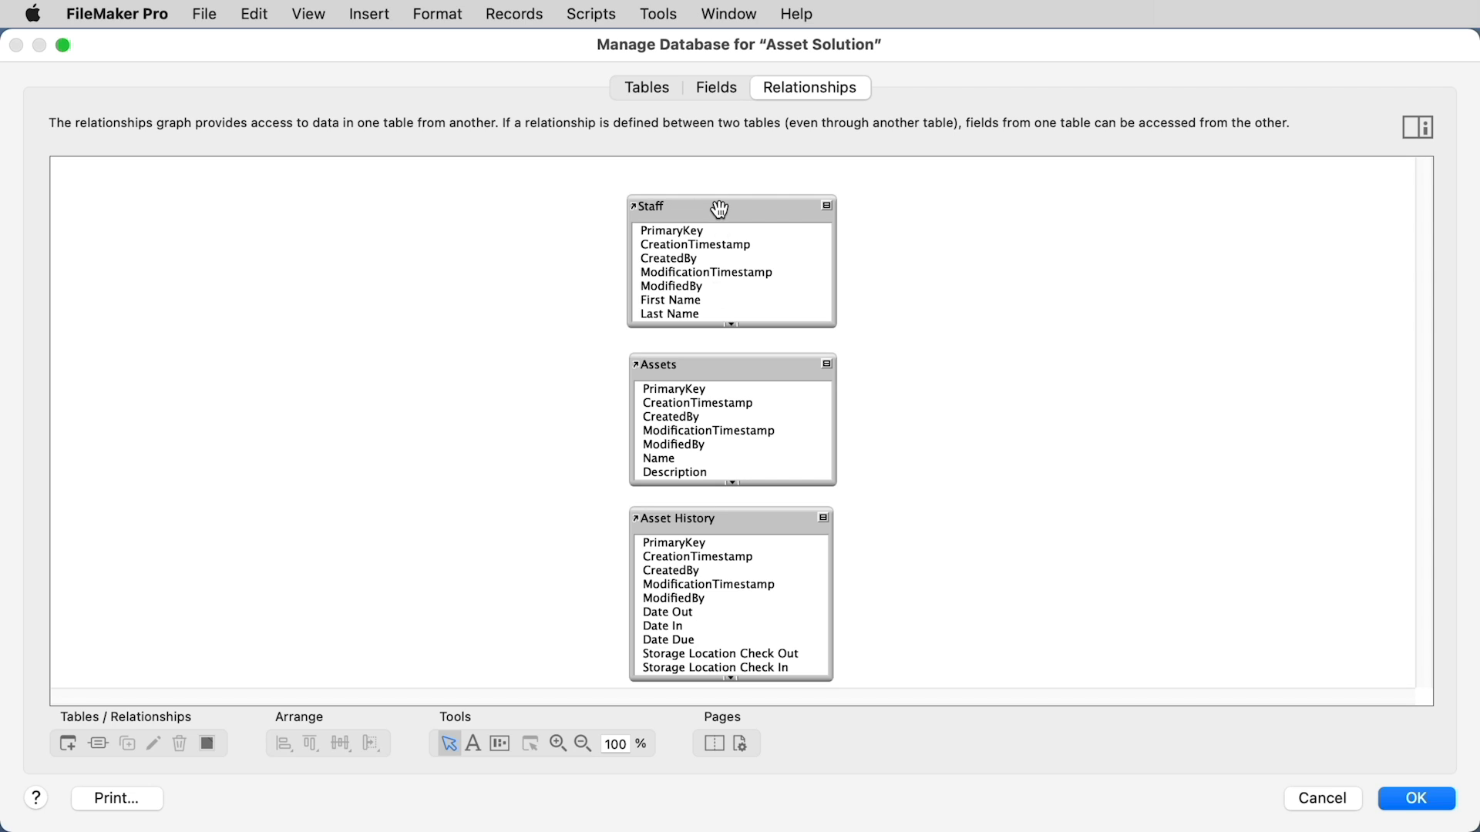
{"action": "left_click", "coordinate": [730, 206]}
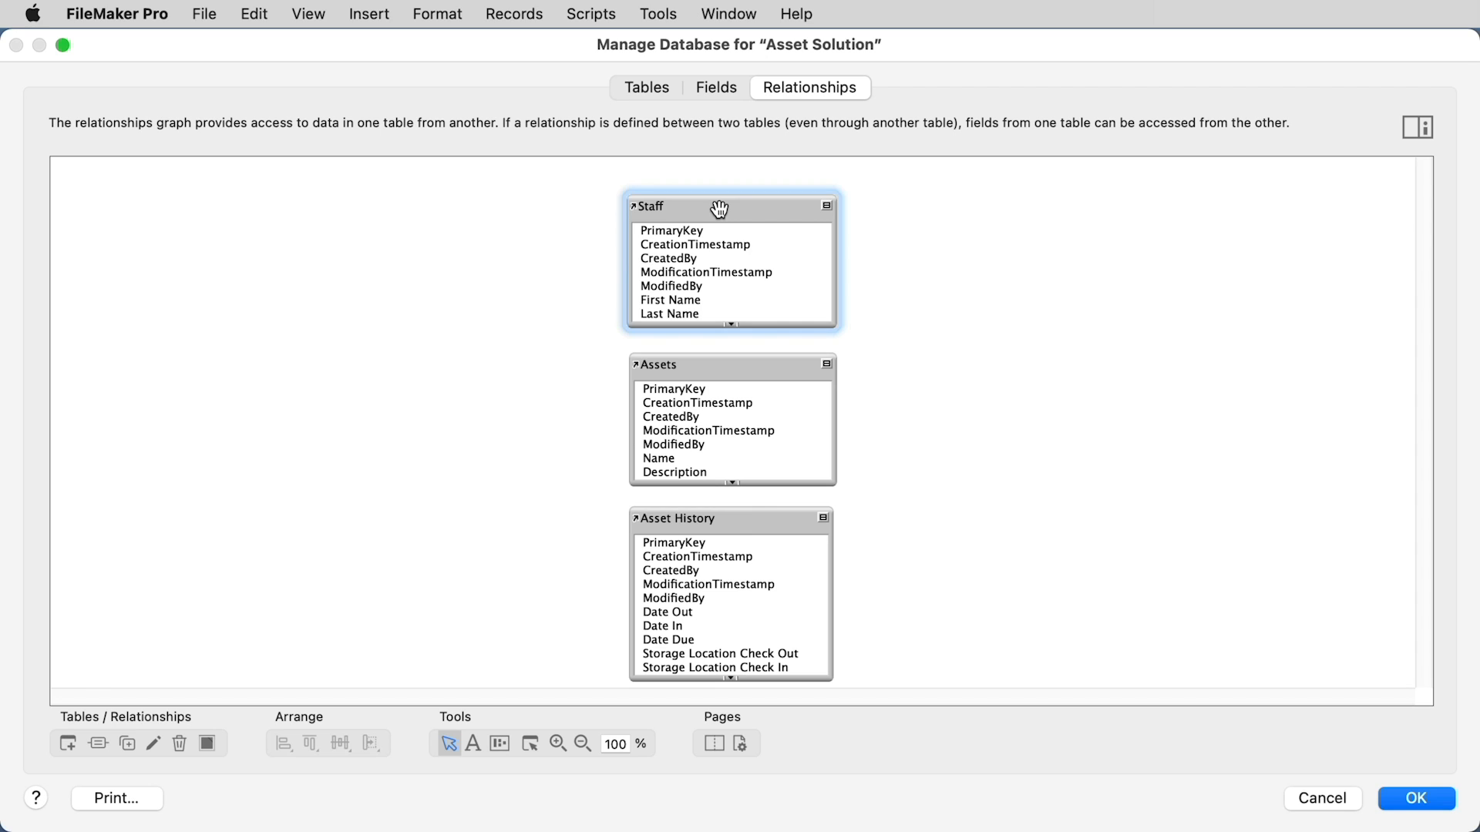
Review the Tables list, selecting Asset History and then Staff
{"action": "left_click", "coordinate": [646, 86]}
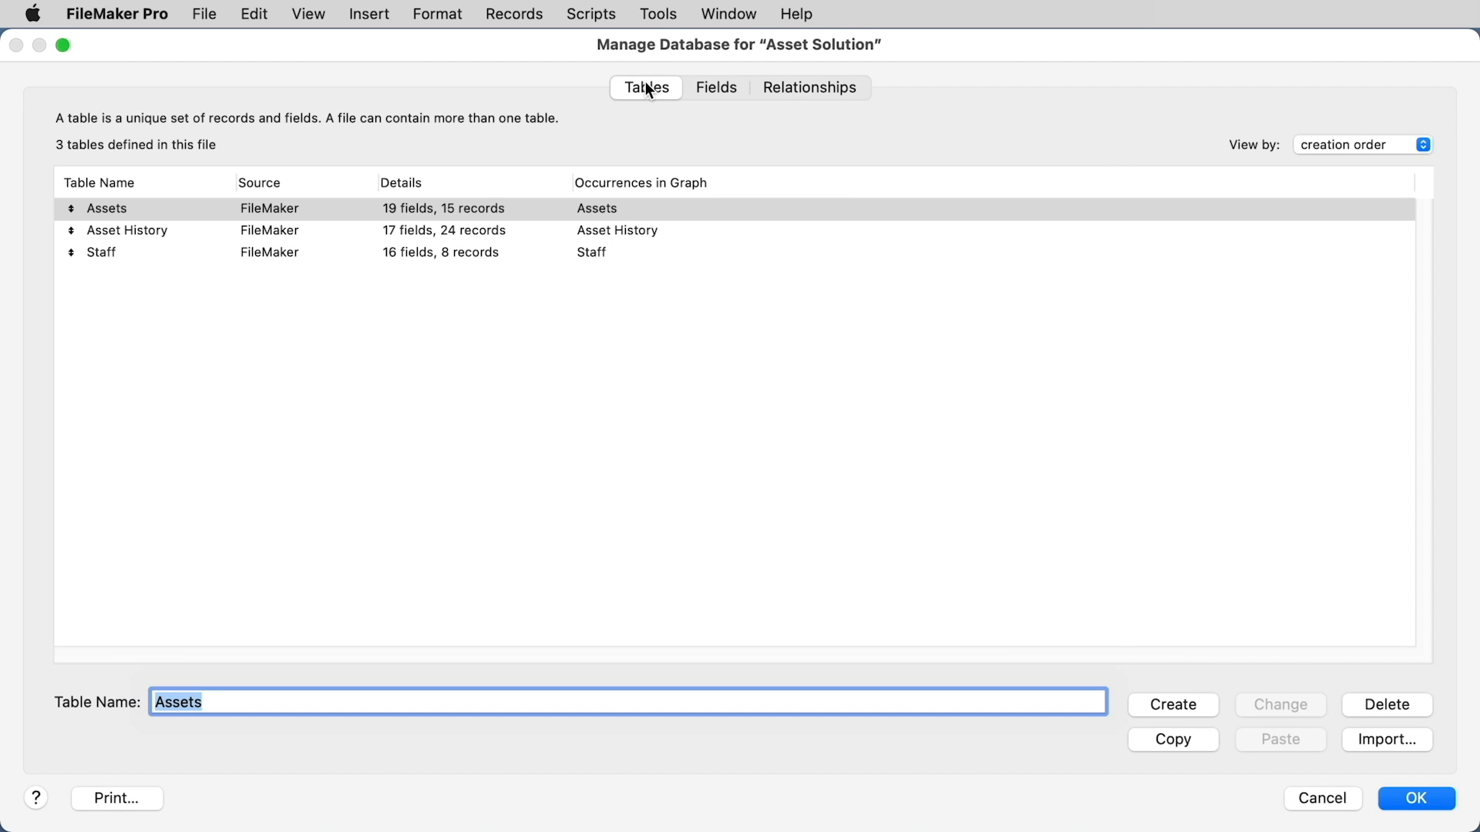
{"action": "mouse_move", "coordinate": [291, 226]}
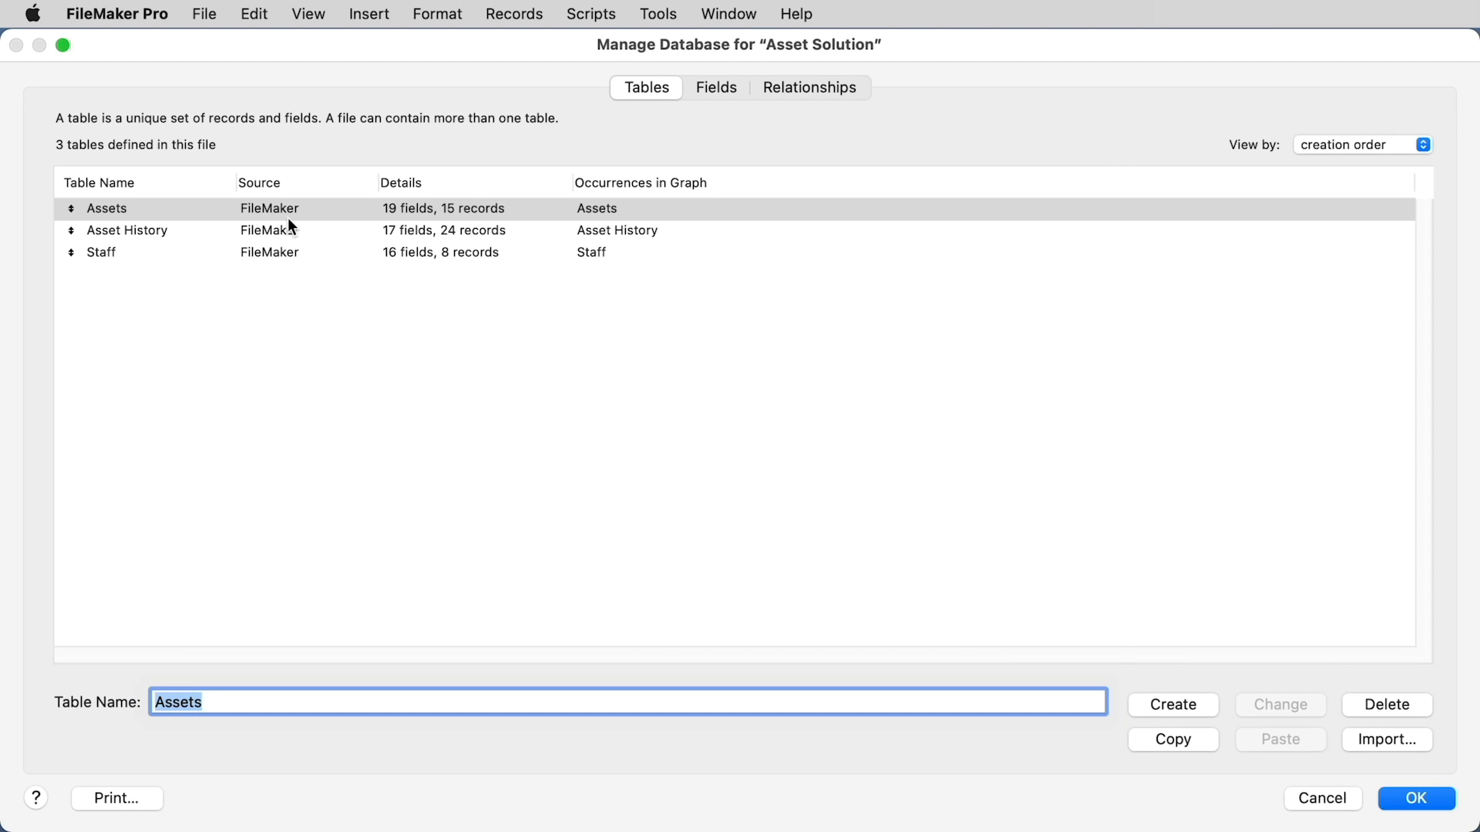
{"action": "left_click", "coordinate": [127, 229]}
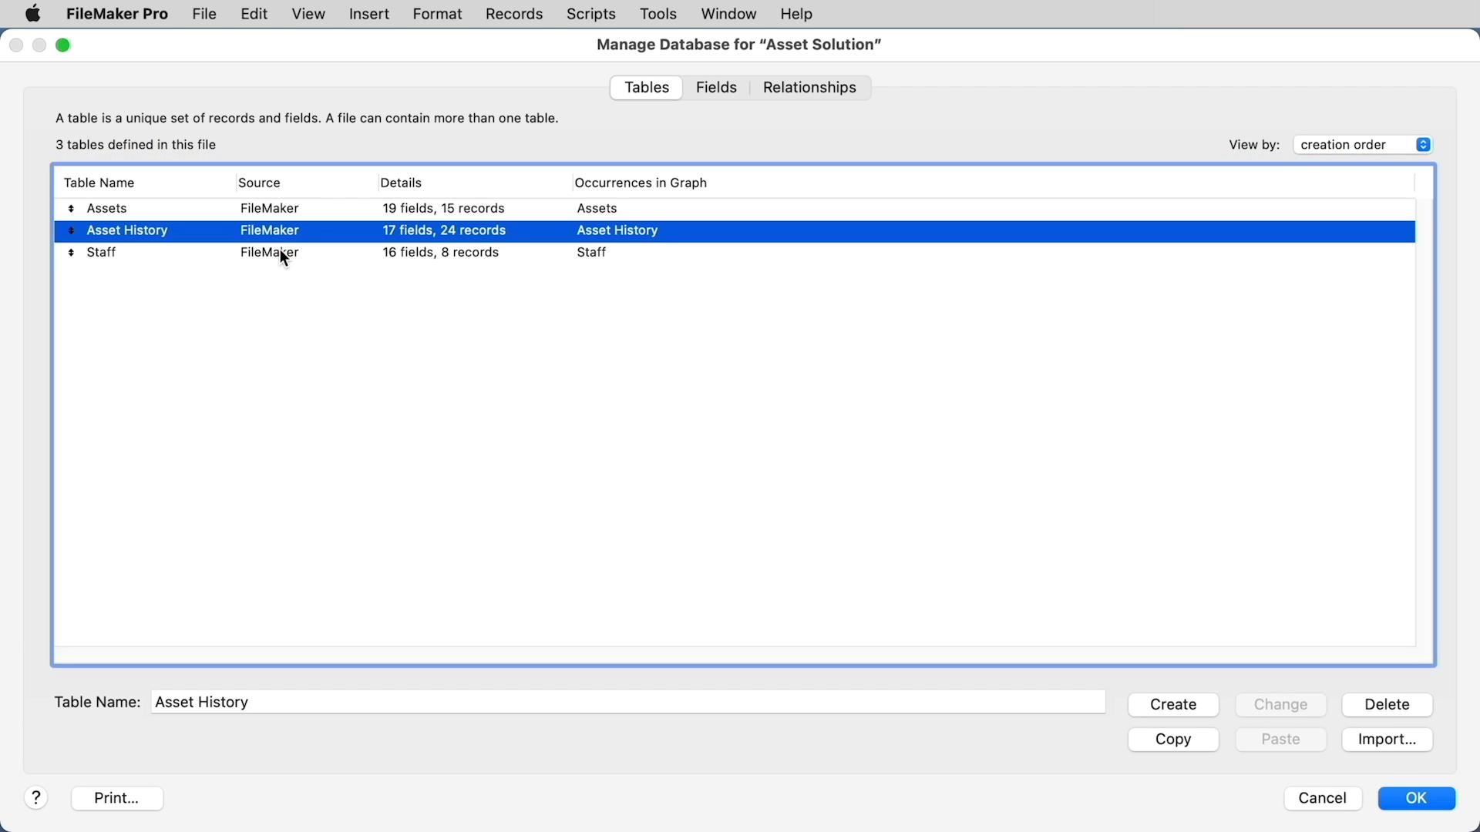
{"action": "left_click", "coordinate": [102, 251]}
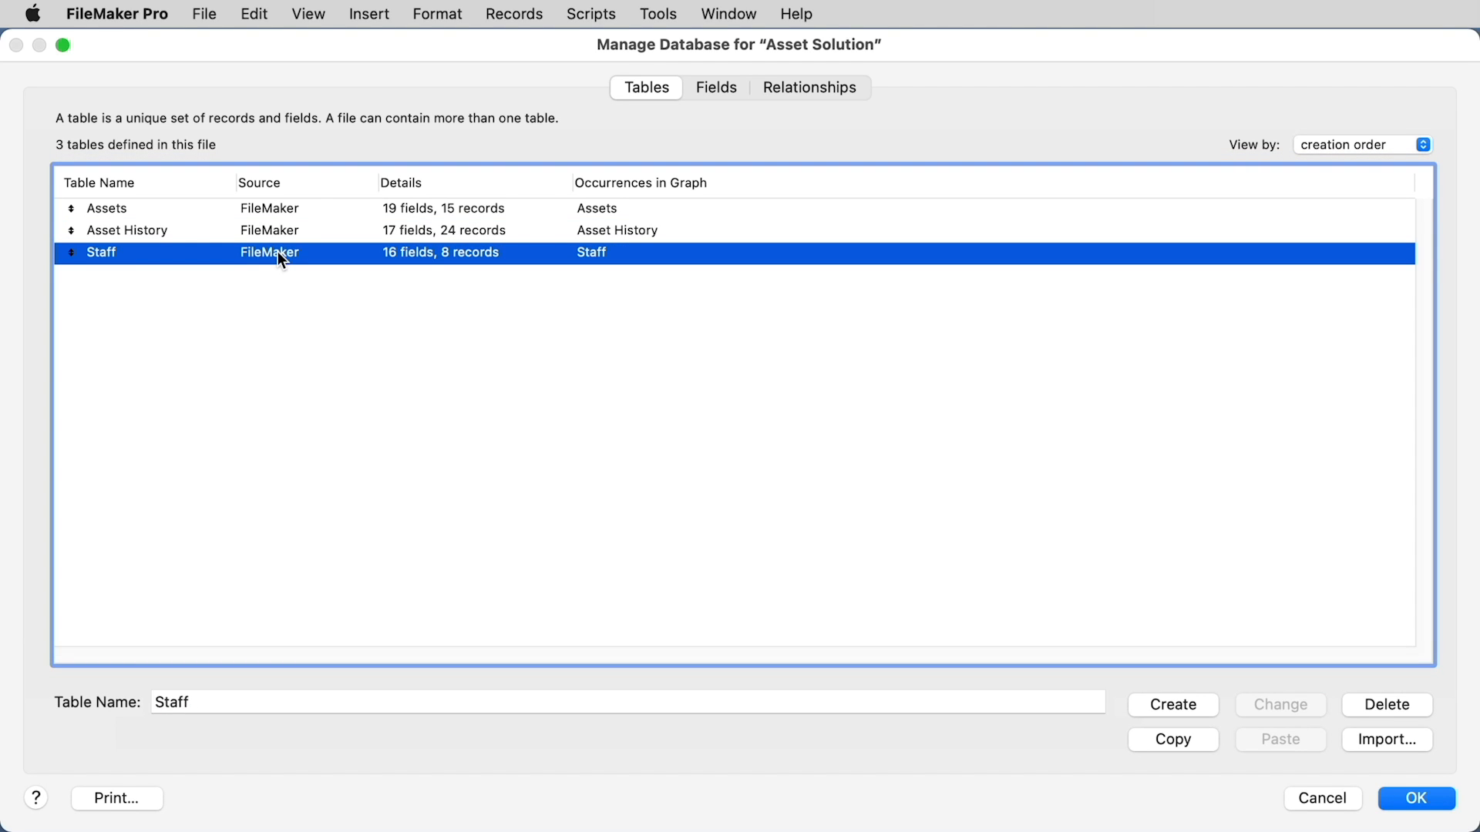
Return to the relationships graph and select the Staff, Asset History and Assets table boxes
{"action": "left_click", "coordinate": [809, 87]}
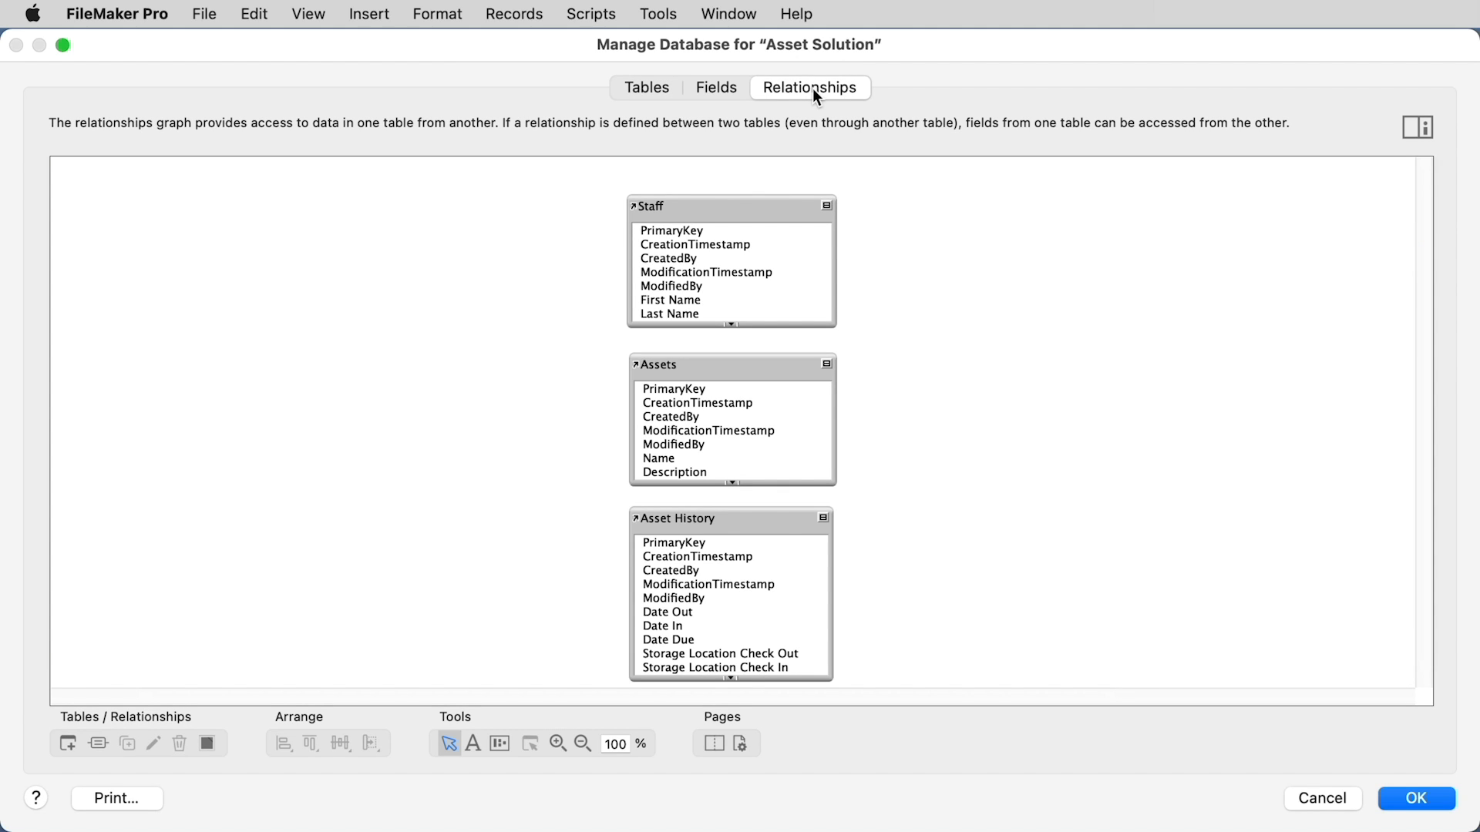
{"action": "left_click", "coordinate": [731, 206]}
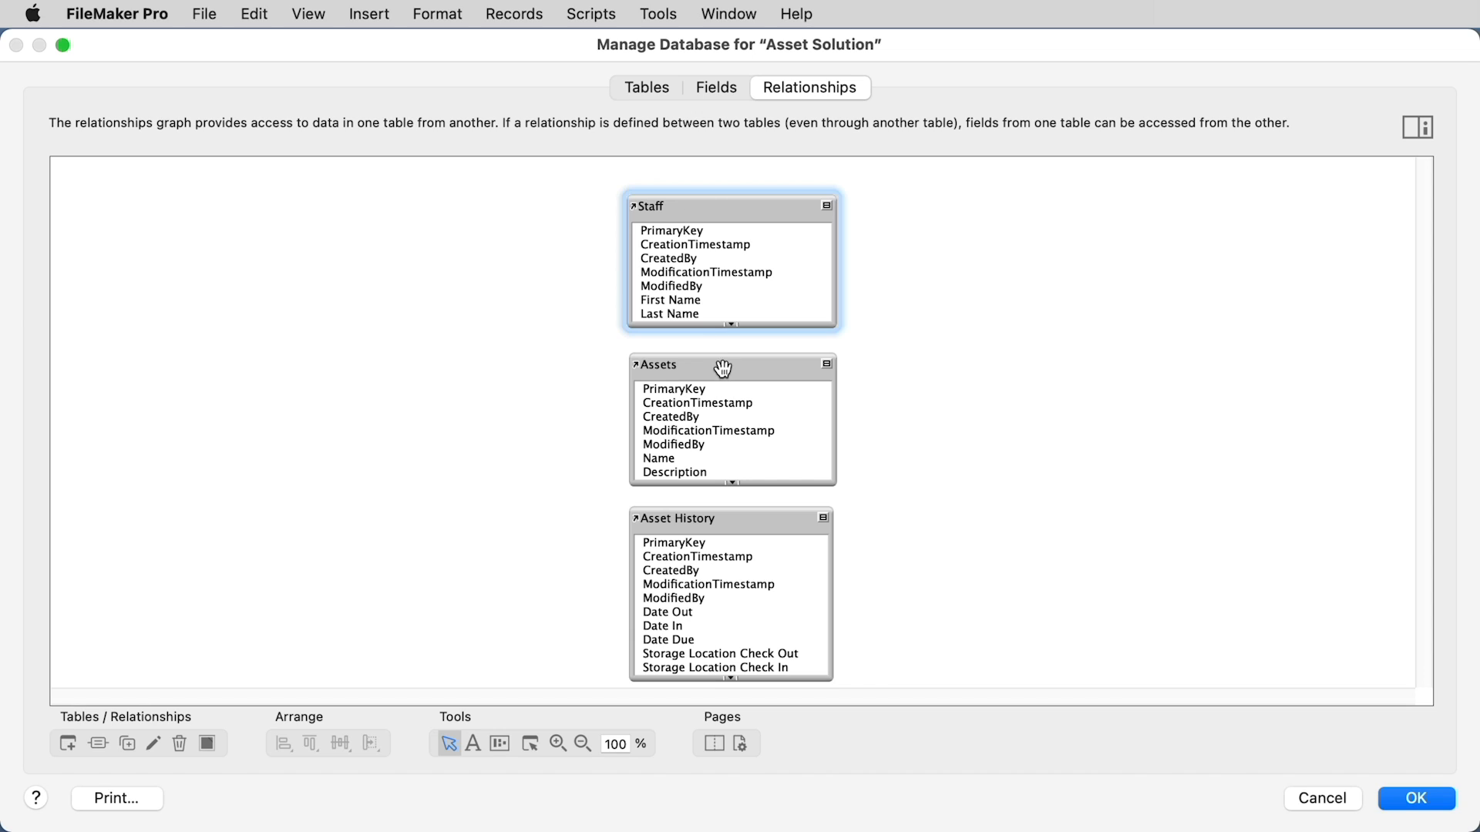
{"action": "left_click", "coordinate": [730, 367]}
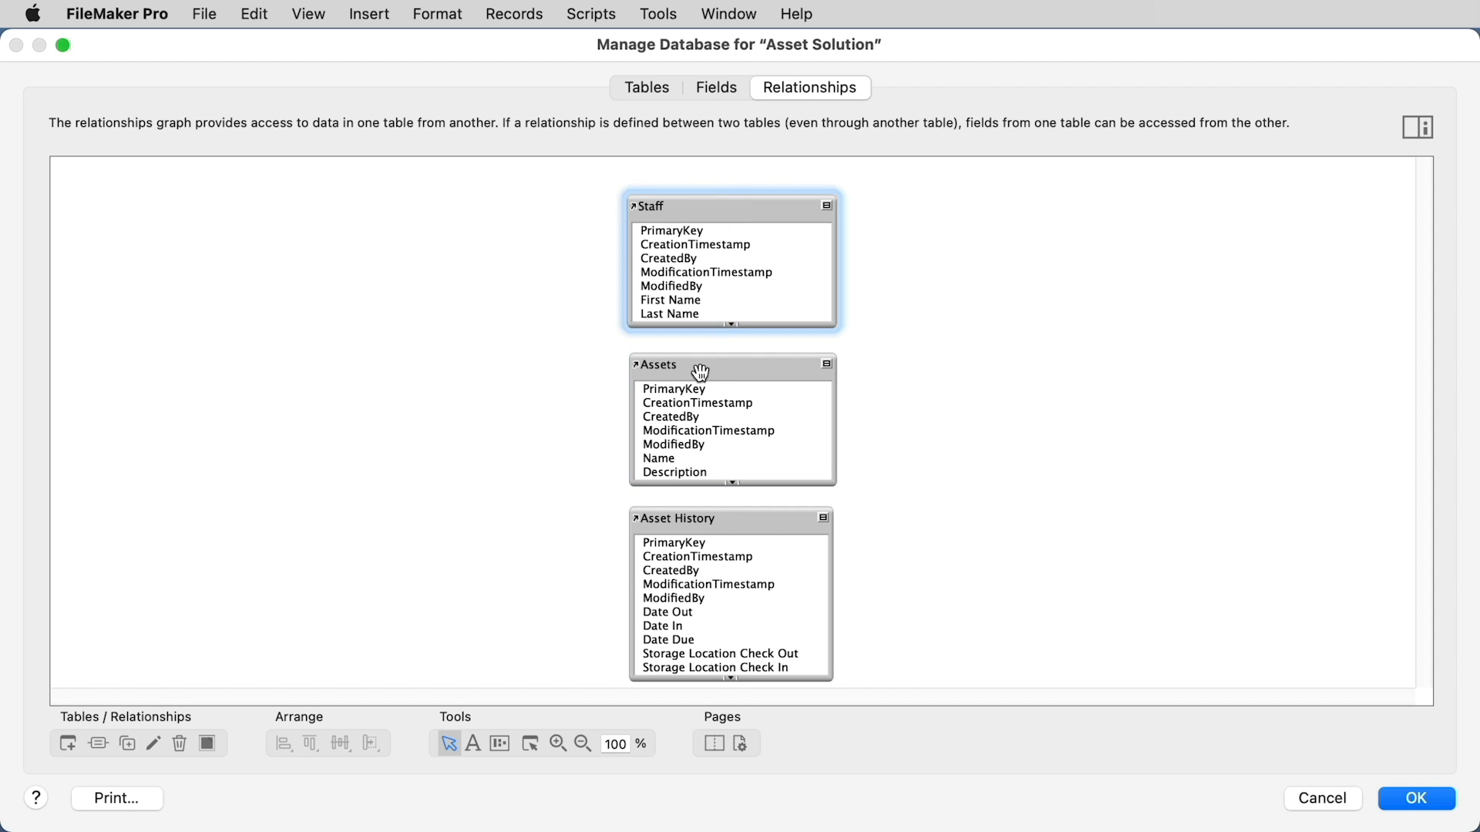
{"action": "left_click", "coordinate": [675, 518]}
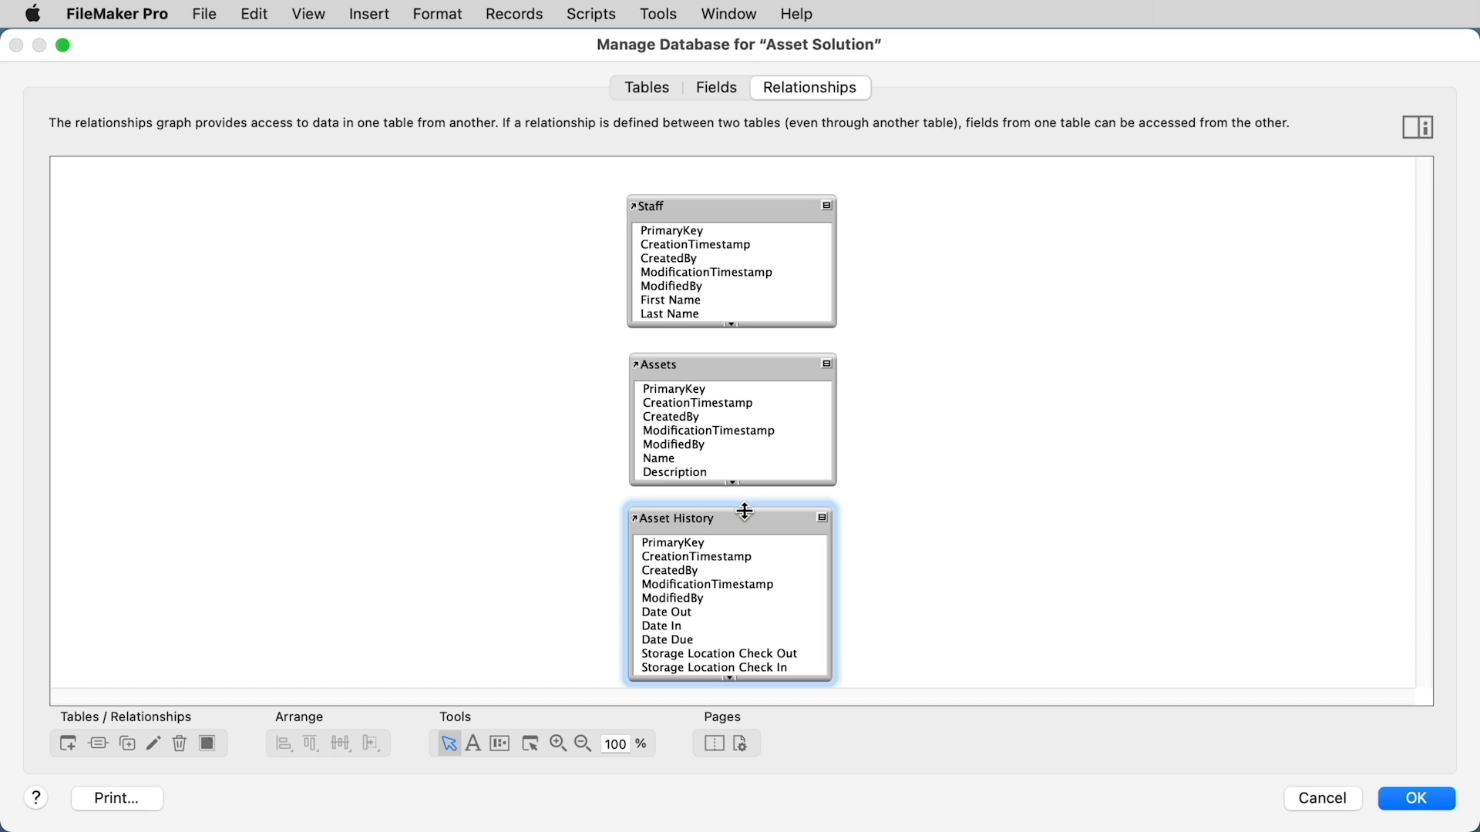
{"action": "mouse_move", "coordinate": [692, 196]}
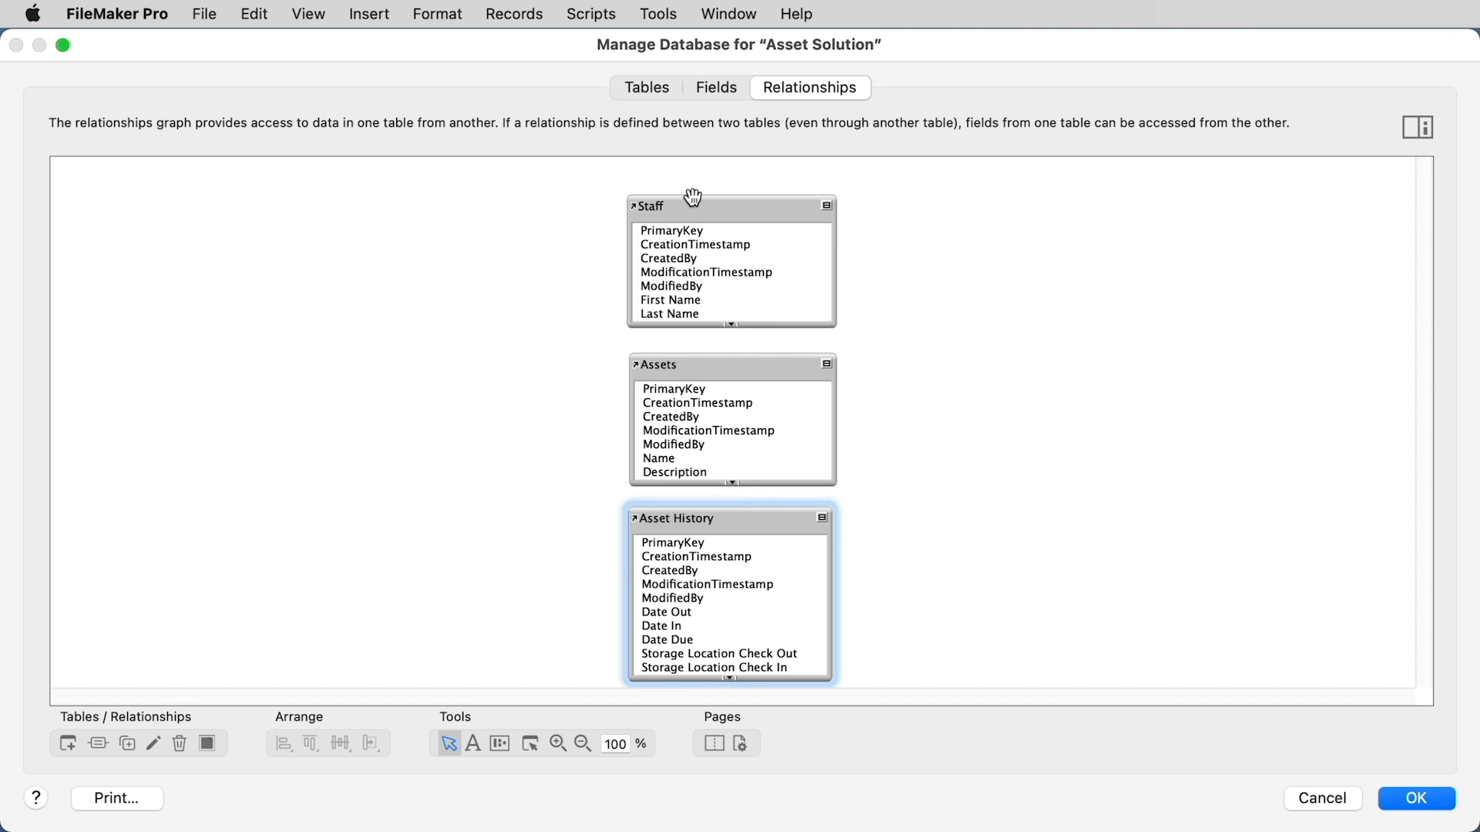
{"action": "left_click", "coordinate": [692, 205]}
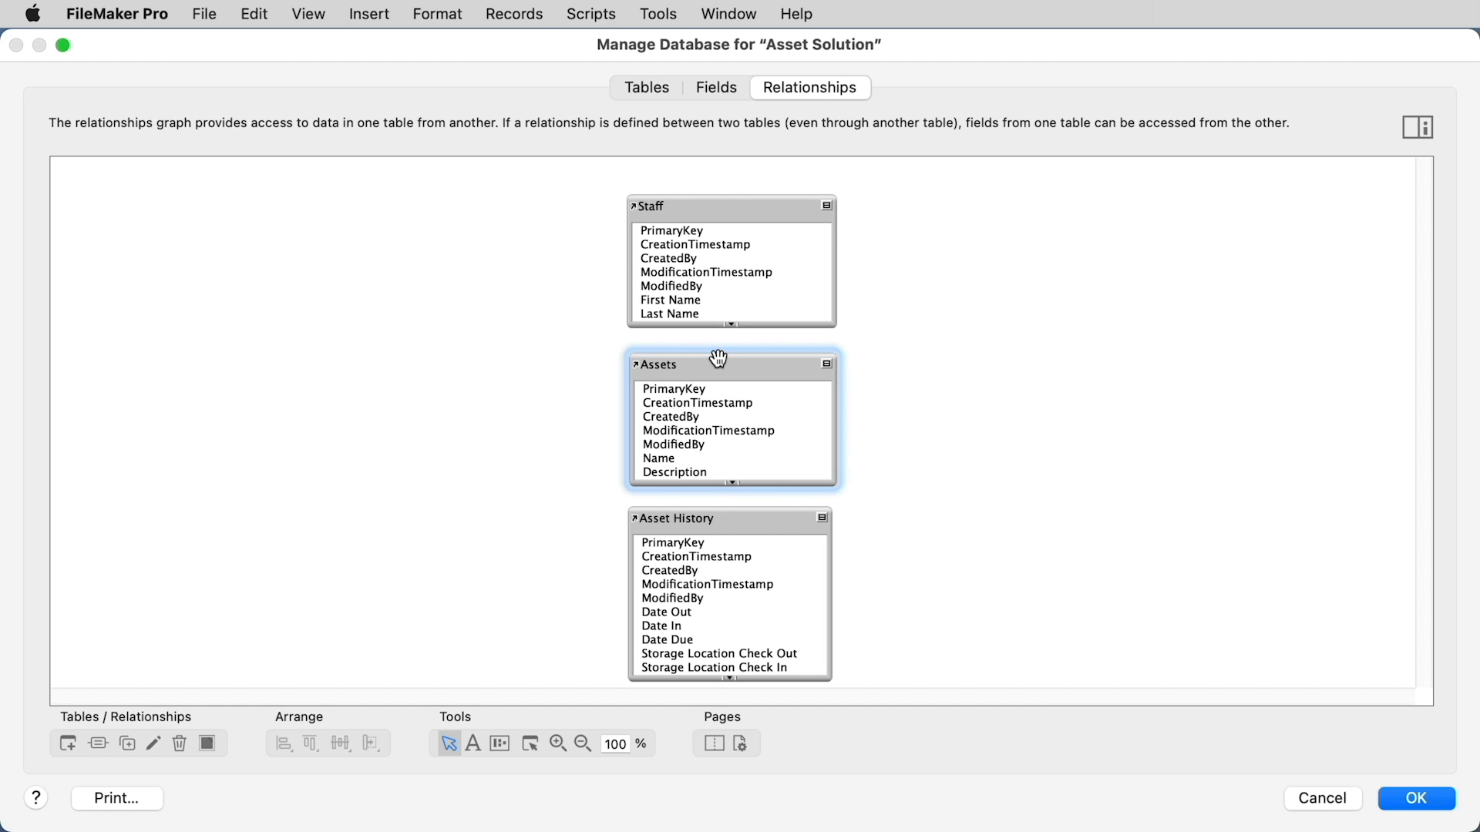
{"action": "mouse_move", "coordinate": [744, 326]}
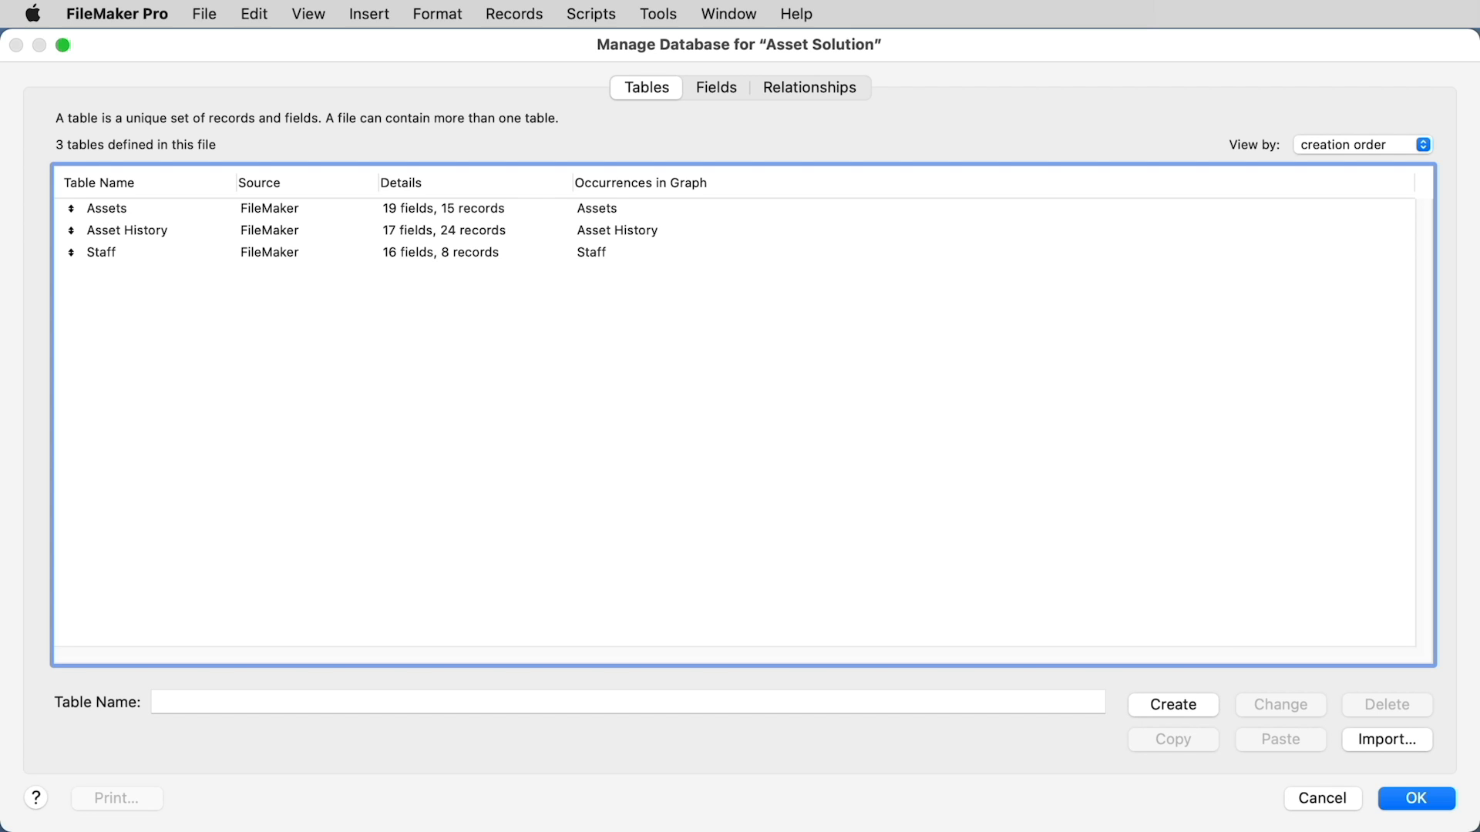
{"action": "mouse_move", "coordinate": [449, 183]}
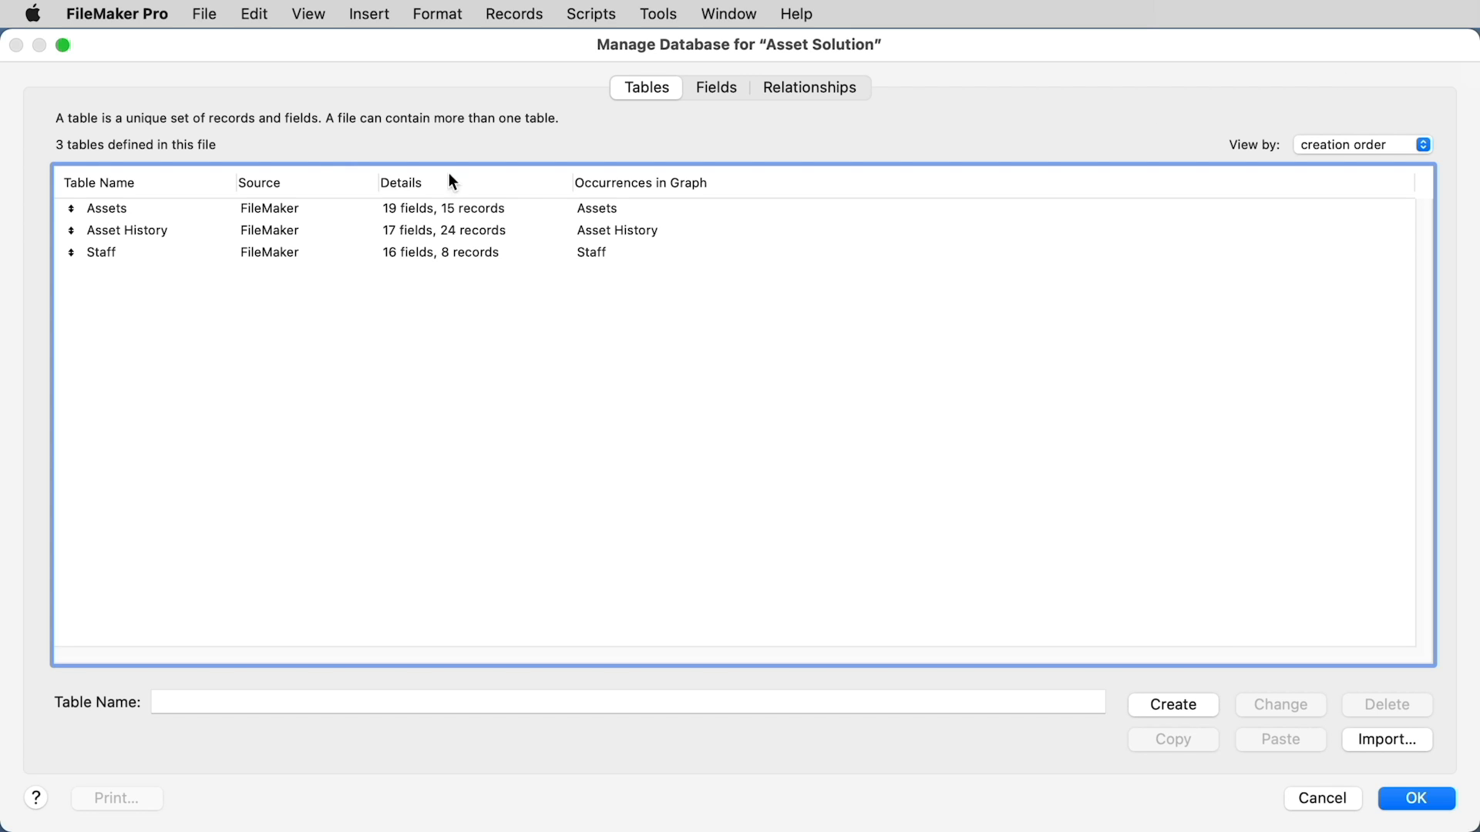
{"action": "left_click", "coordinate": [715, 86]}
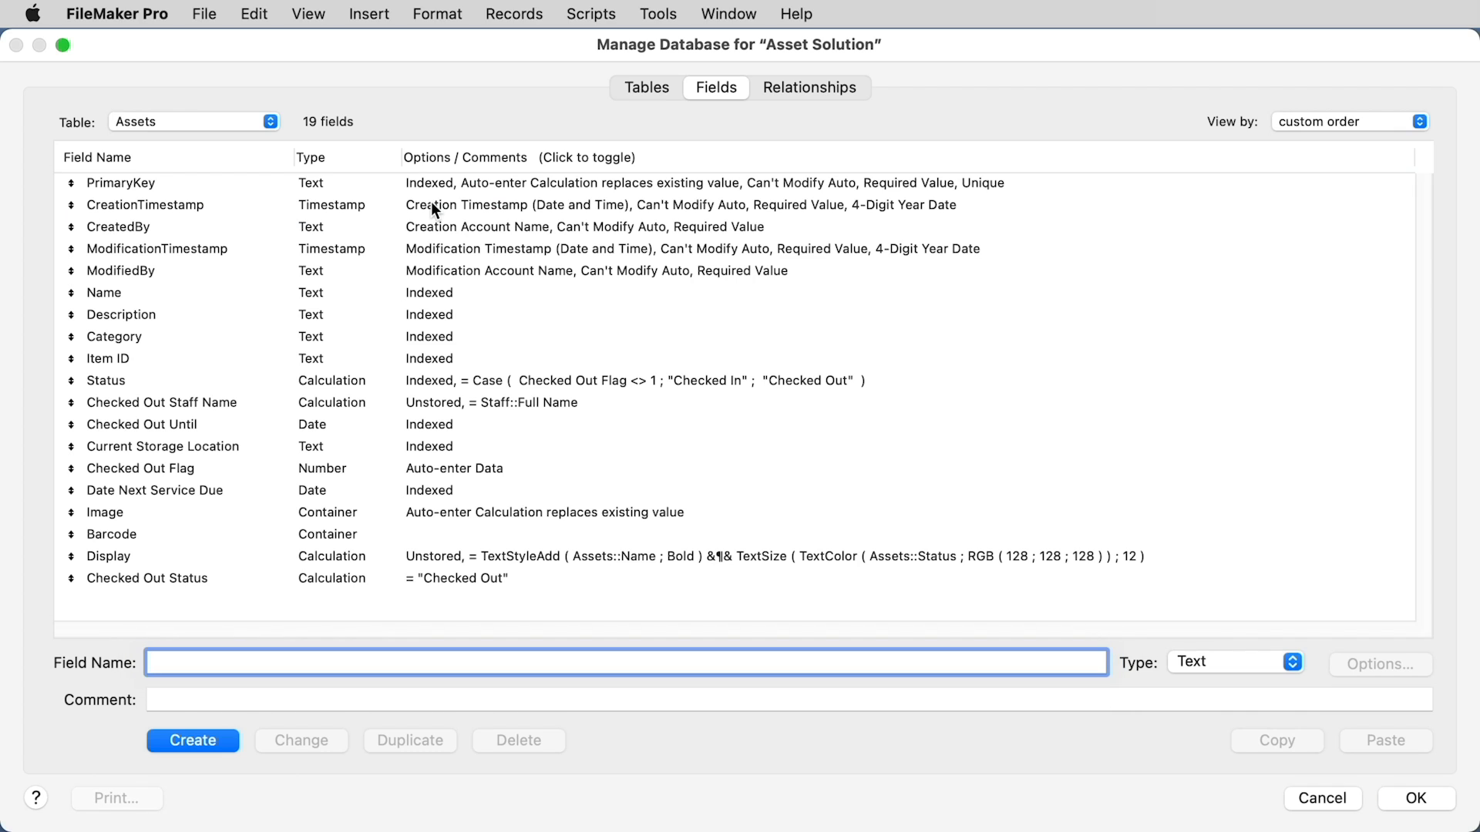
{"action": "left_click", "coordinate": [120, 182]}
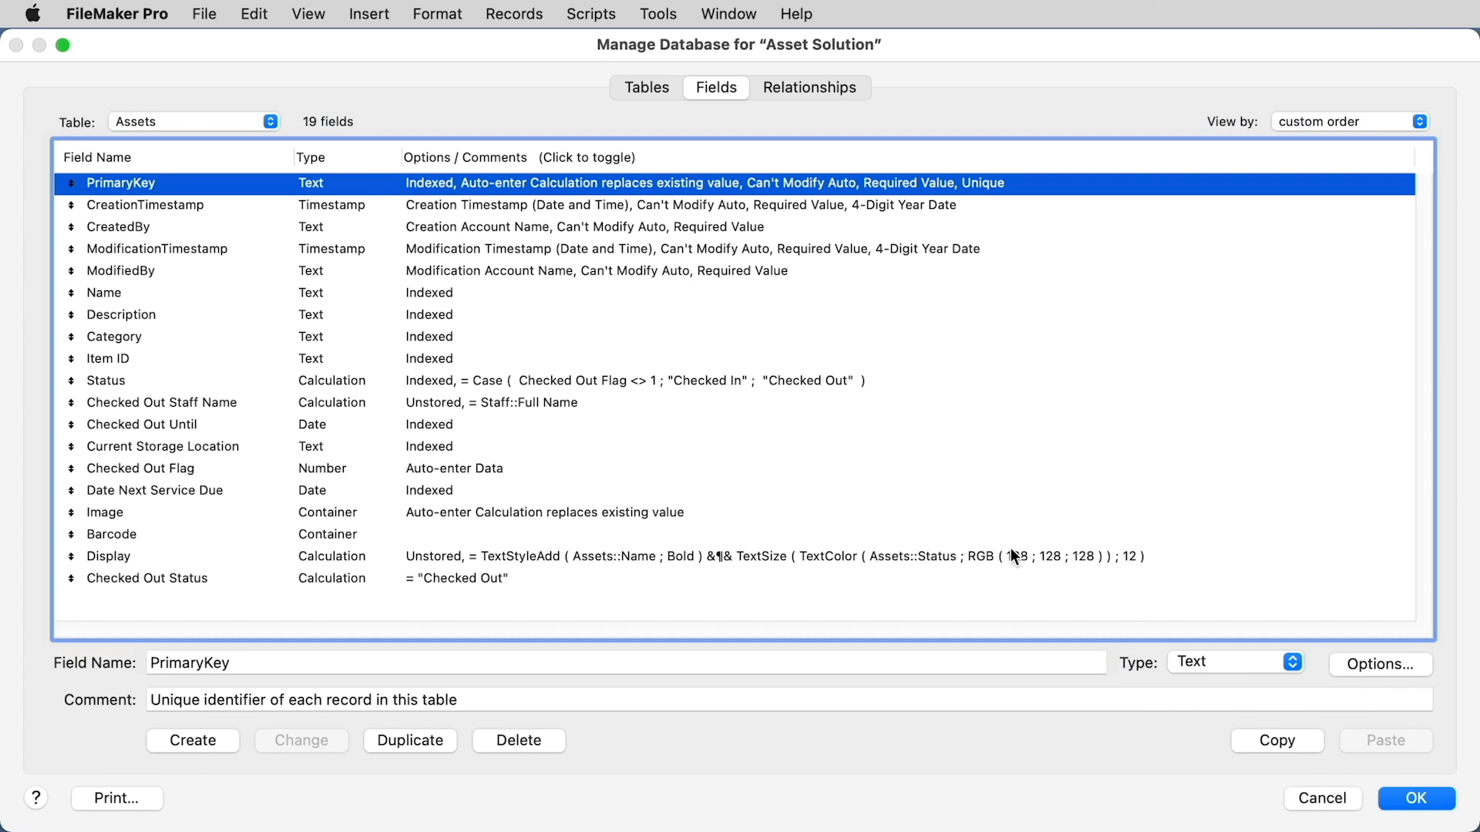
{"action": "left_click", "coordinate": [1377, 664]}
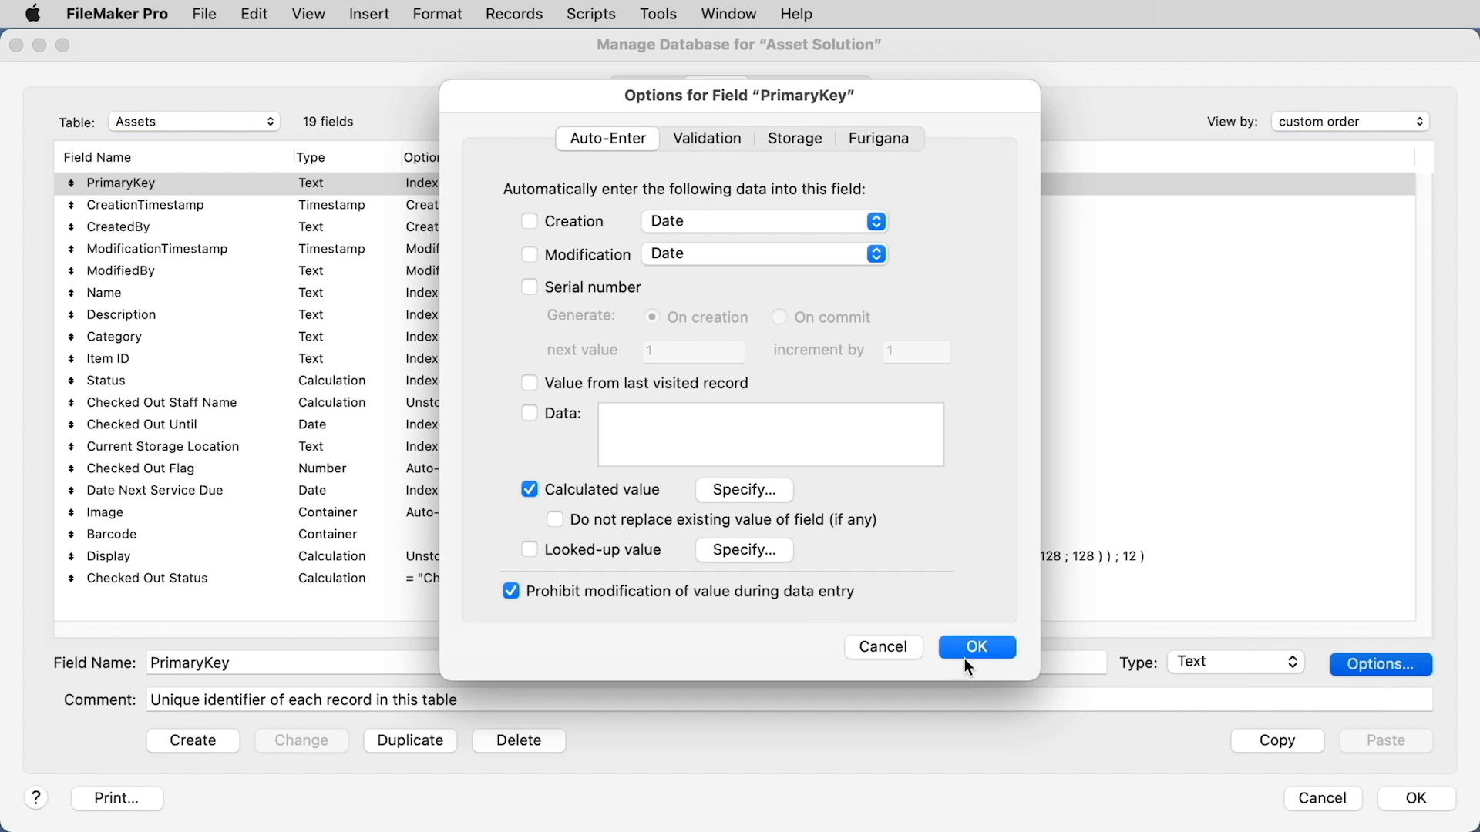
{"action": "mouse_move", "coordinate": [742, 490]}
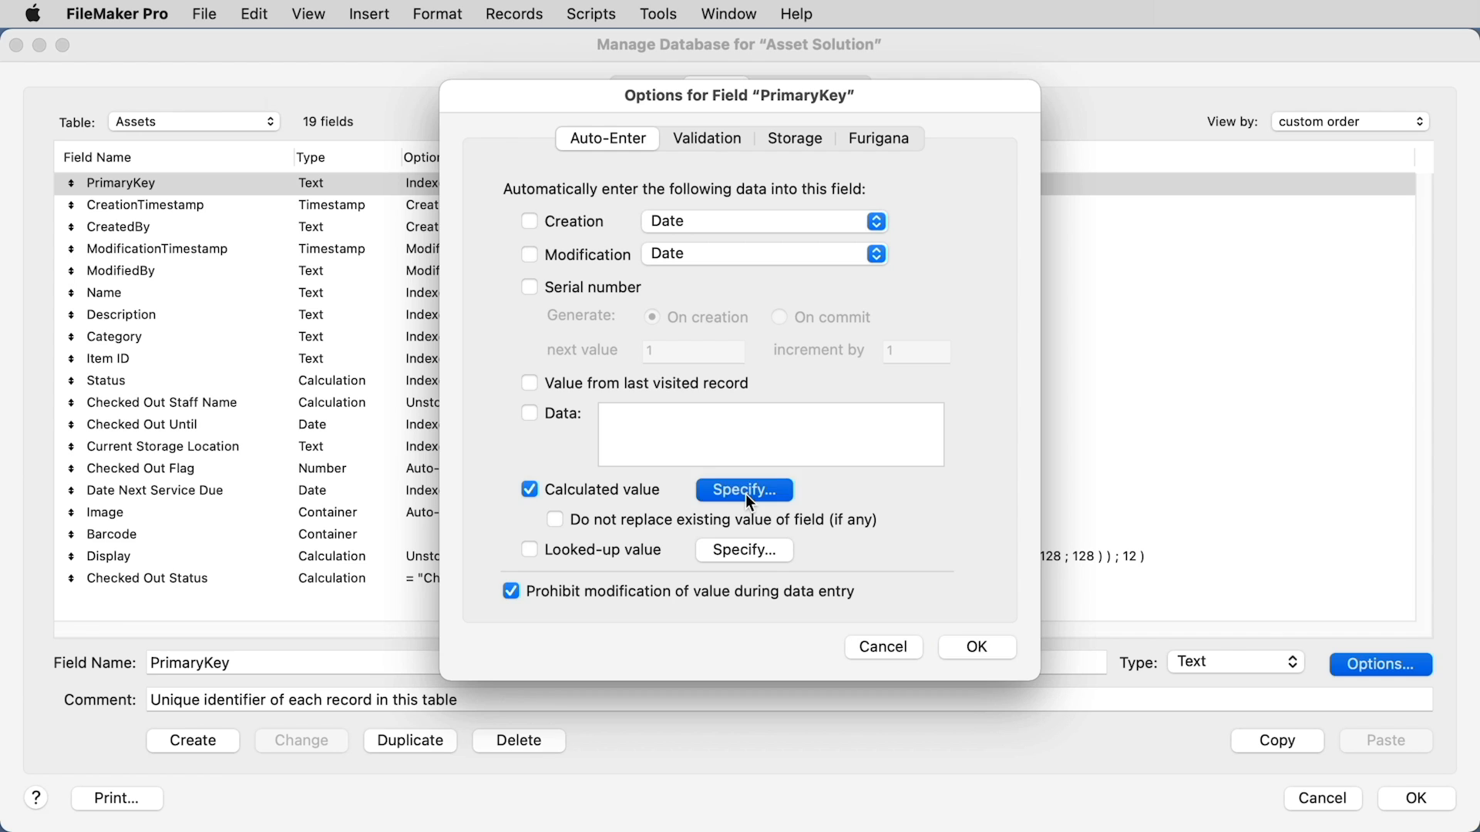
{"action": "left_click", "coordinate": [743, 490]}
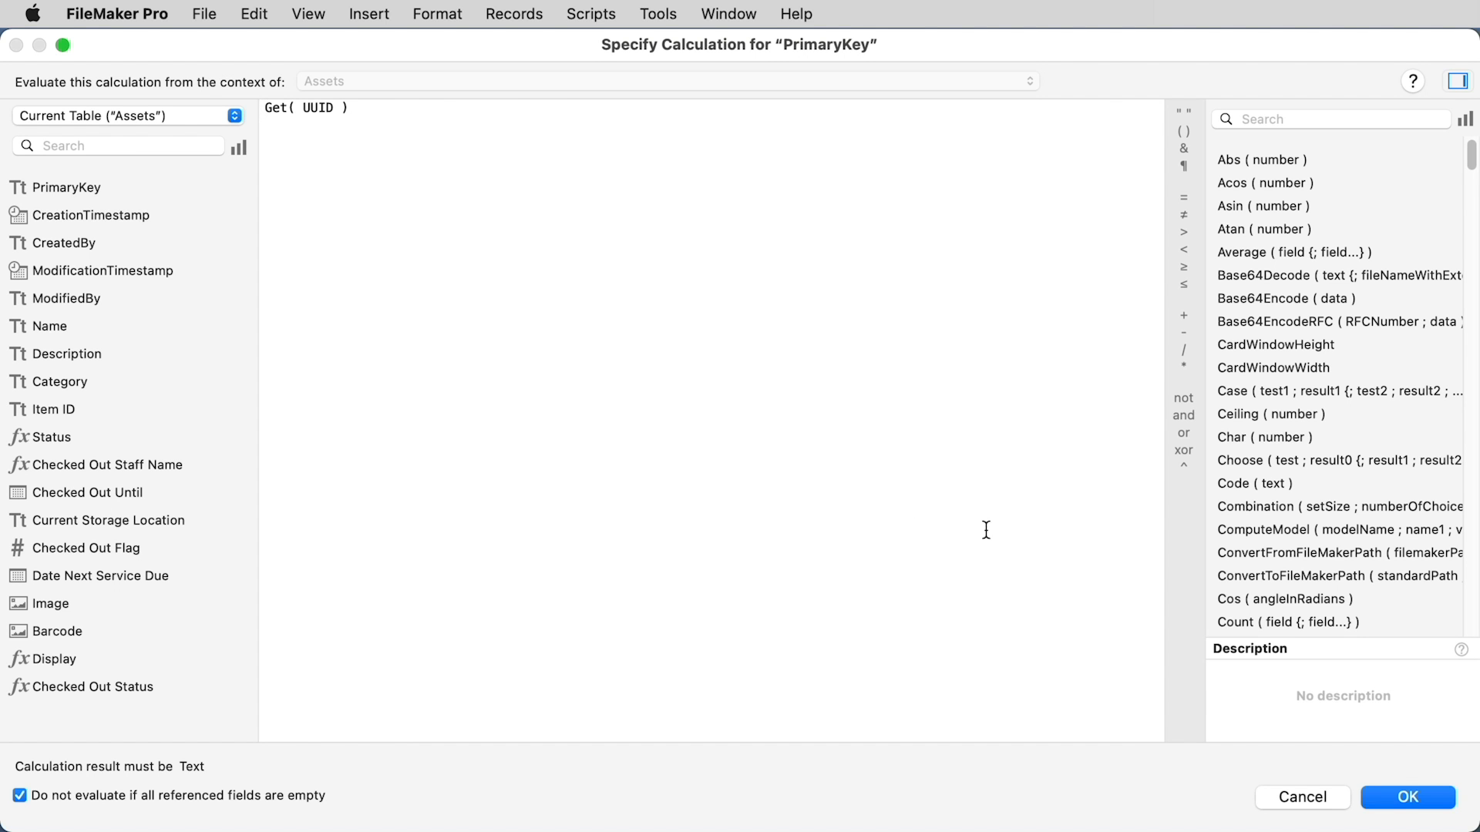
{"action": "left_click", "coordinate": [1405, 797]}
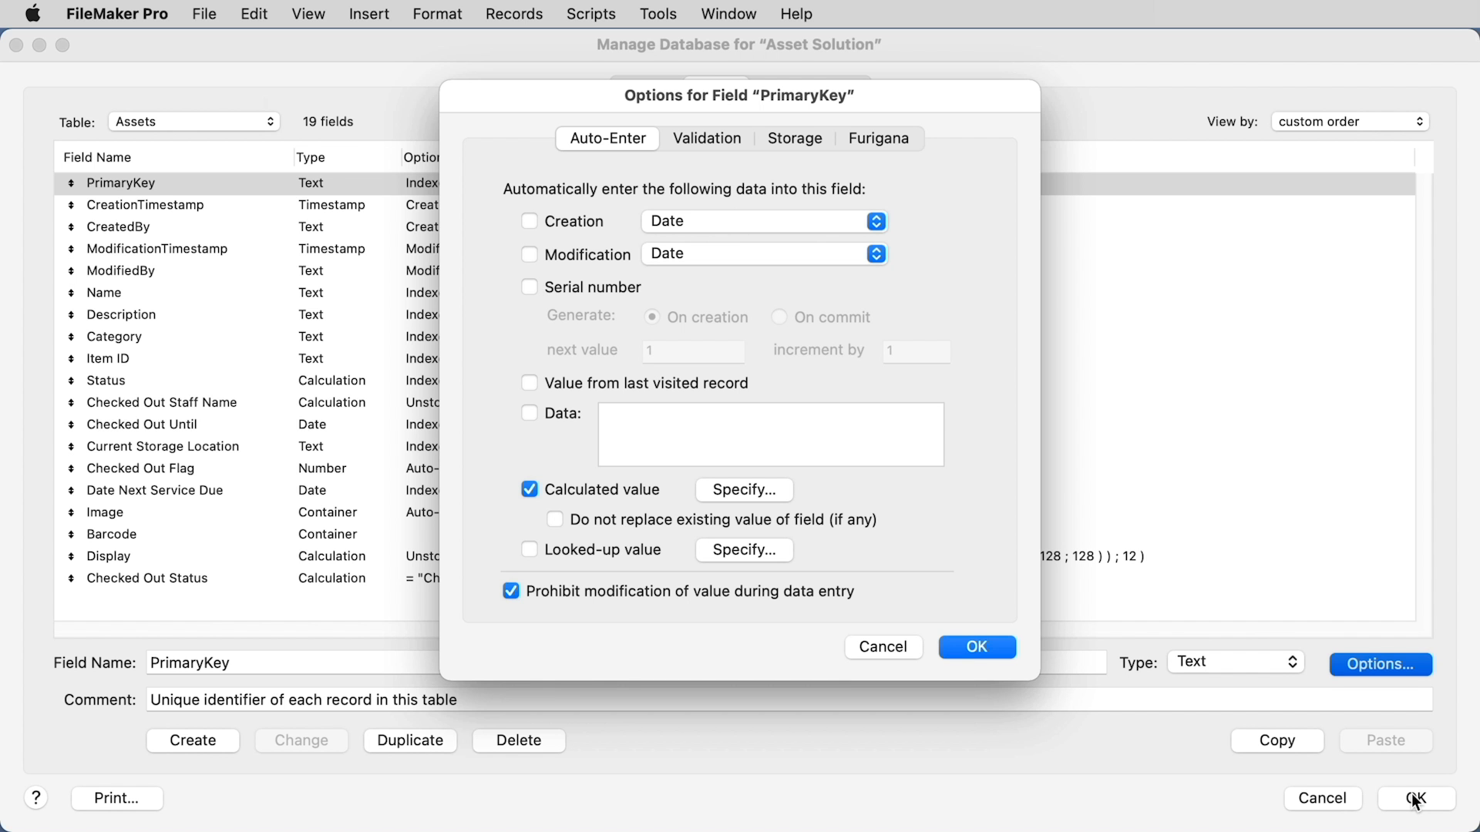
{"action": "left_click", "coordinate": [977, 646]}
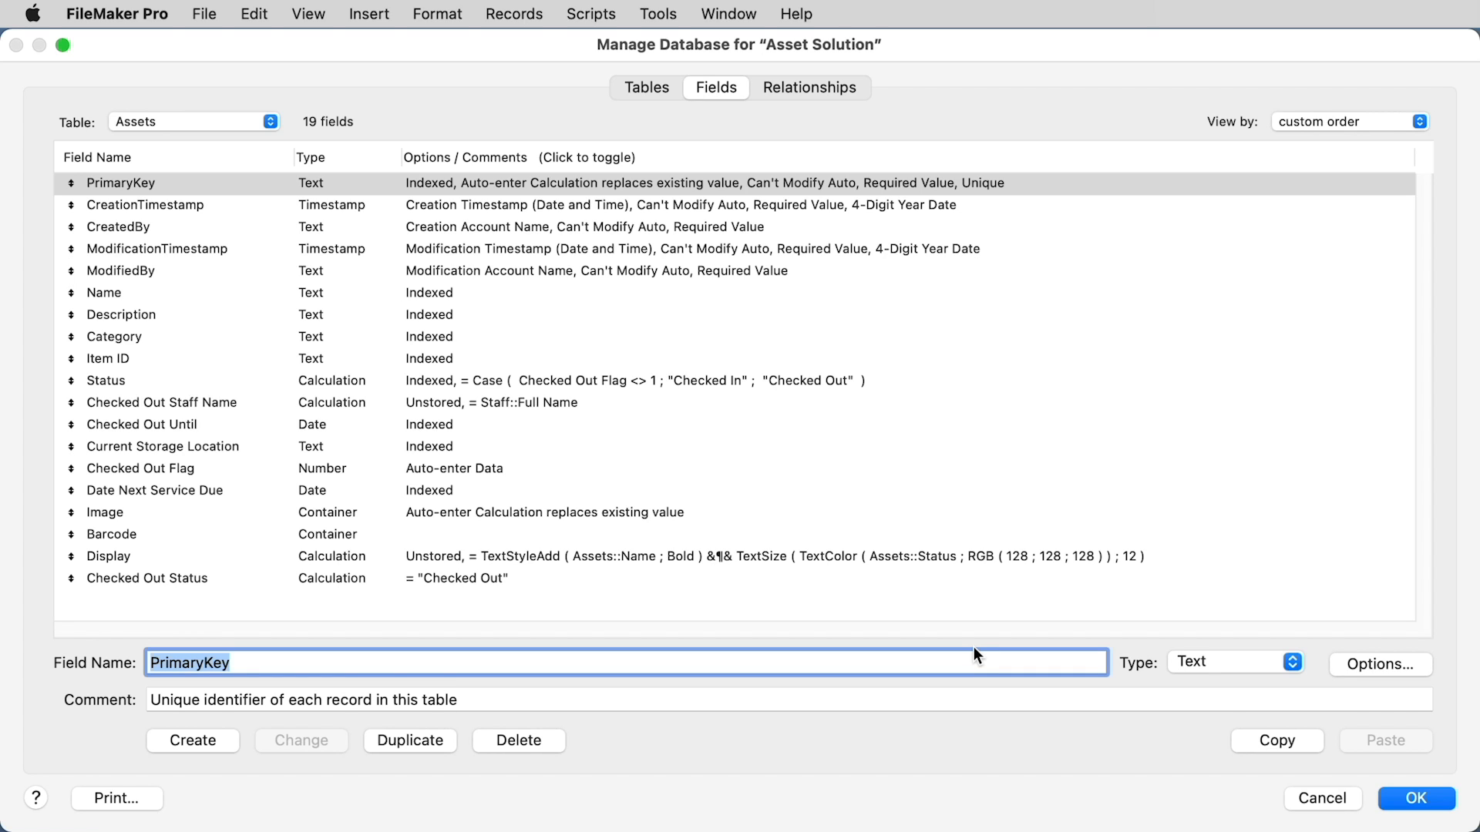
{"action": "mouse_move", "coordinate": [914, 151]}
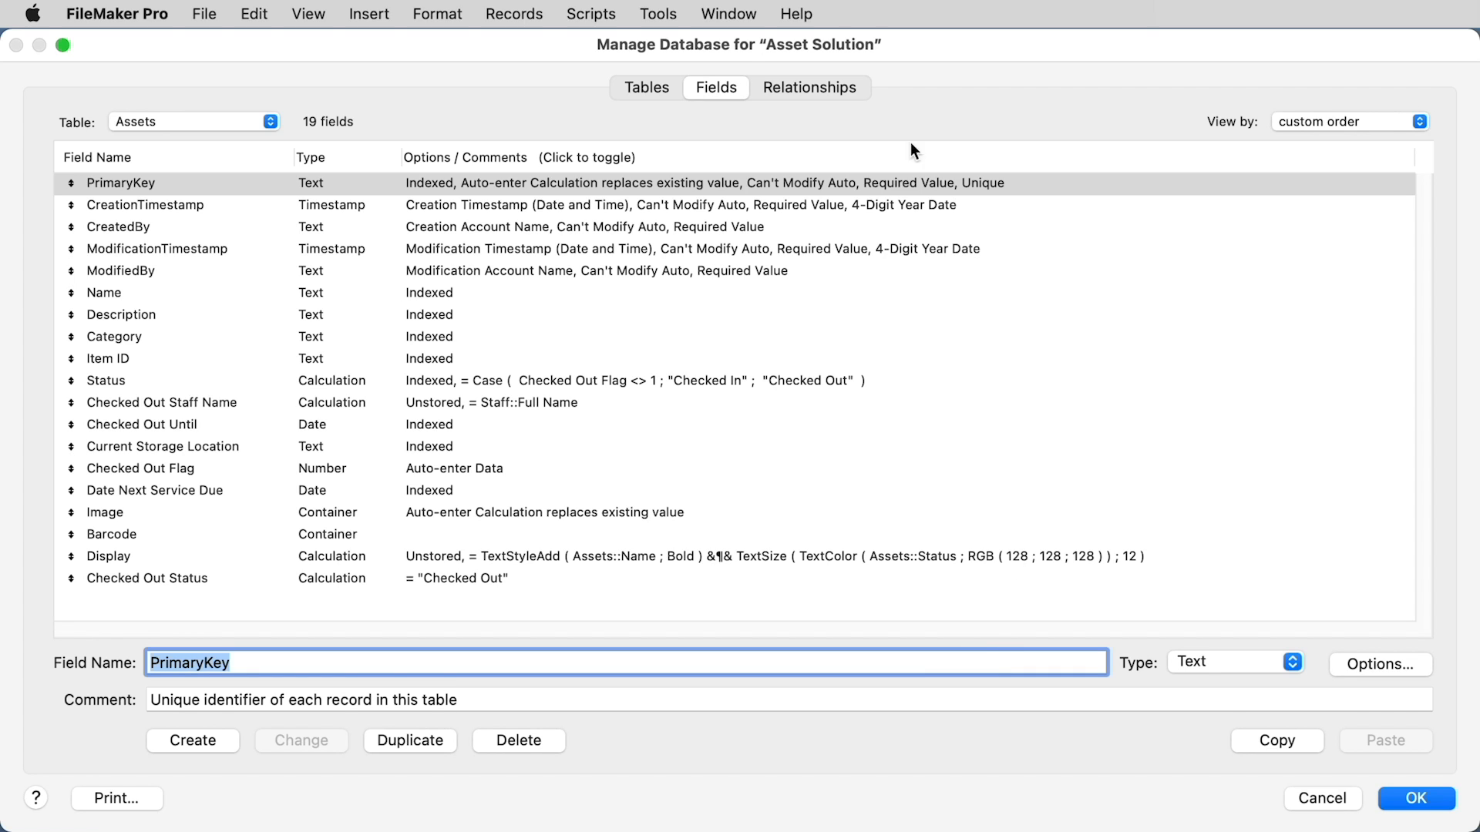
{"action": "left_click", "coordinate": [809, 86]}
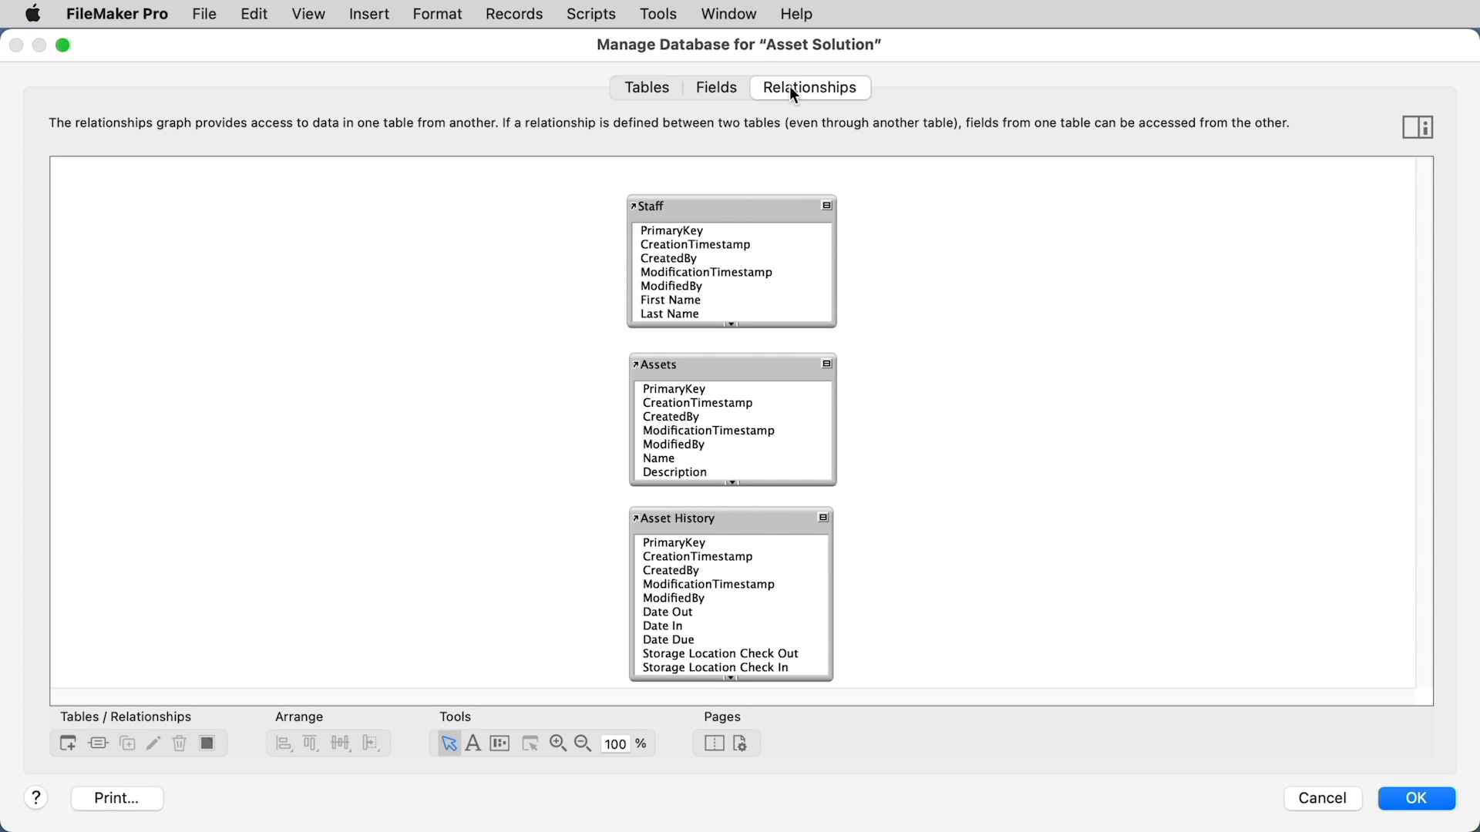
{"action": "left_click", "coordinate": [731, 365]}
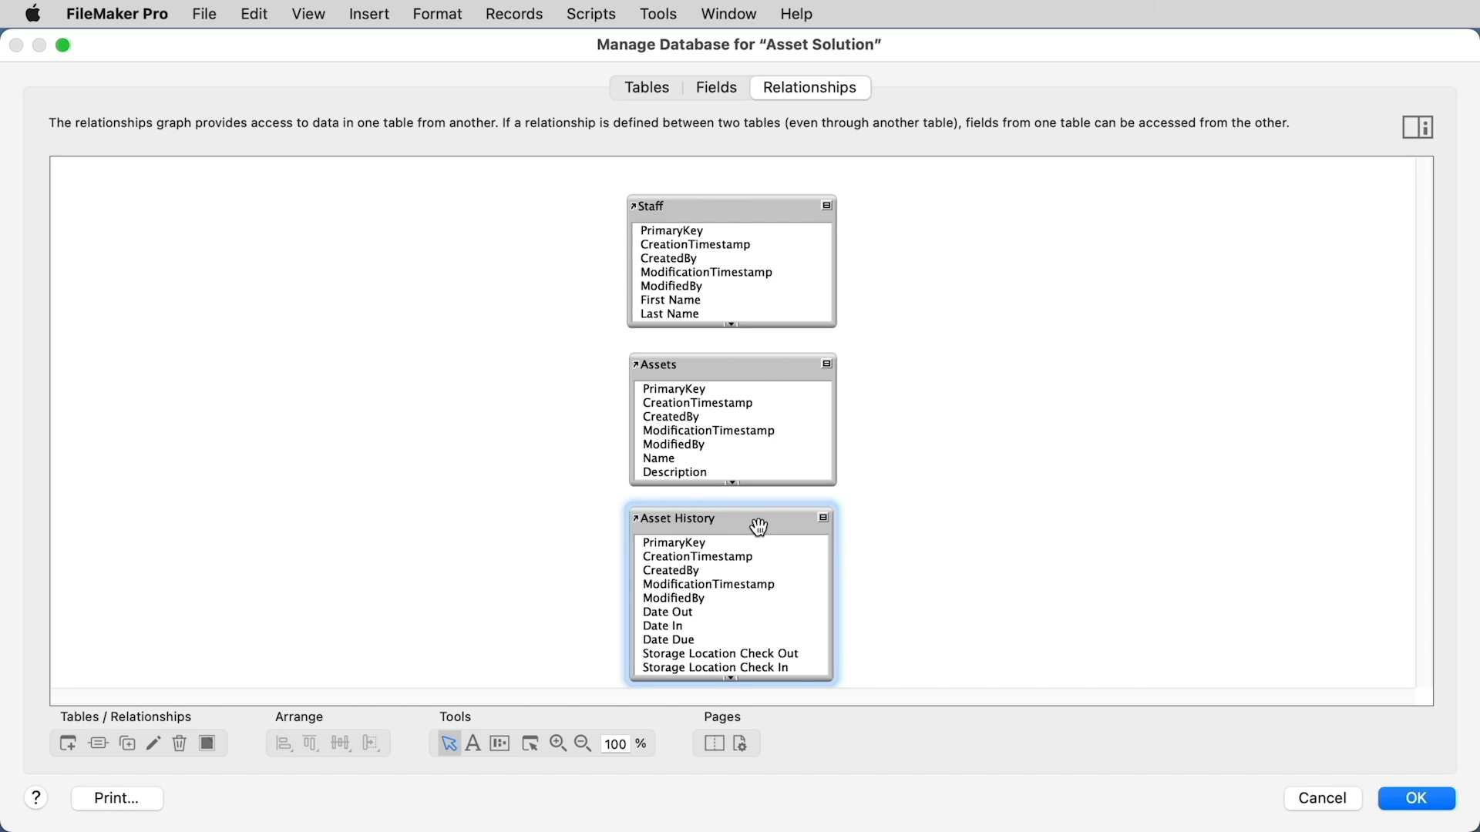
{"action": "left_click", "coordinate": [730, 364]}
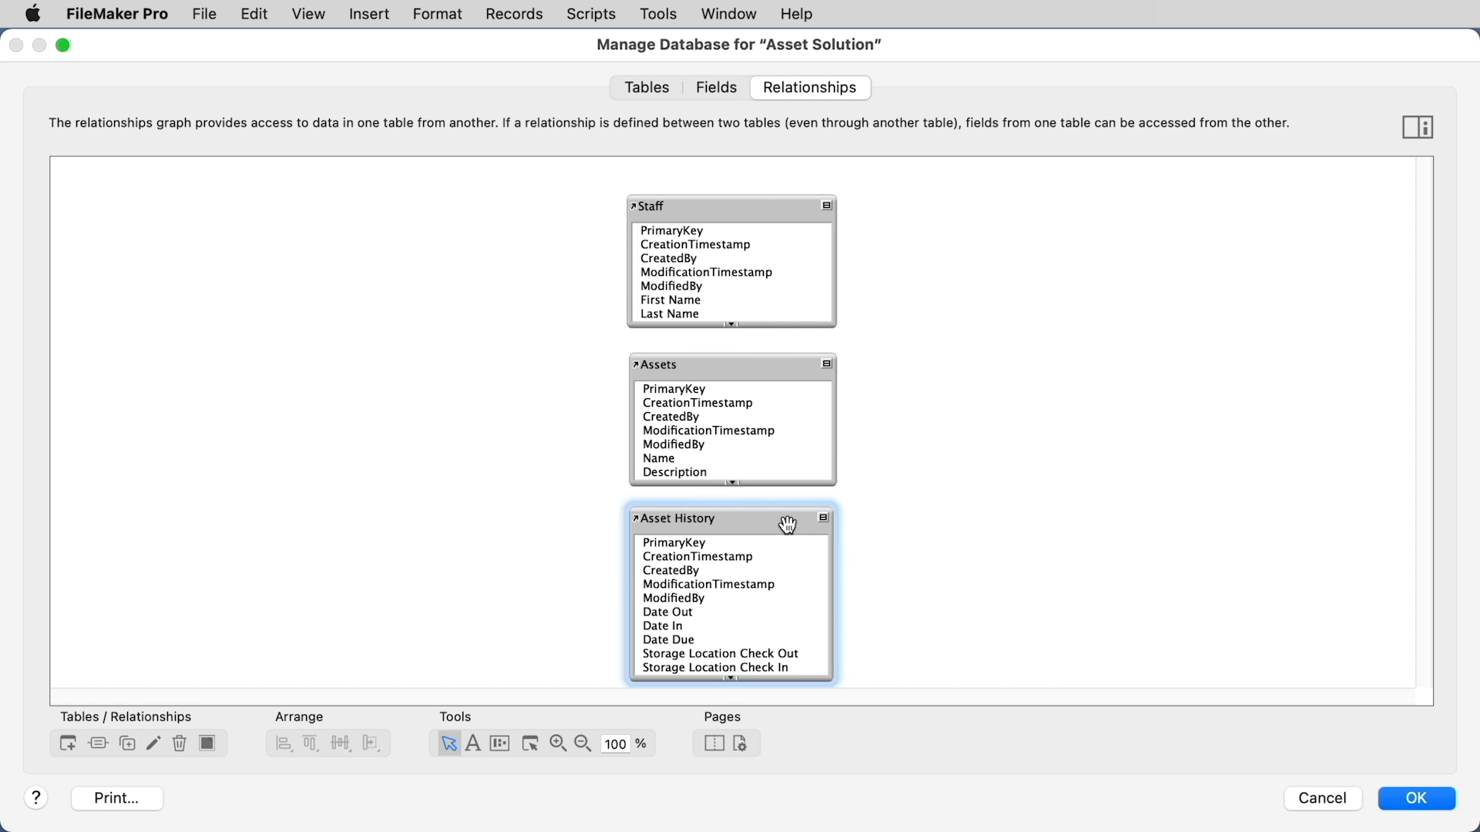
{"action": "left_click", "coordinate": [749, 367]}
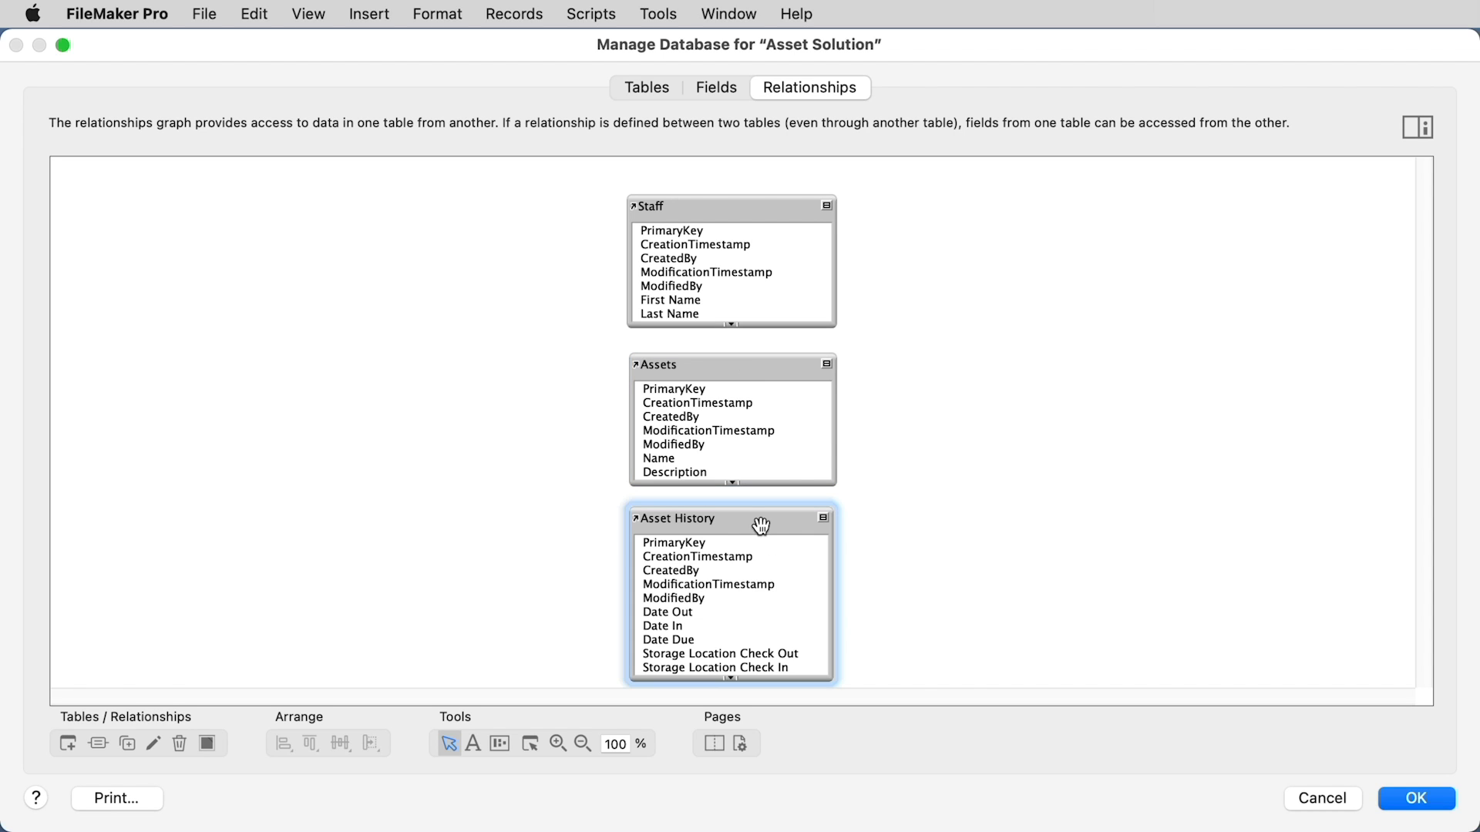
{"action": "left_click", "coordinate": [646, 86]}
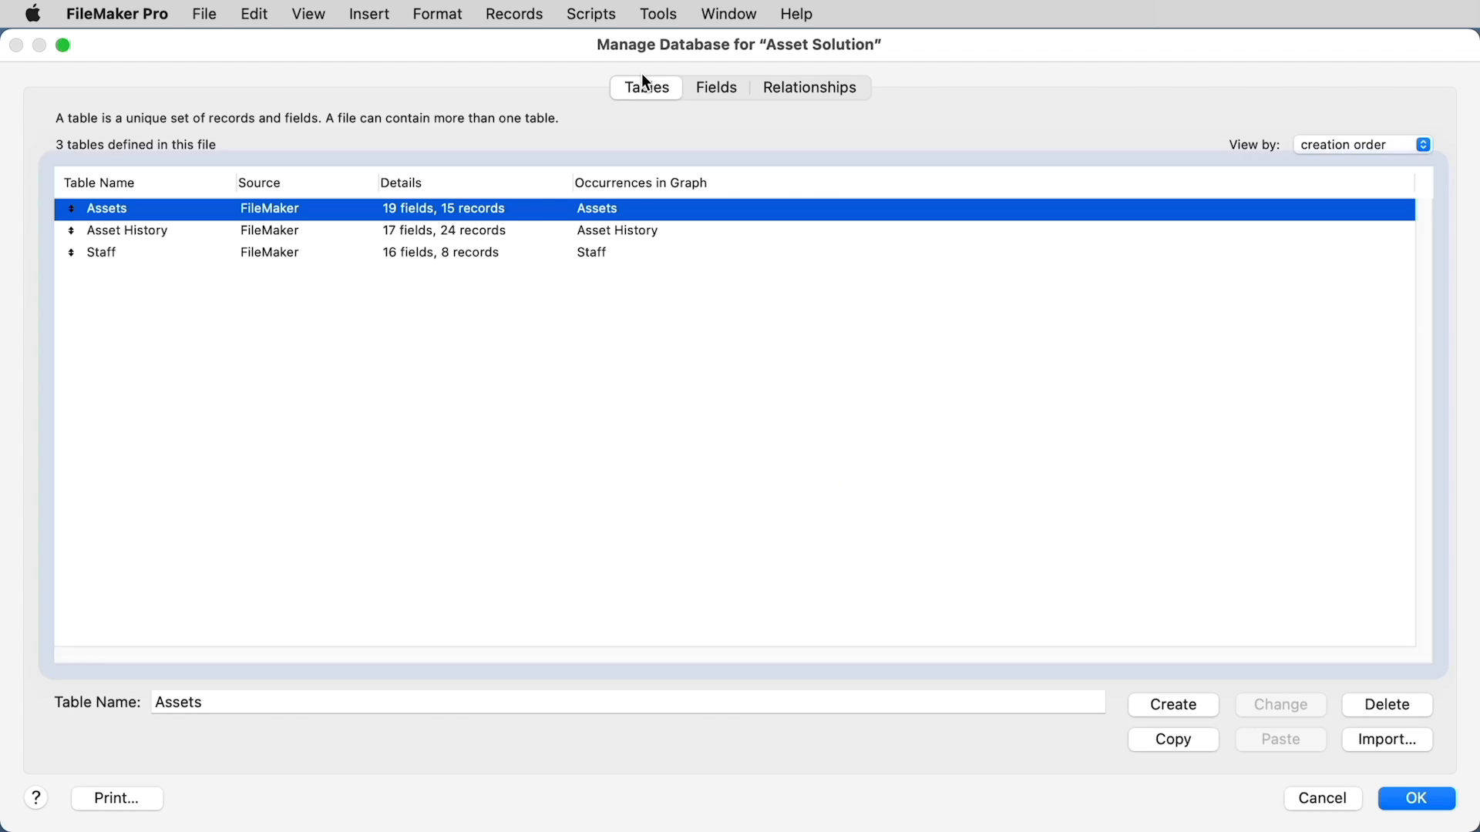
{"action": "left_click", "coordinate": [715, 87]}
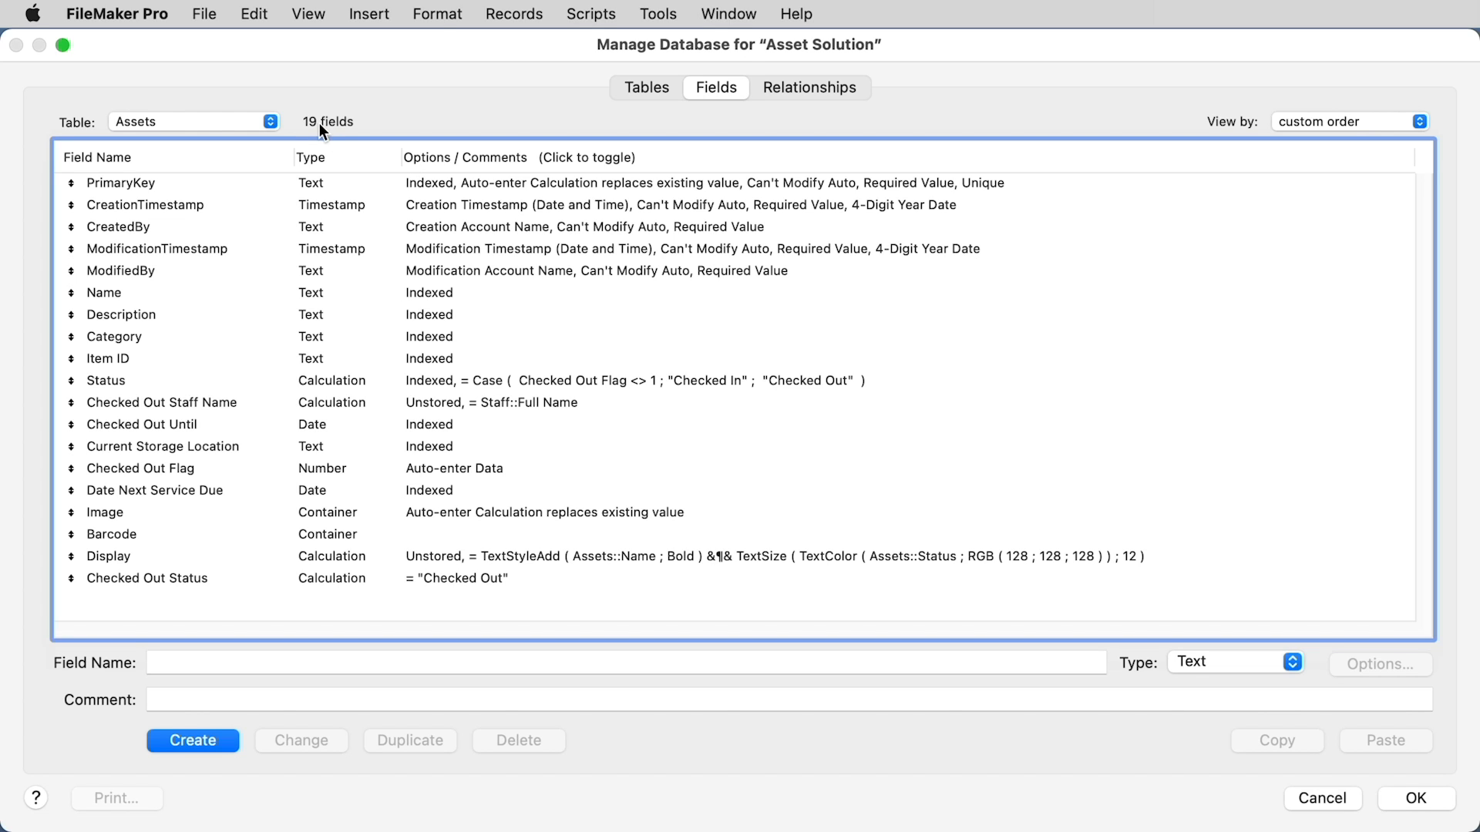
{"action": "mouse_move", "coordinate": [314, 649]}
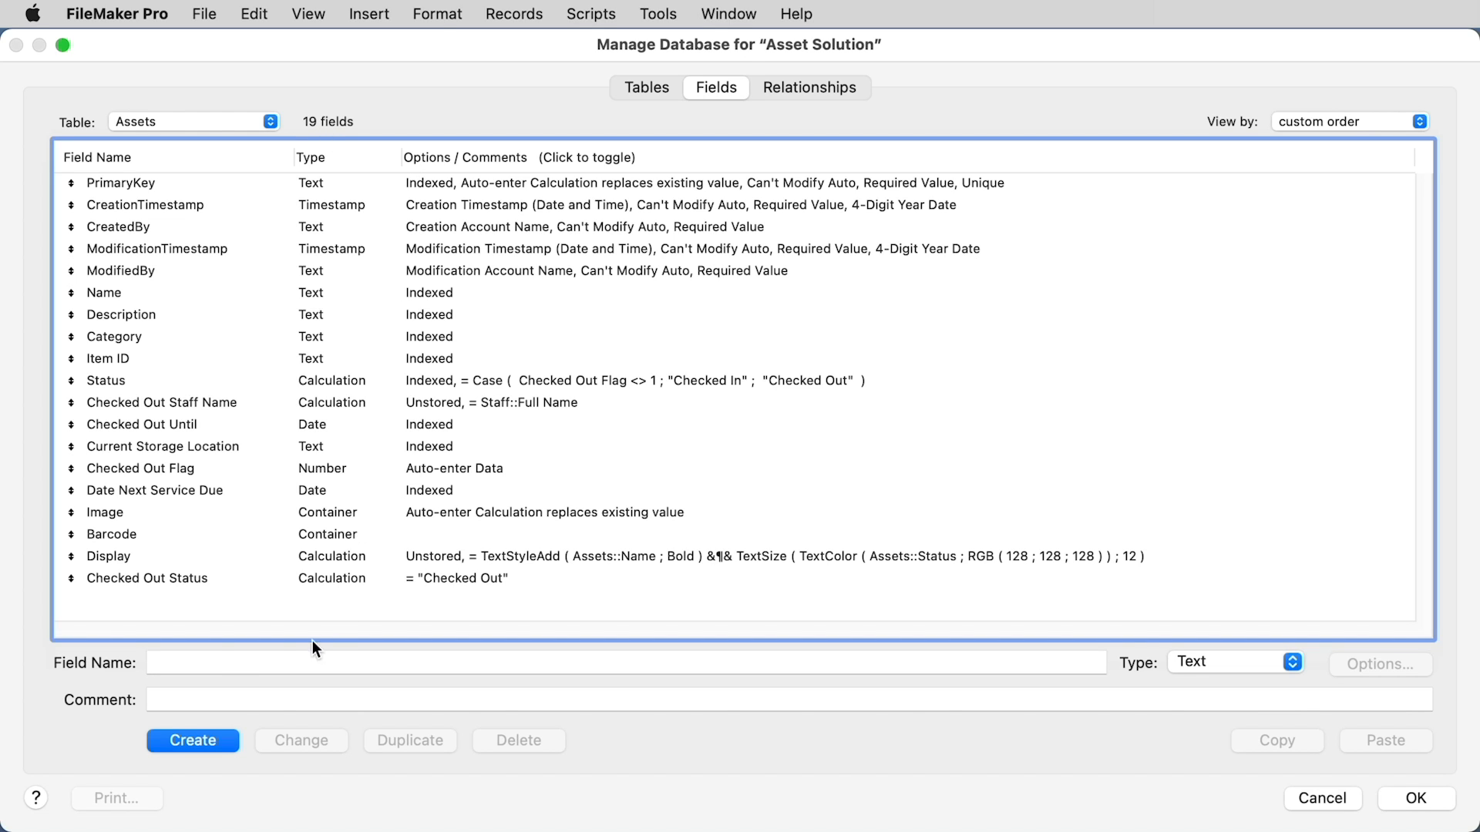
Add a ForeignKeyStaff text field to the Assets table
{"action": "type", "text": "F"}
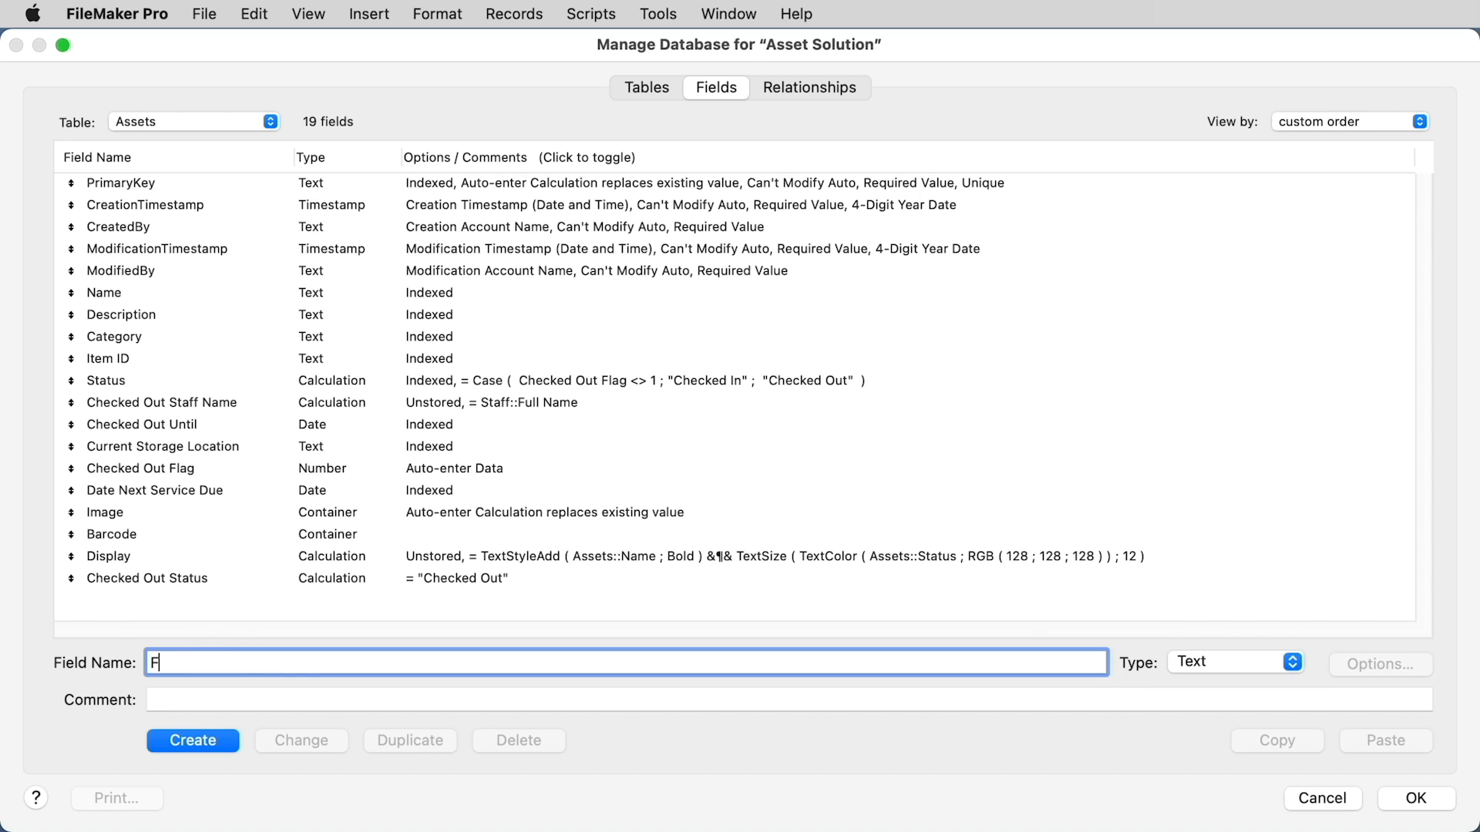
{"action": "type", "text": "oreignKey"}
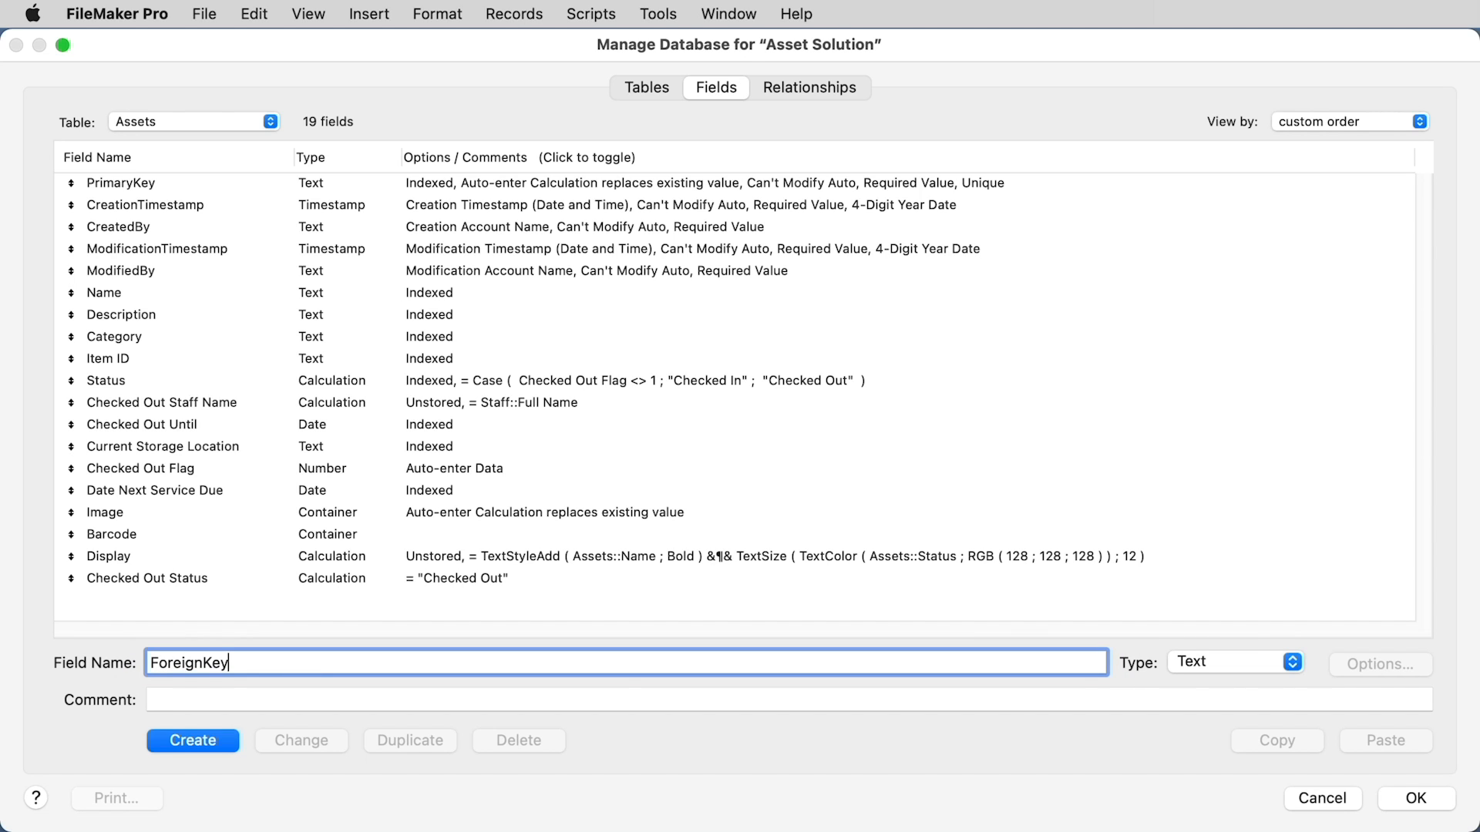
{"action": "type", "text": "Staff"}
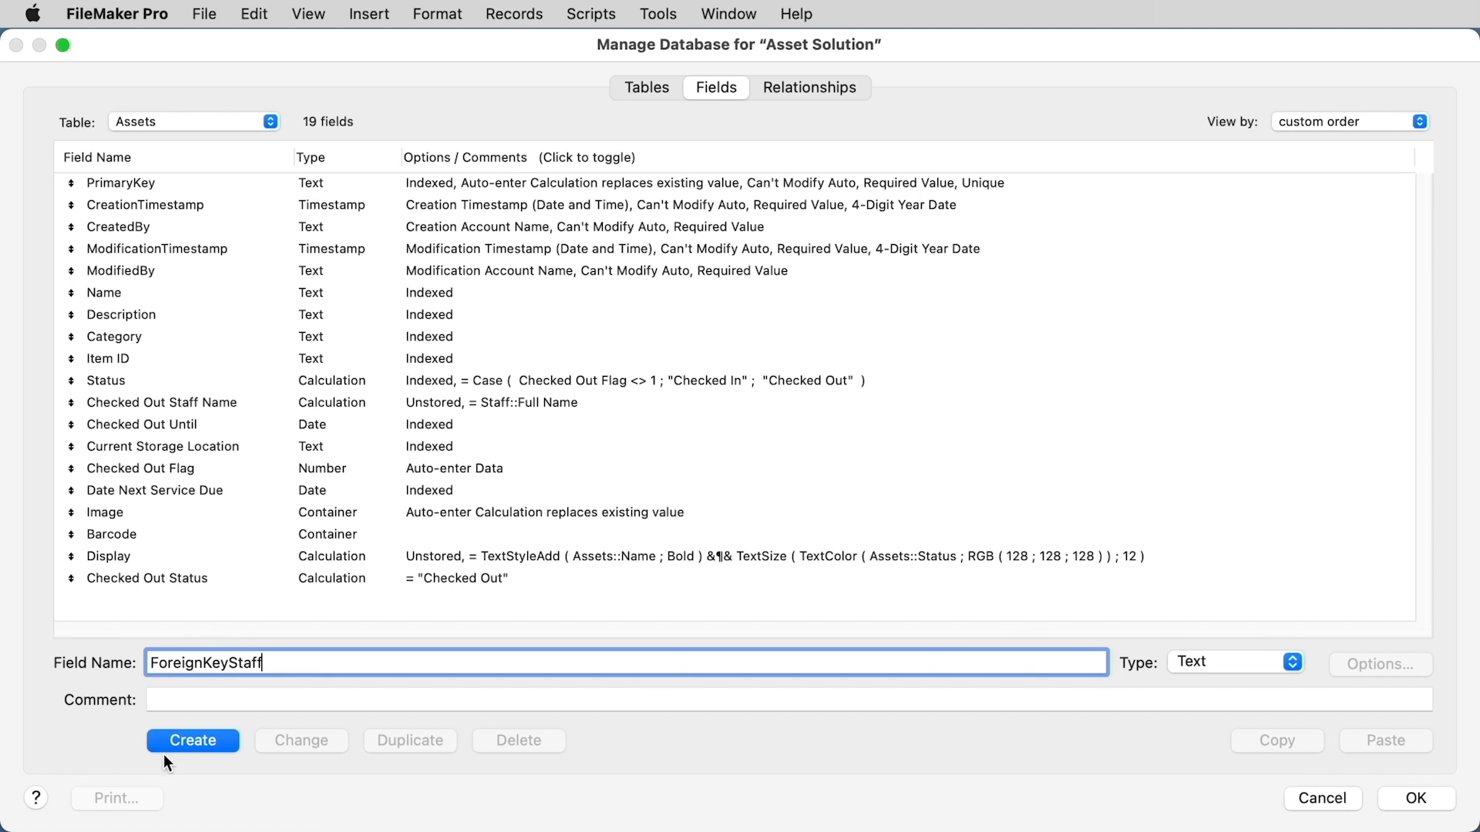
{"action": "left_click", "coordinate": [193, 740]}
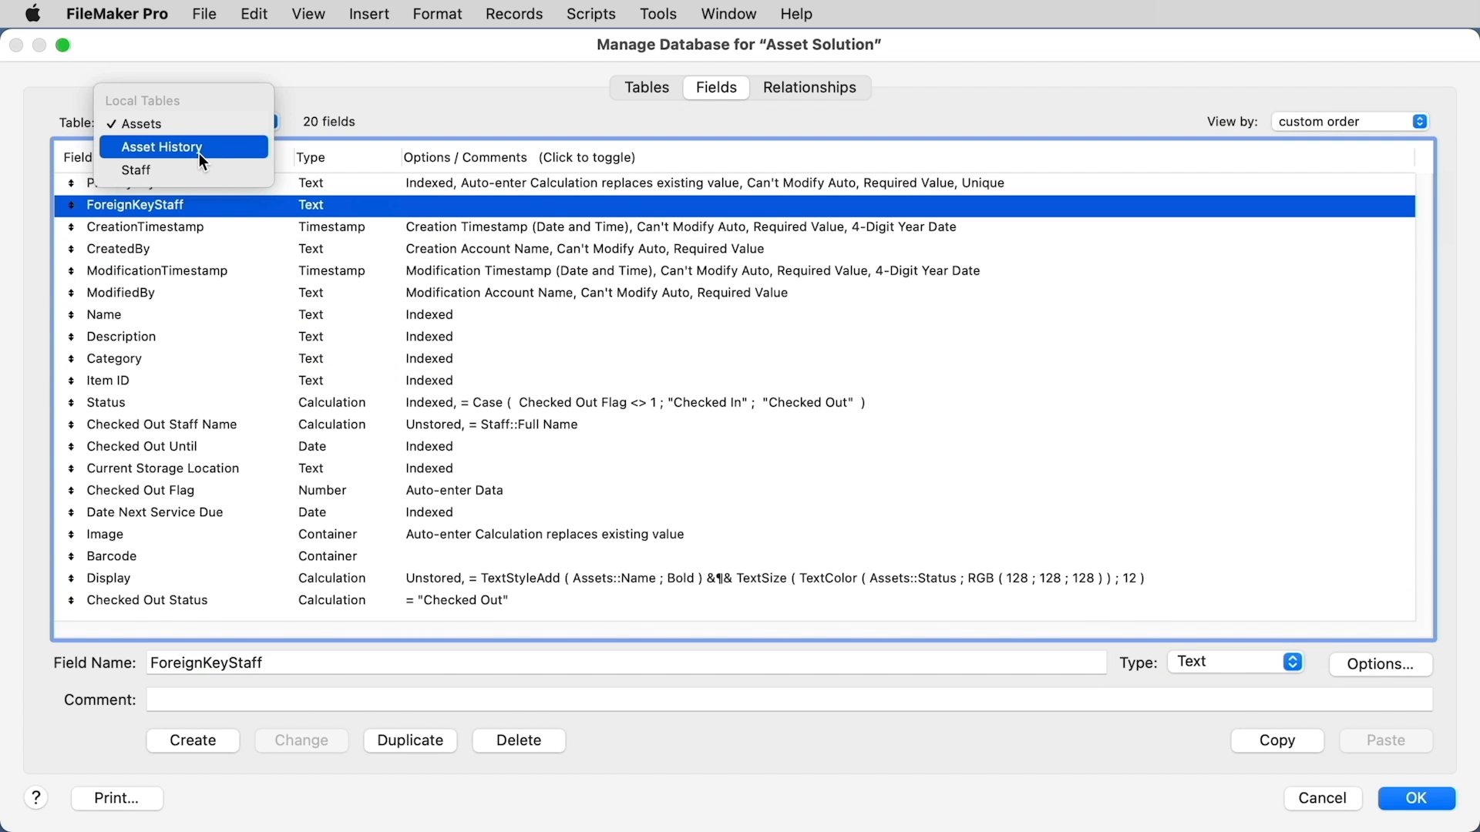
Add a ForeignKeyAsset text field to Asset History and move it just below PrimaryKey
{"action": "left_click", "coordinate": [162, 146]}
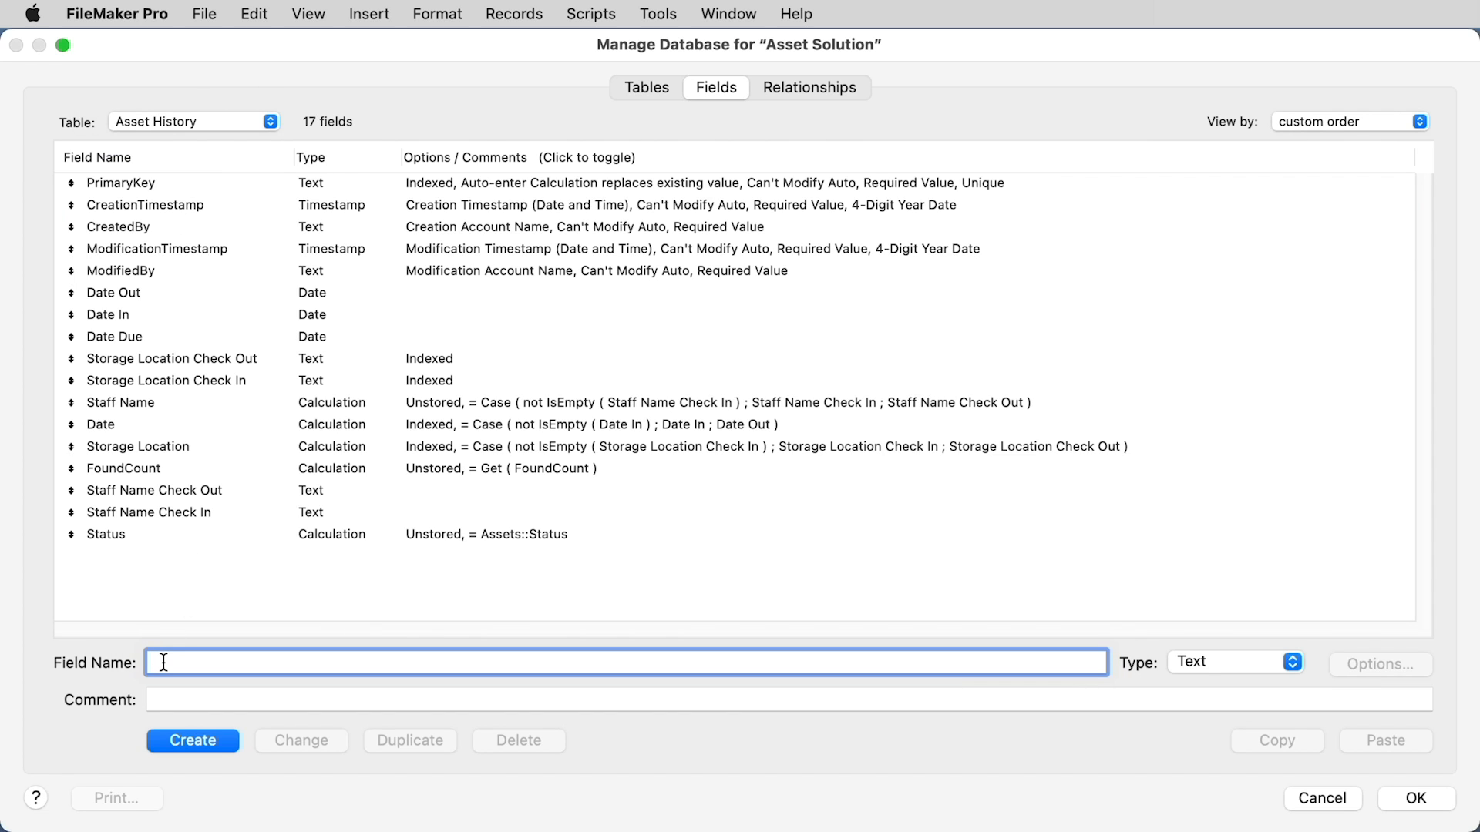
{"action": "type", "text": "F"}
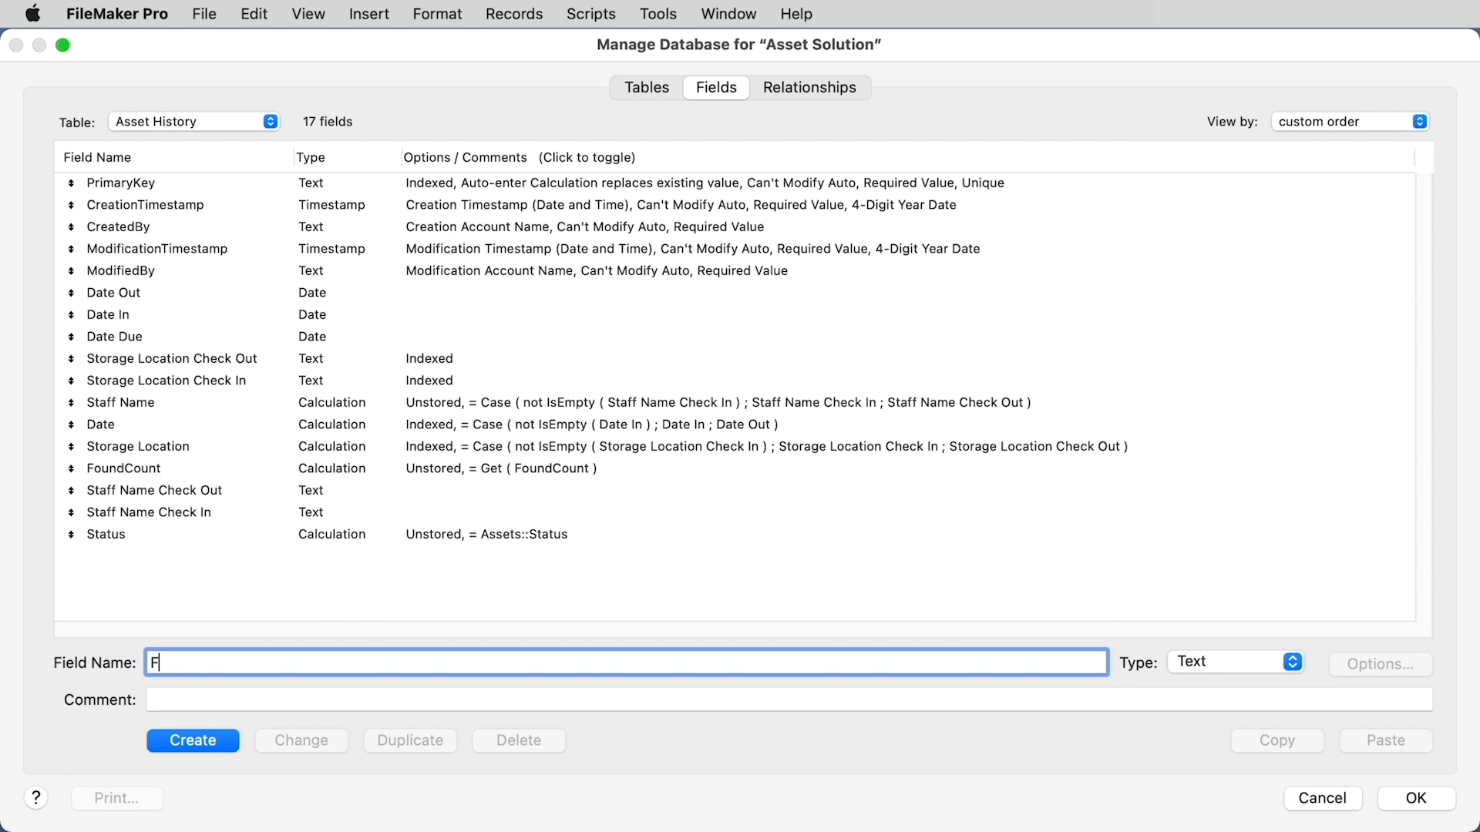
{"action": "type", "text": "oreignKeyAsset"}
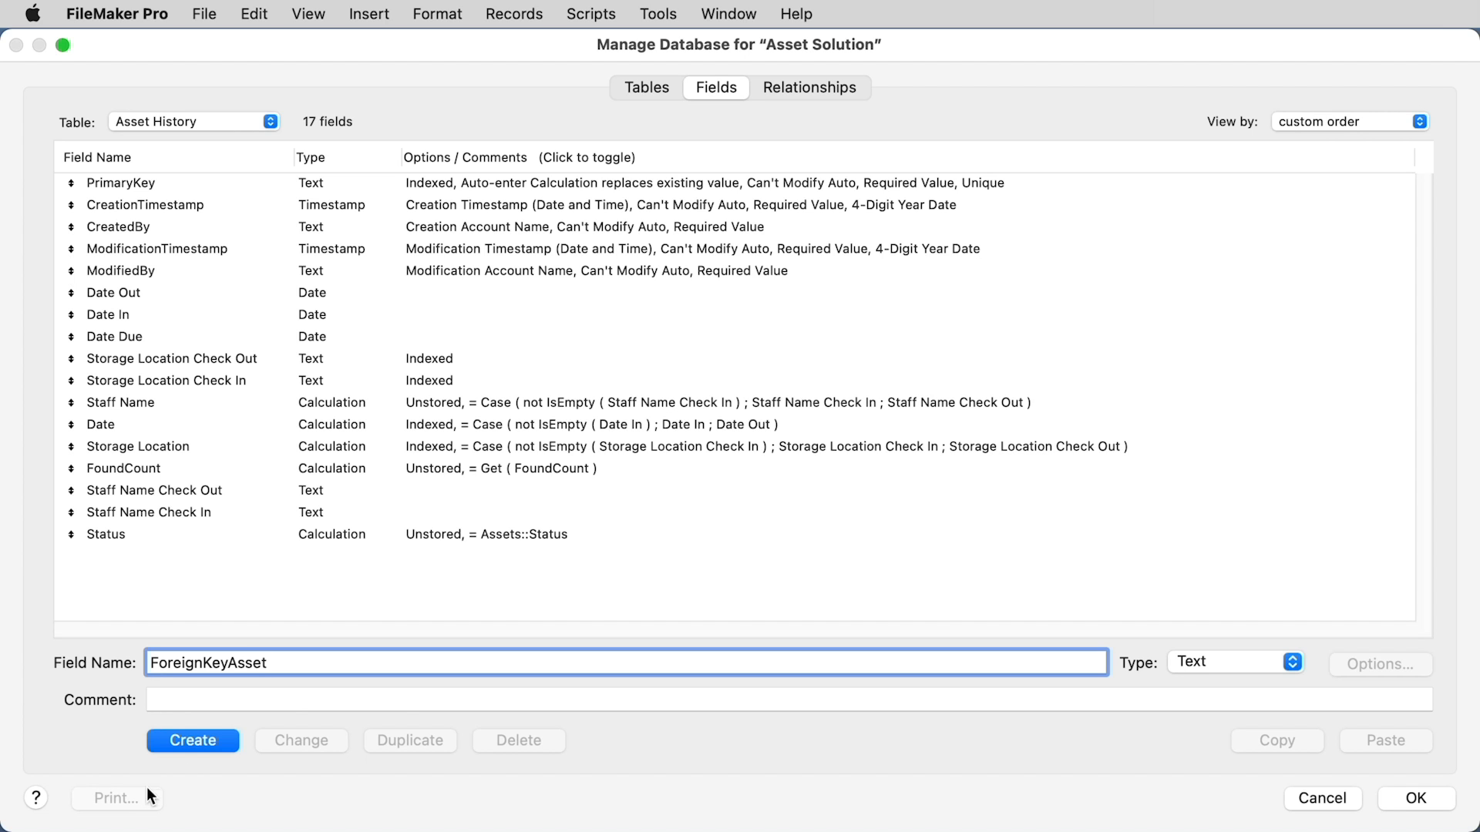
{"action": "left_click", "coordinate": [191, 739]}
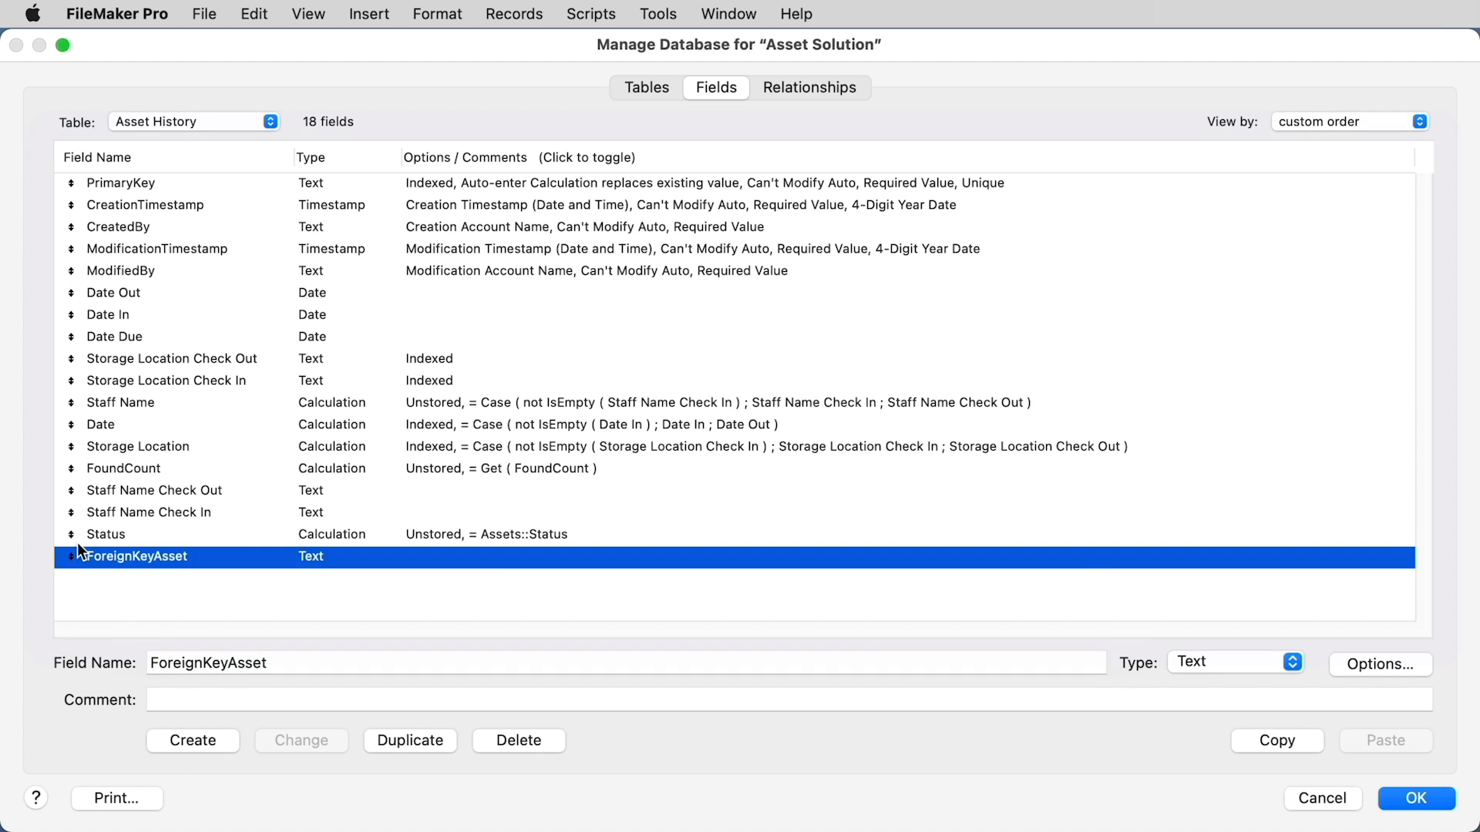
{"action": "left_click_drag", "start_coordinate": [74, 556], "coordinate": [74, 205]}
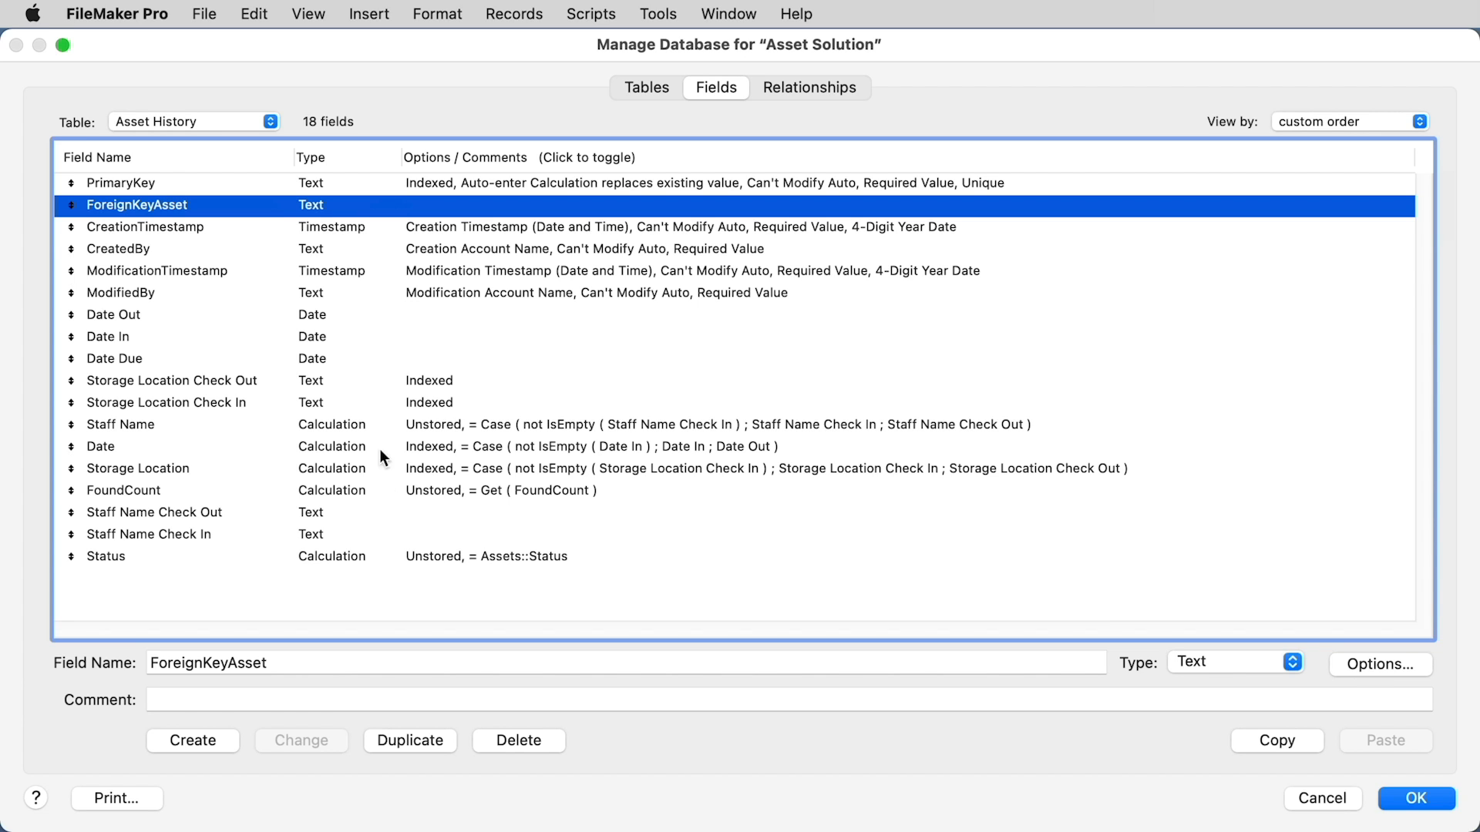
Relate Staff::PrimaryKey to Assets::ForeignKeyStaff and Assets::PrimaryKey to Asset History::ForeignKeyAsset, then apply
{"action": "left_click", "coordinate": [810, 86]}
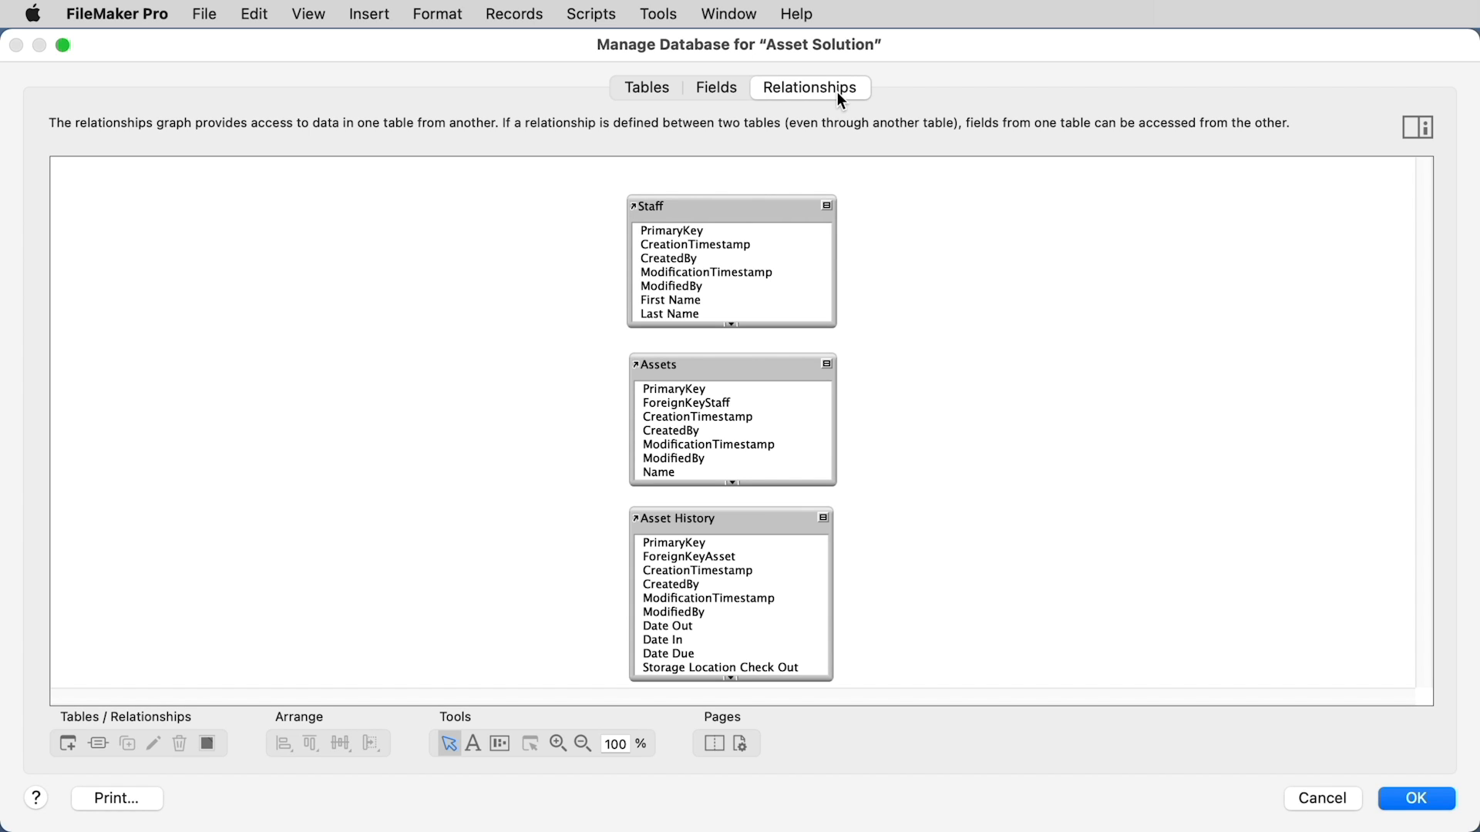
{"action": "mouse_move", "coordinate": [661, 236]}
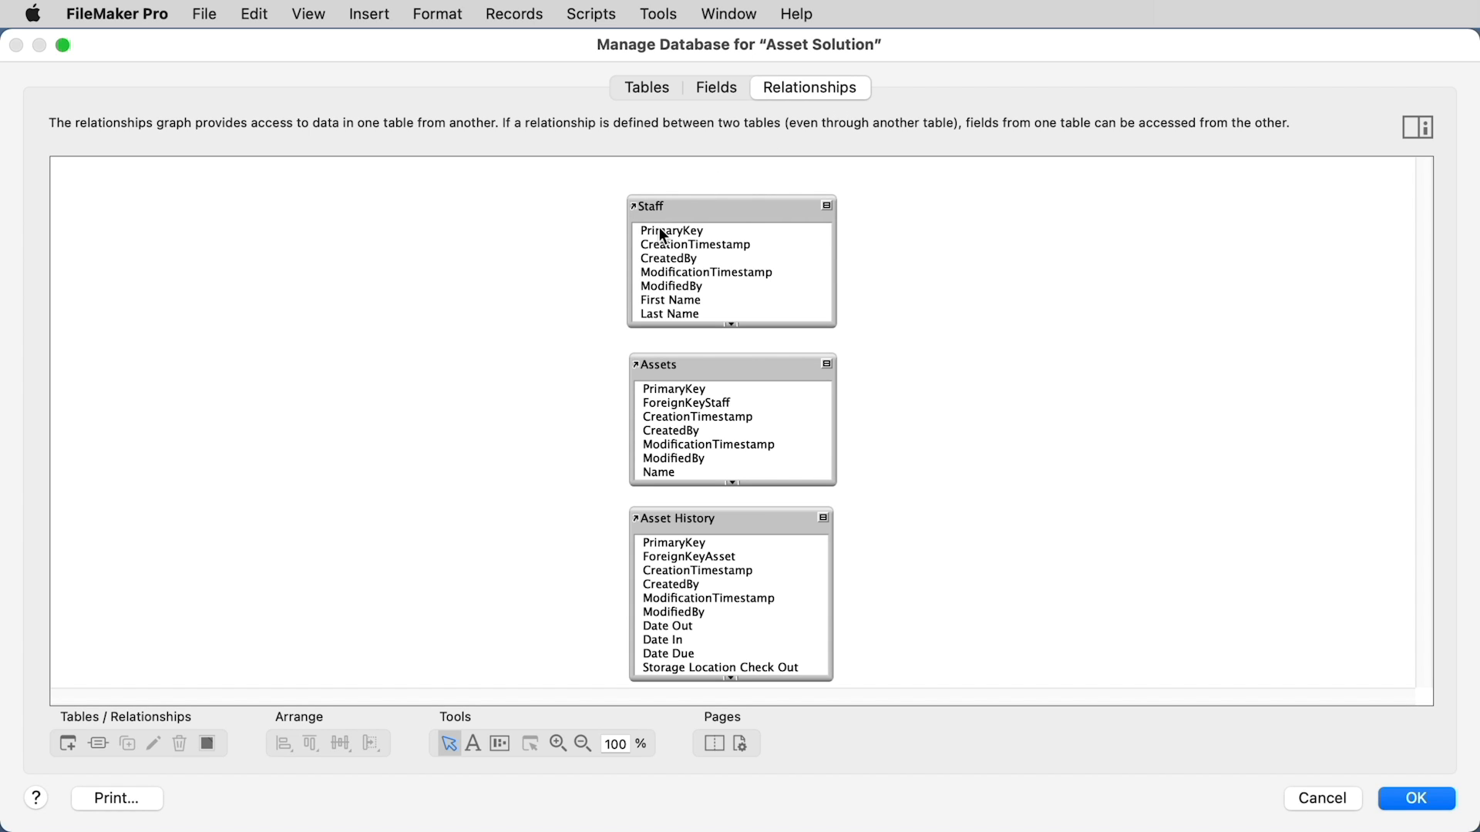
{"action": "left_click", "coordinate": [670, 230]}
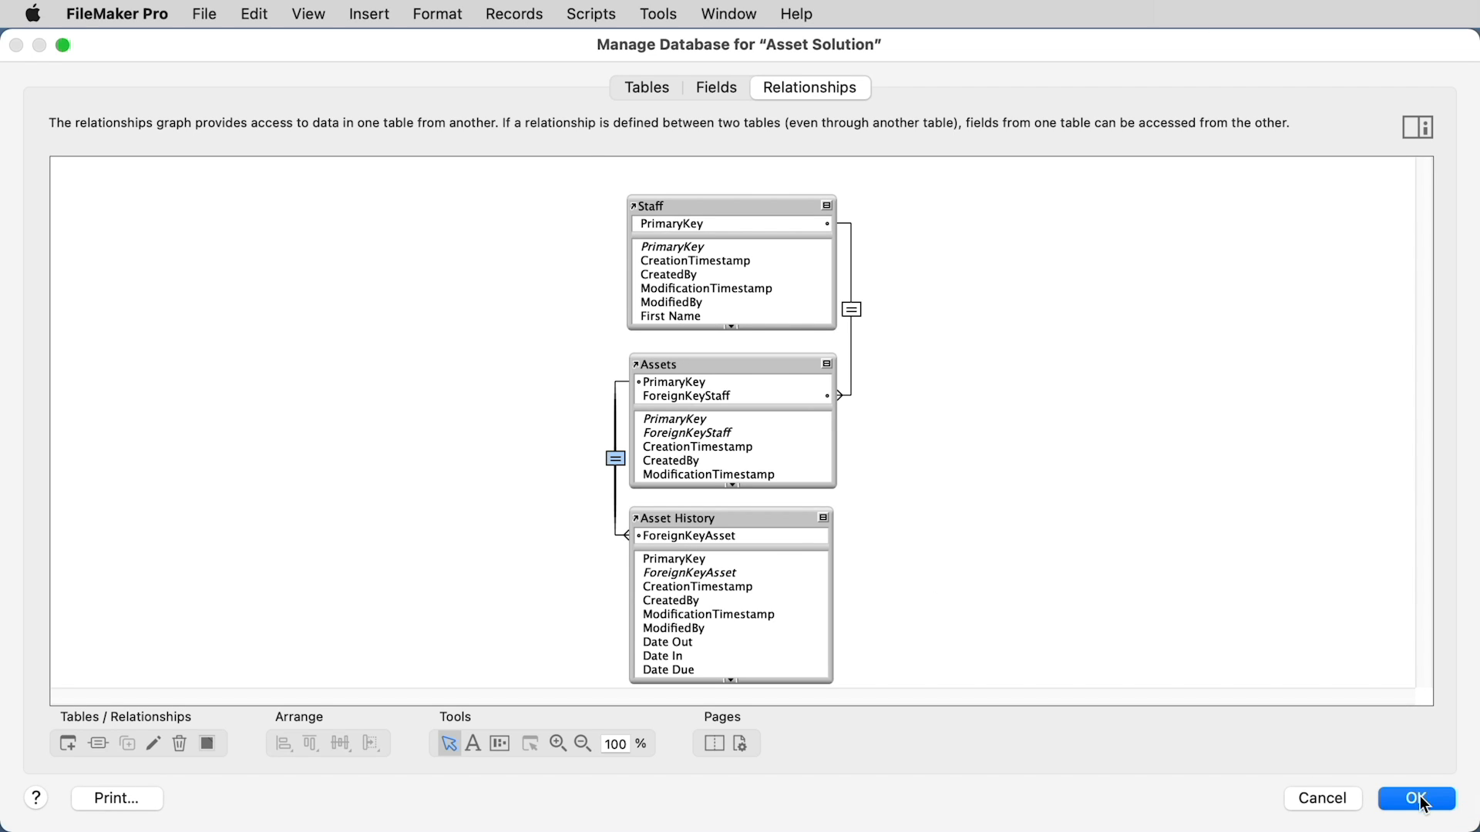
{"action": "left_click", "coordinate": [1414, 797]}
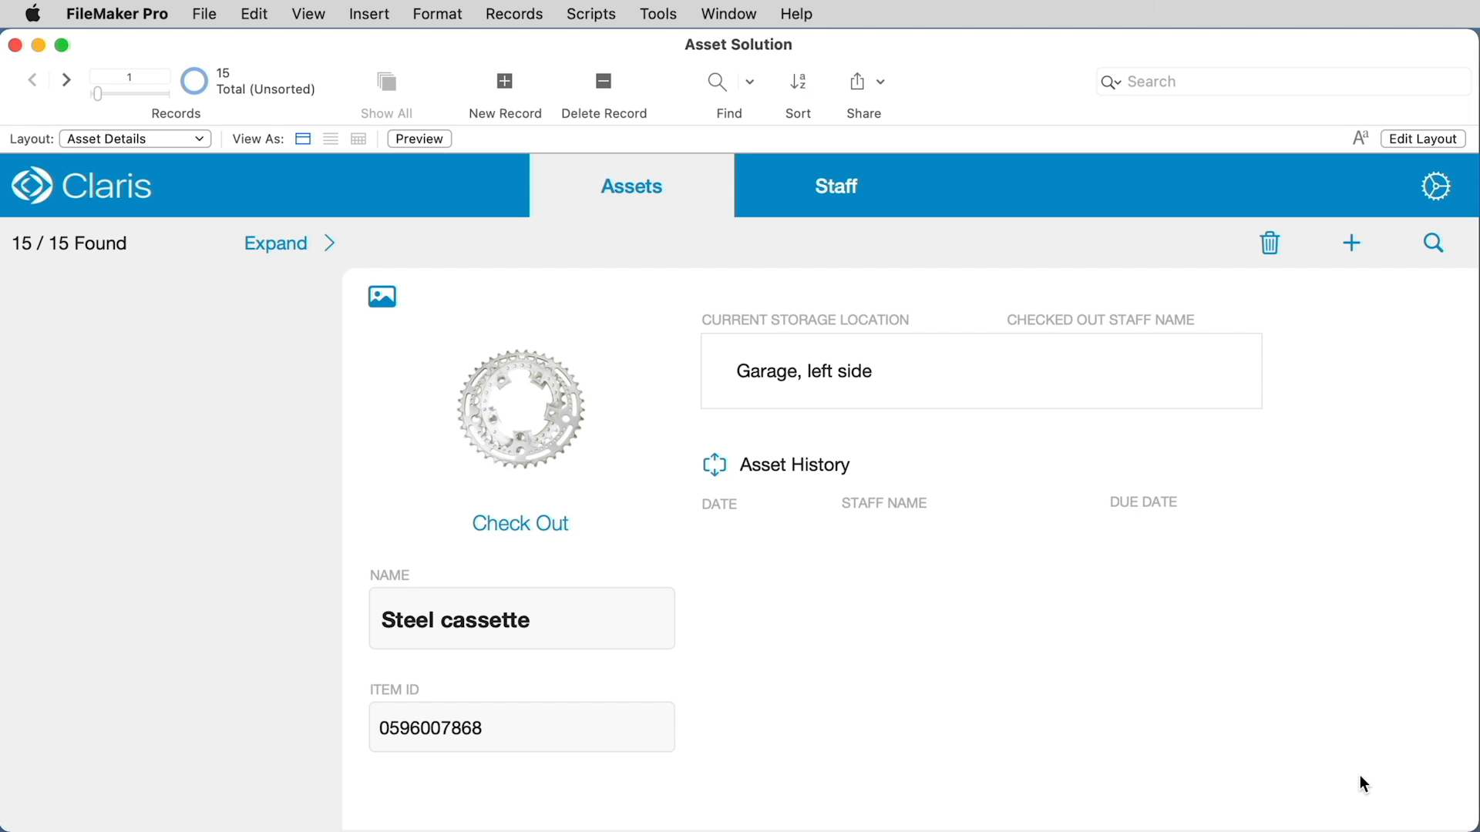
In Layout Mode, confirm a portal showing Asset History records on Asset Details
{"action": "left_click", "coordinate": [308, 14]}
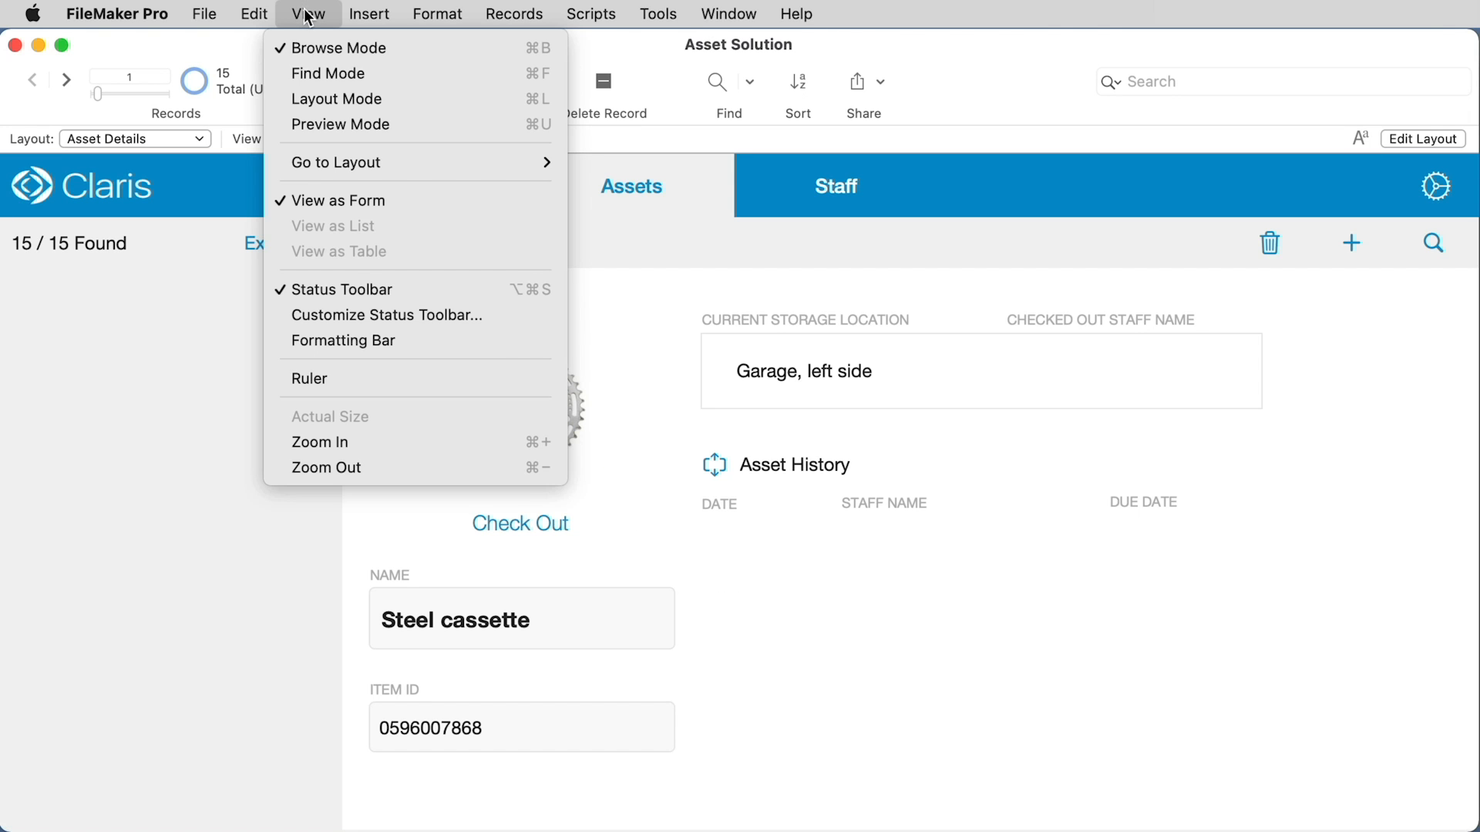
{"action": "left_click", "coordinate": [336, 99]}
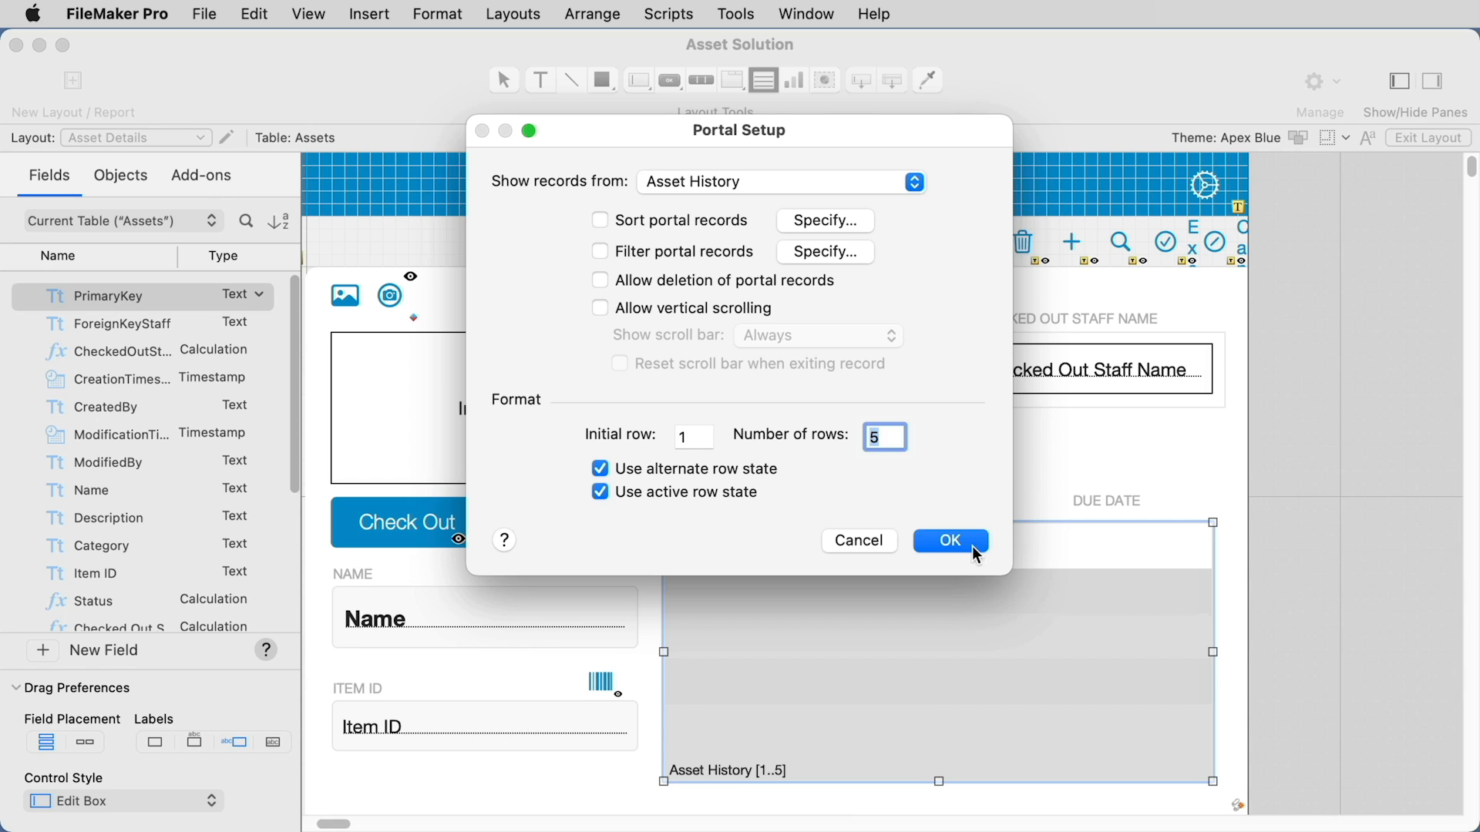
{"action": "left_click", "coordinate": [948, 541]}
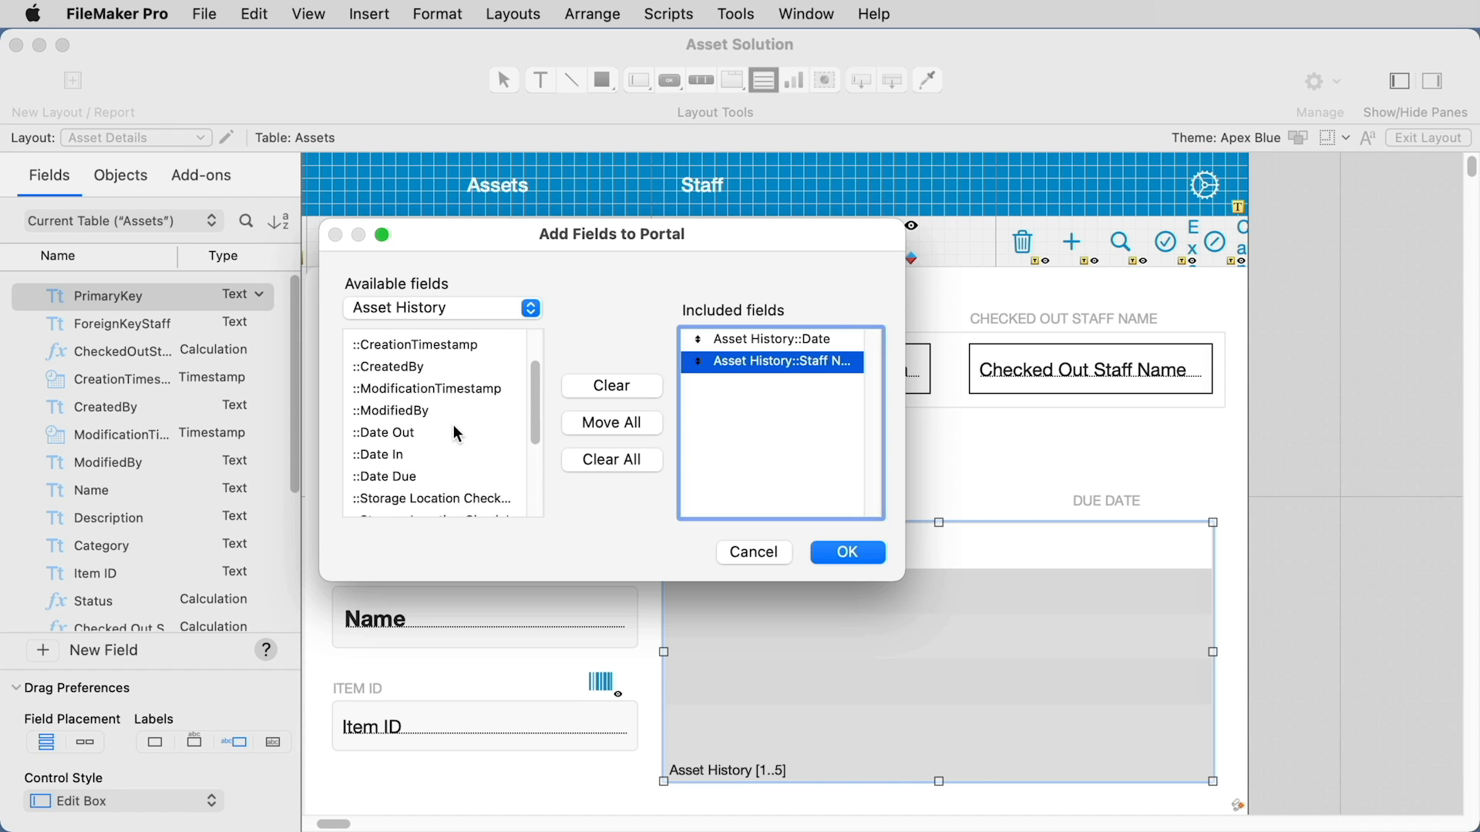
{"action": "left_click", "coordinate": [845, 552]}
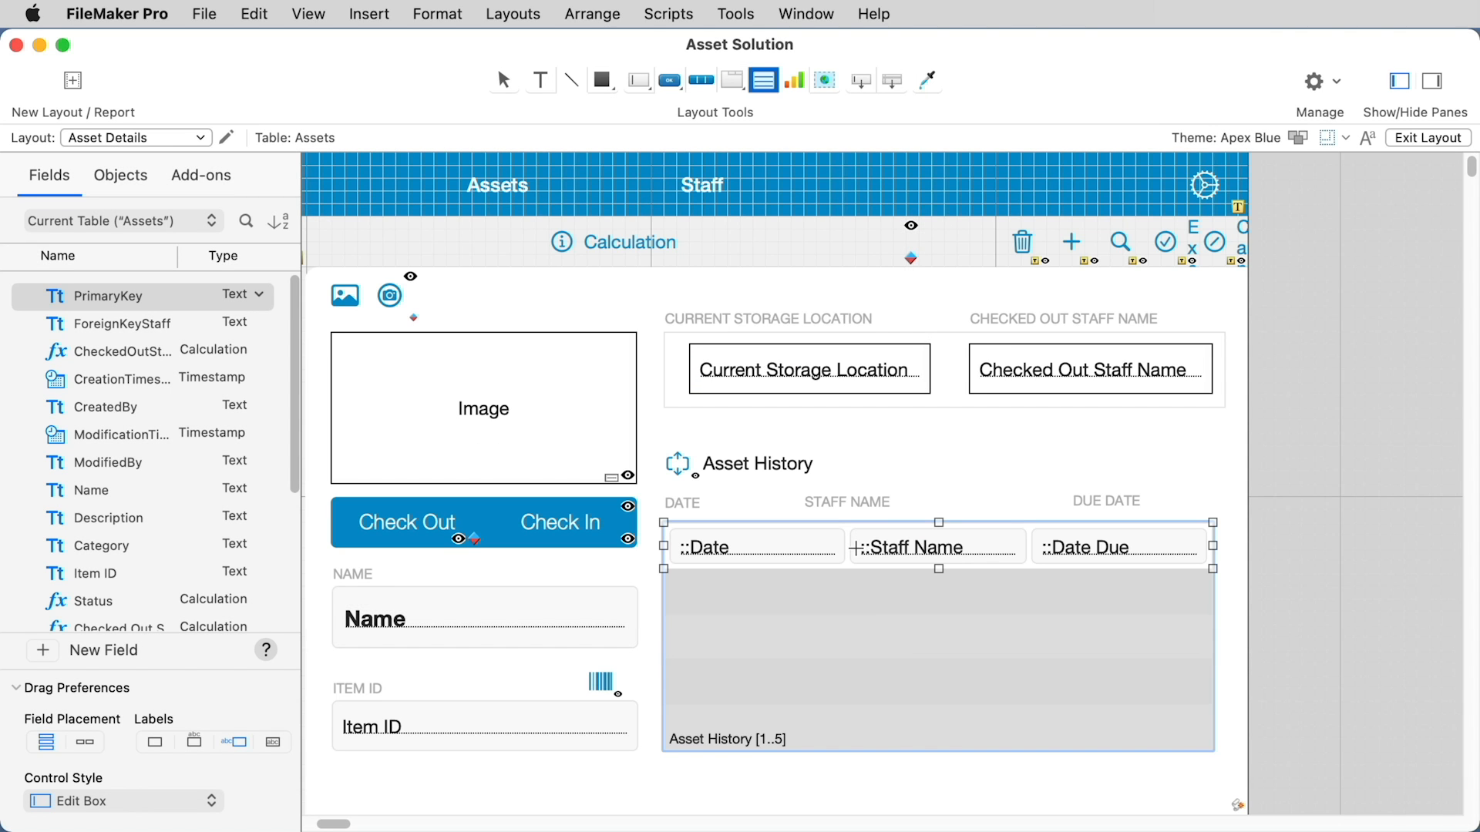
Exit the layout and save it so the history rows appear
{"action": "left_click", "coordinate": [1427, 137]}
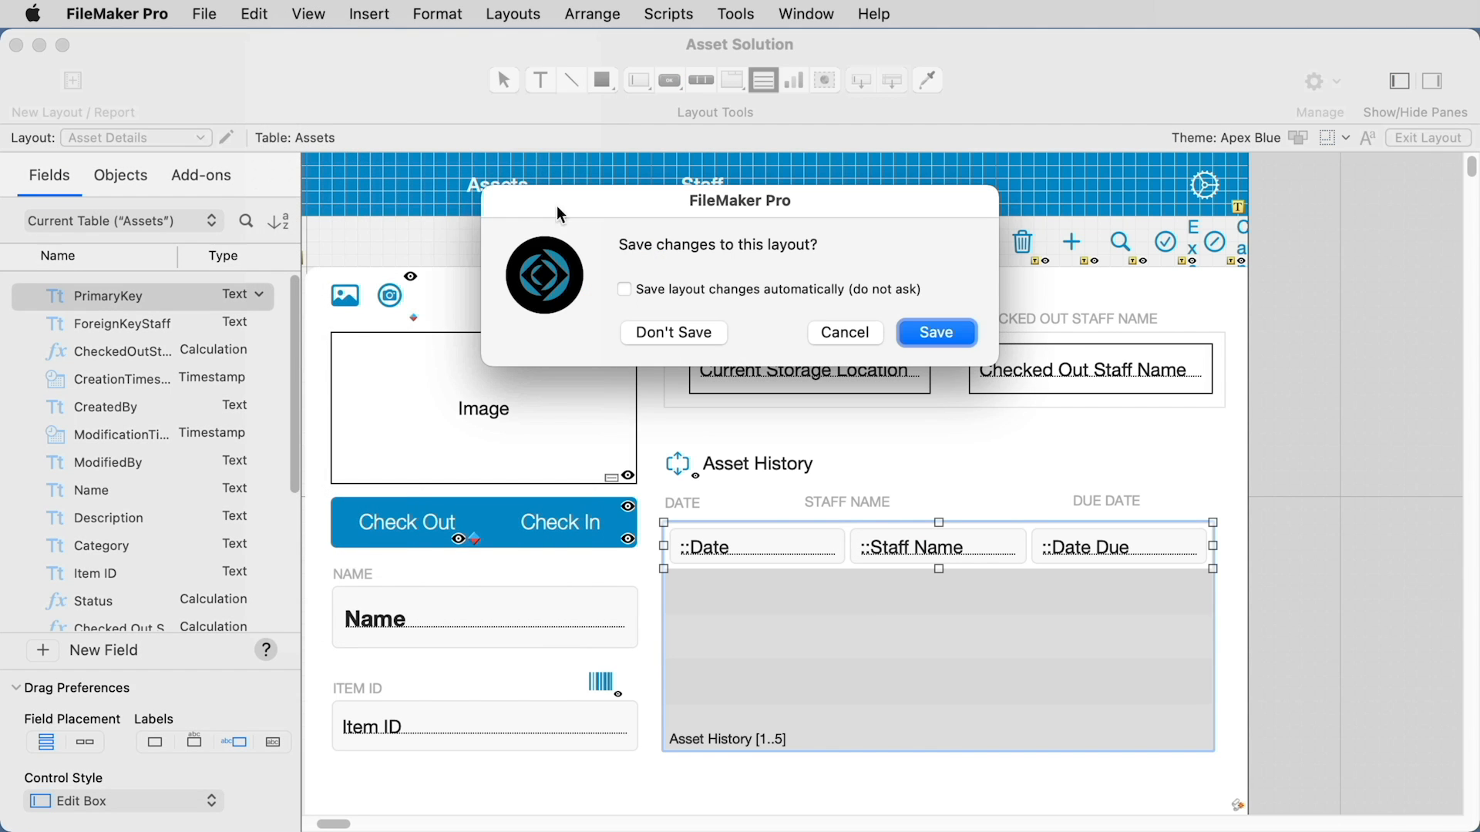
{"action": "left_click", "coordinate": [936, 333]}
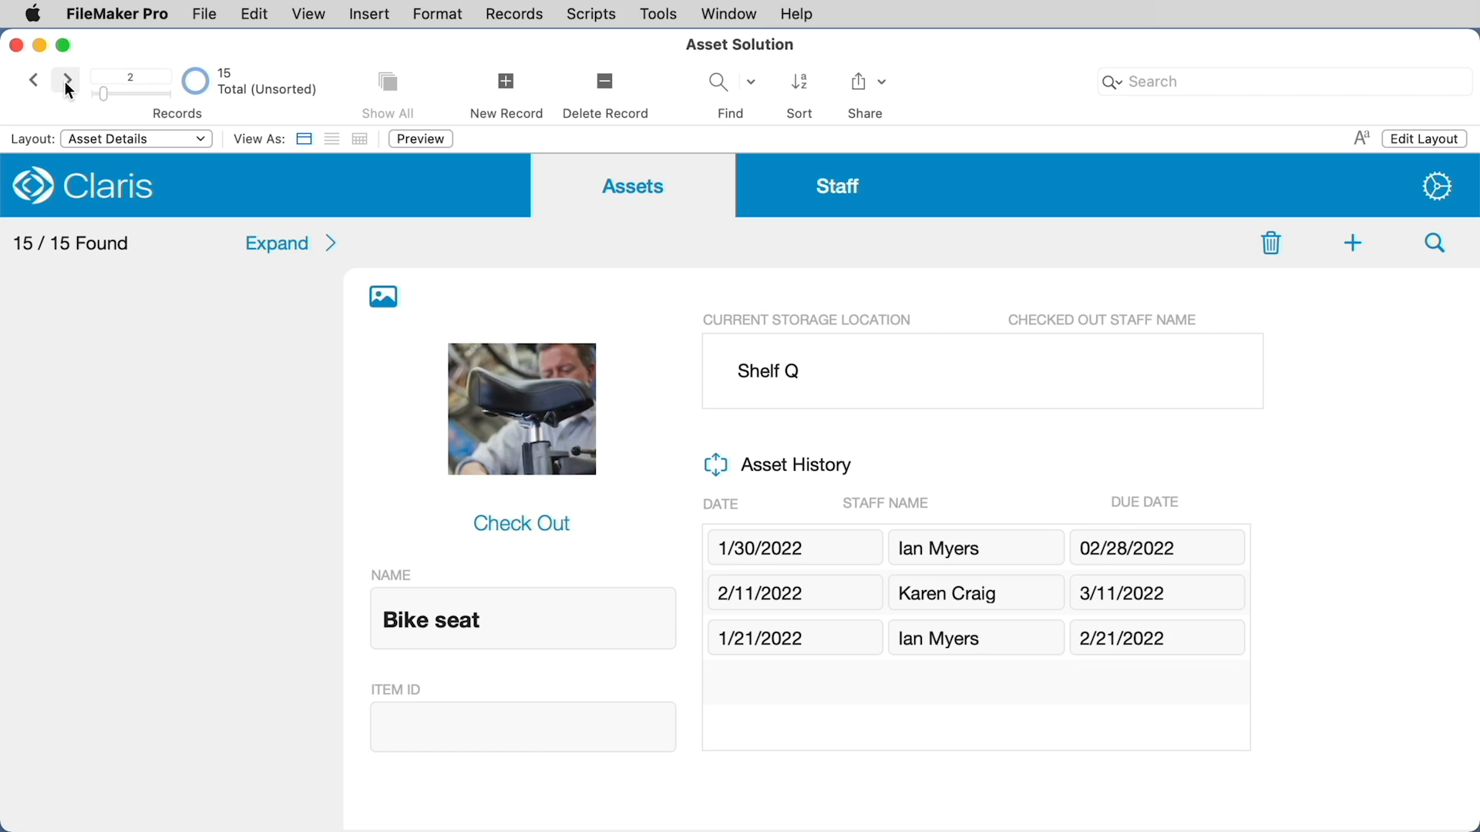
Create a HistoryCount calculation field defined as Count ( Asset History::PrimaryKey )
{"action": "left_click", "coordinate": [66, 79]}
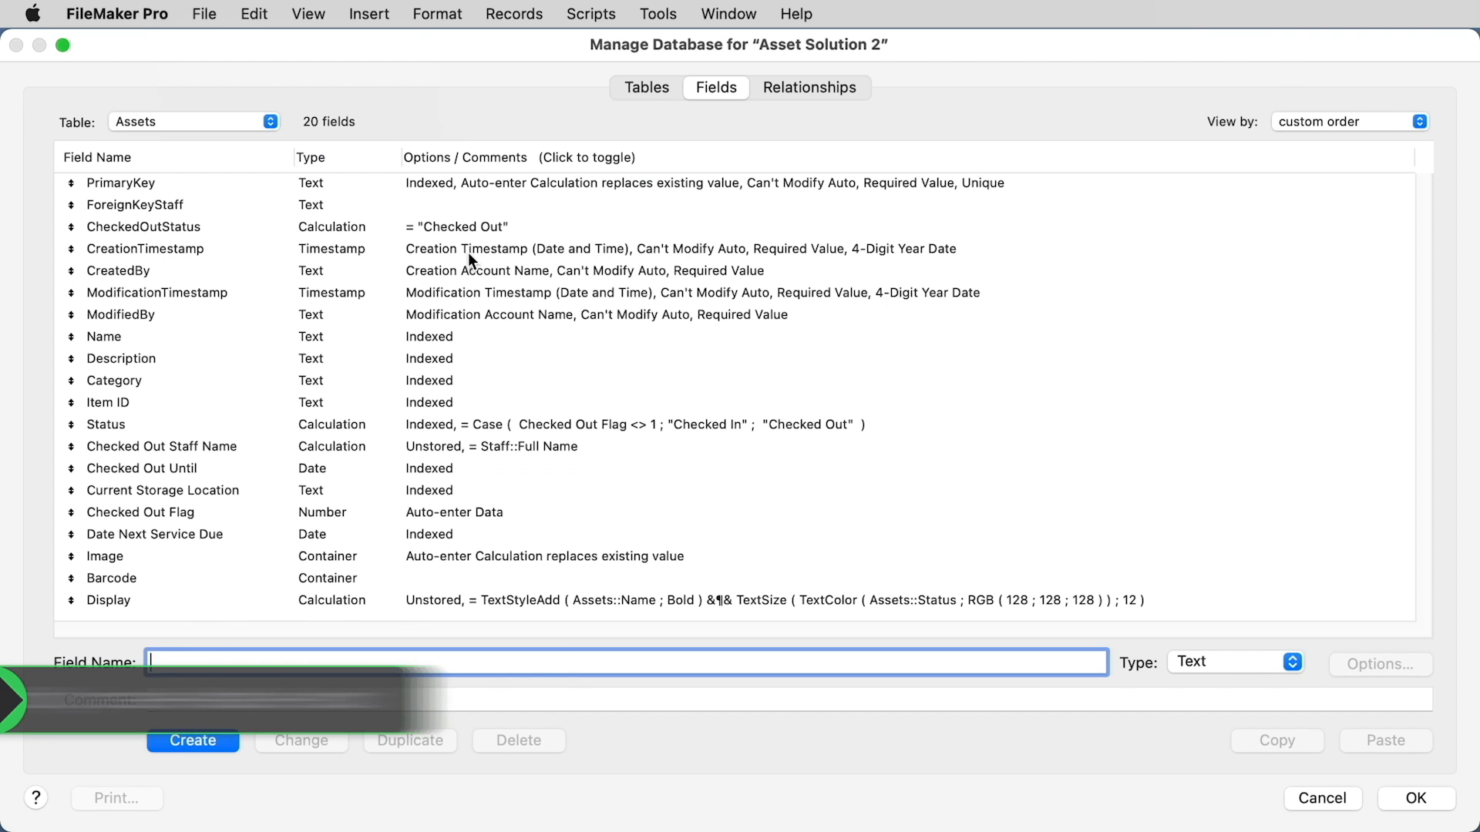
{"action": "type", "text": "HistoryCount"}
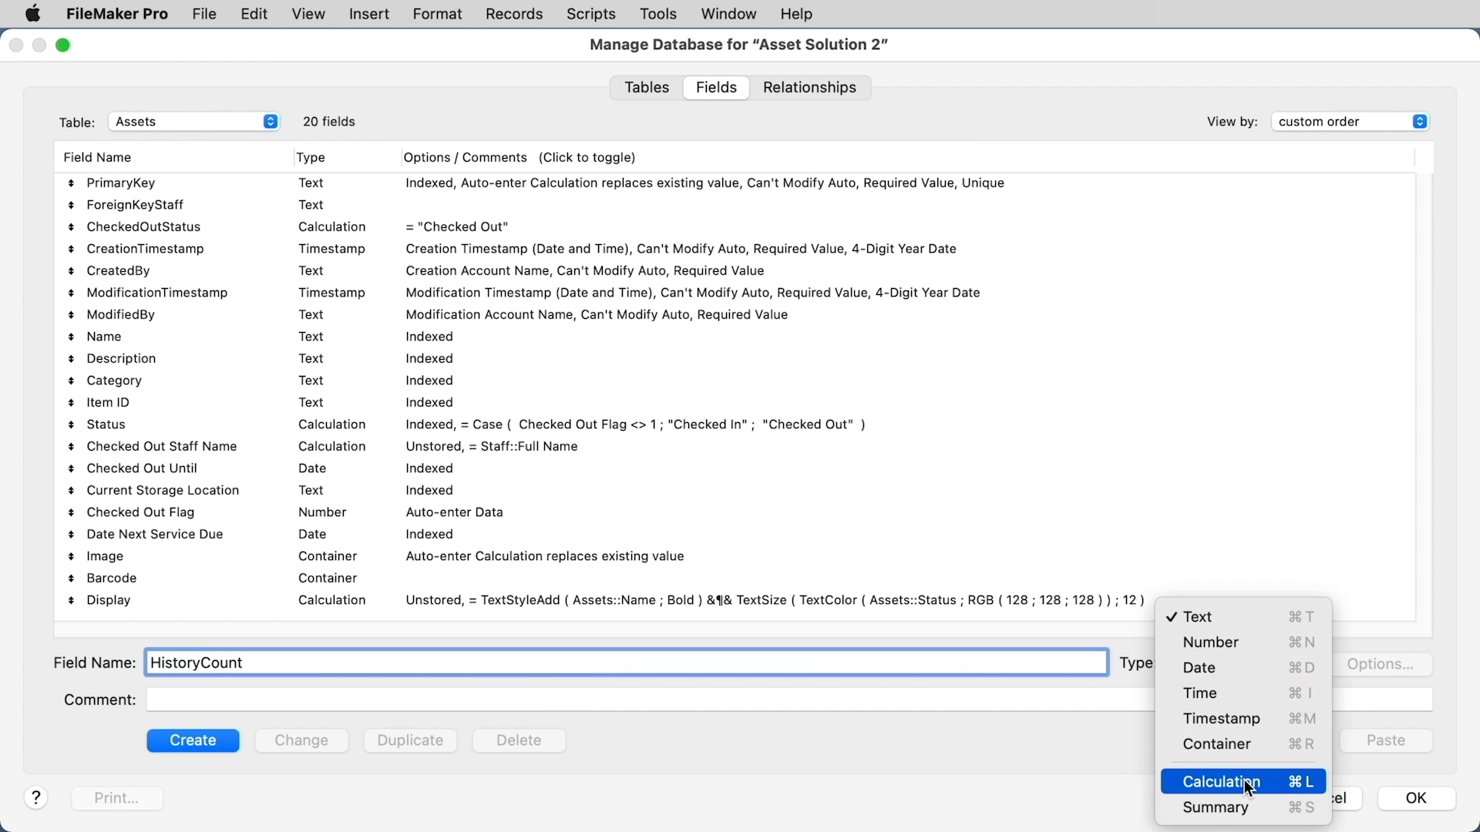
{"action": "left_click", "coordinate": [1230, 781]}
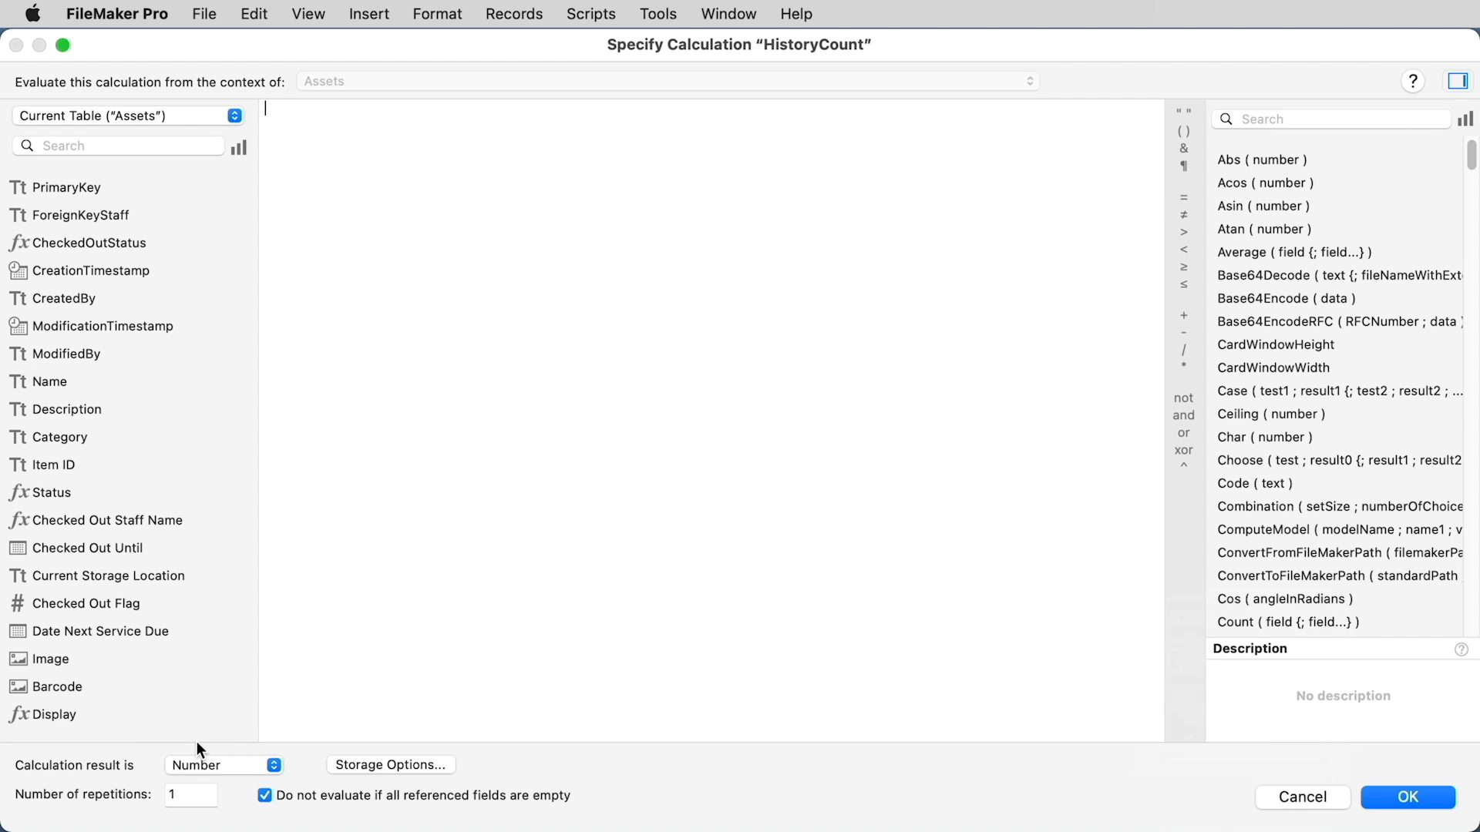
{"action": "type", "text": "cou"}
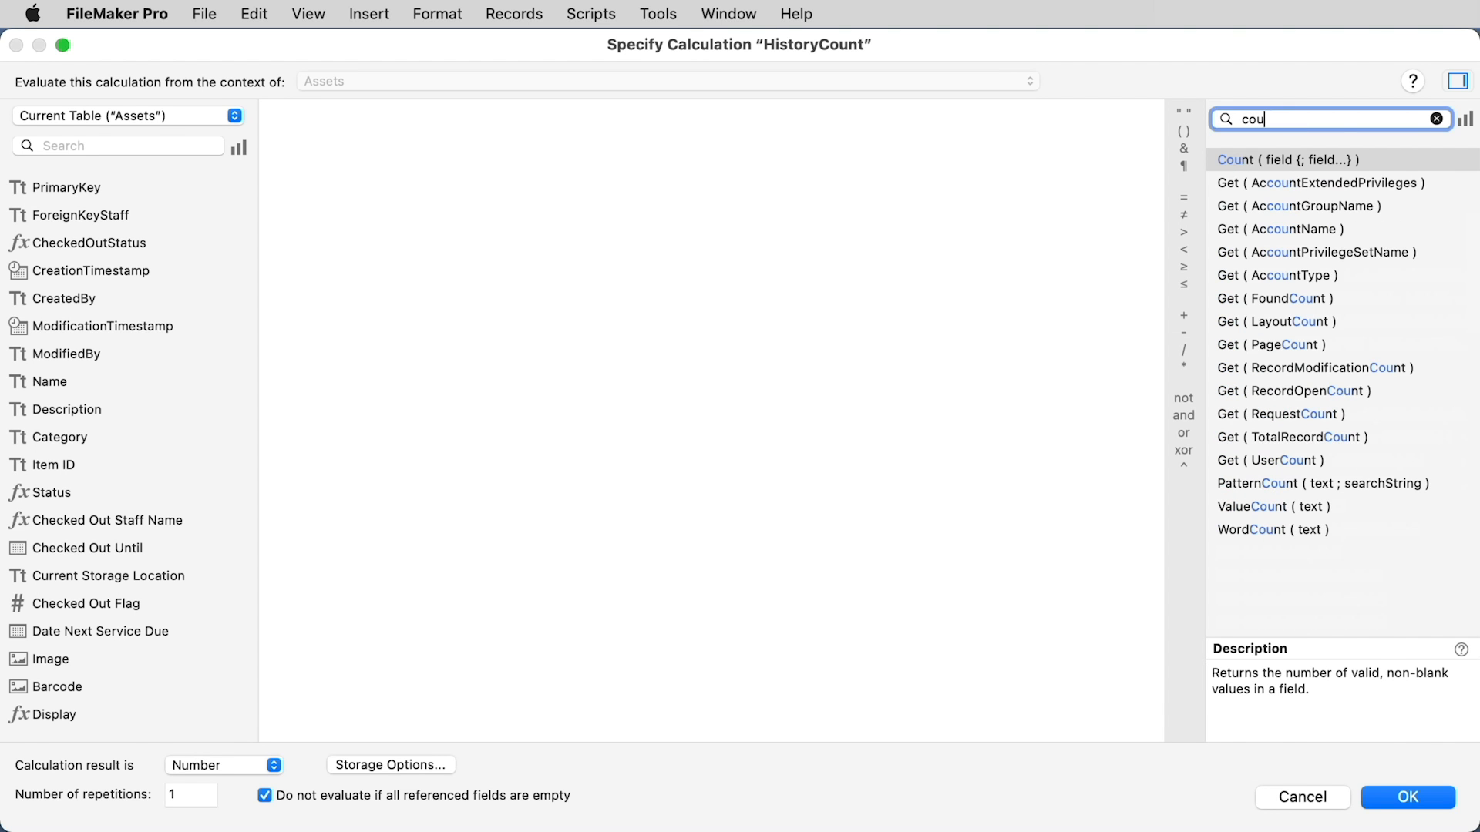
{"action": "left_click", "coordinate": [128, 116]}
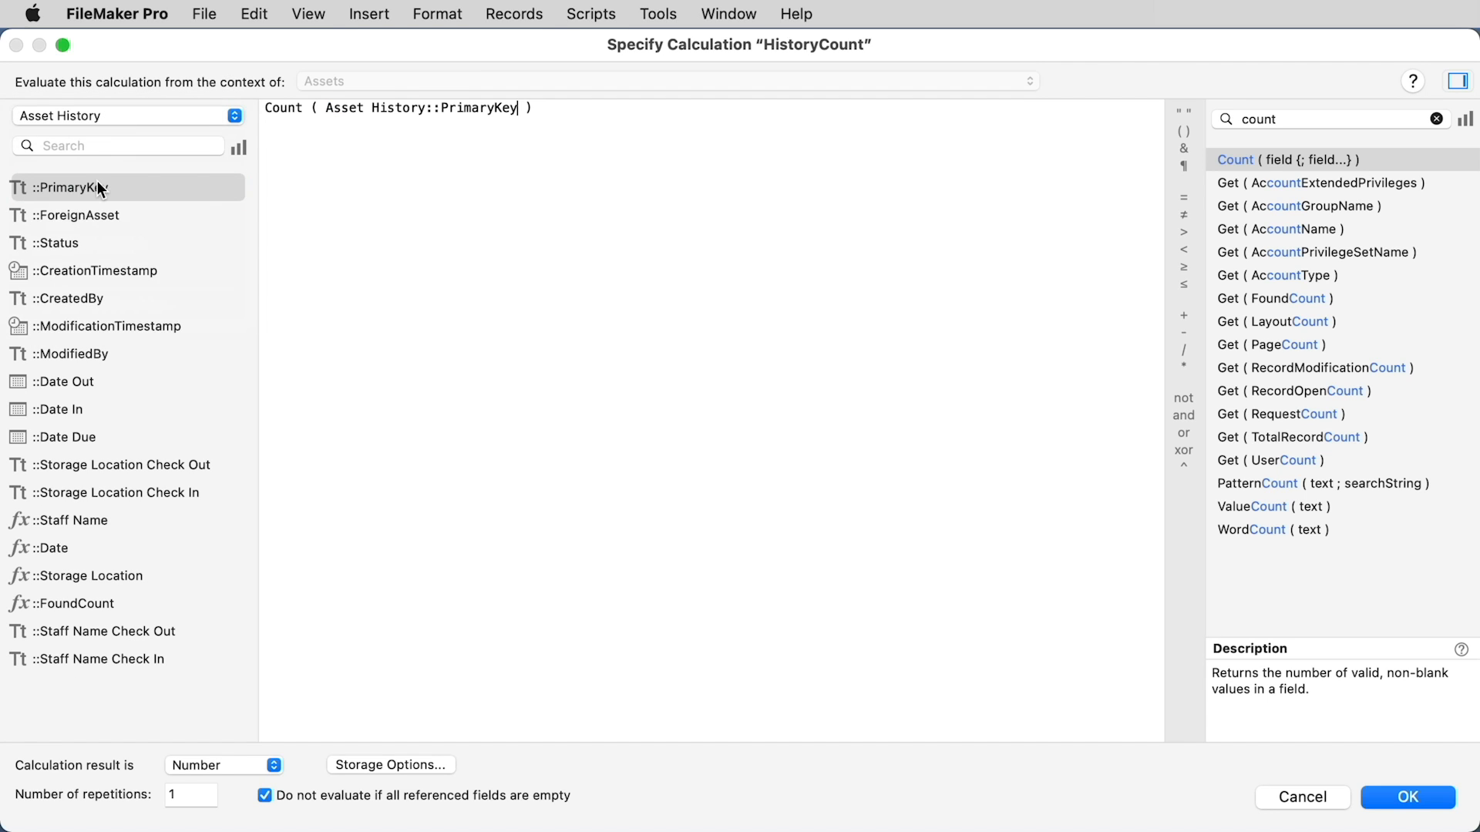
{"action": "mouse_move", "coordinate": [1259, 807]}
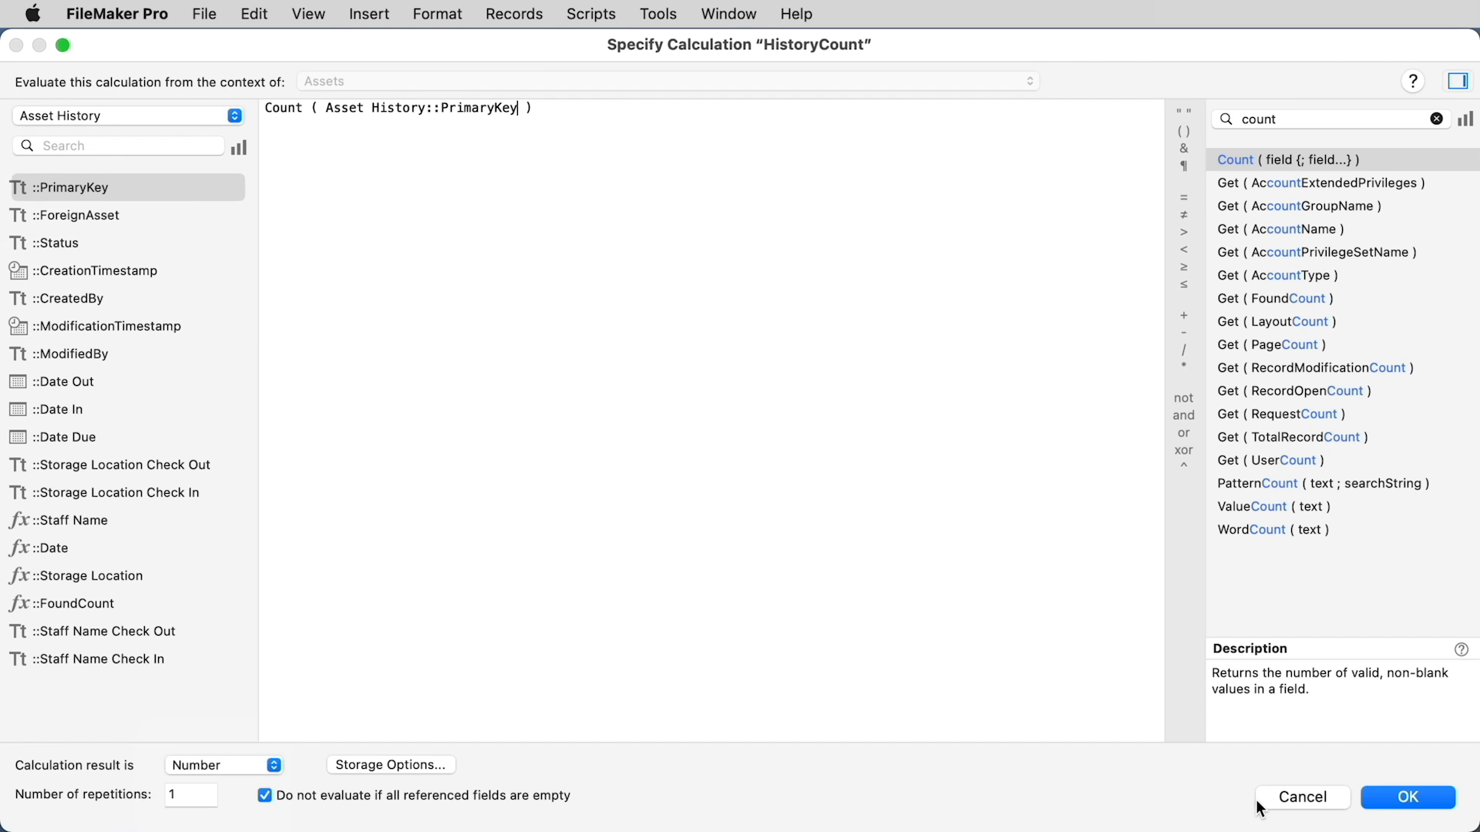
{"action": "left_click", "coordinate": [1408, 797]}
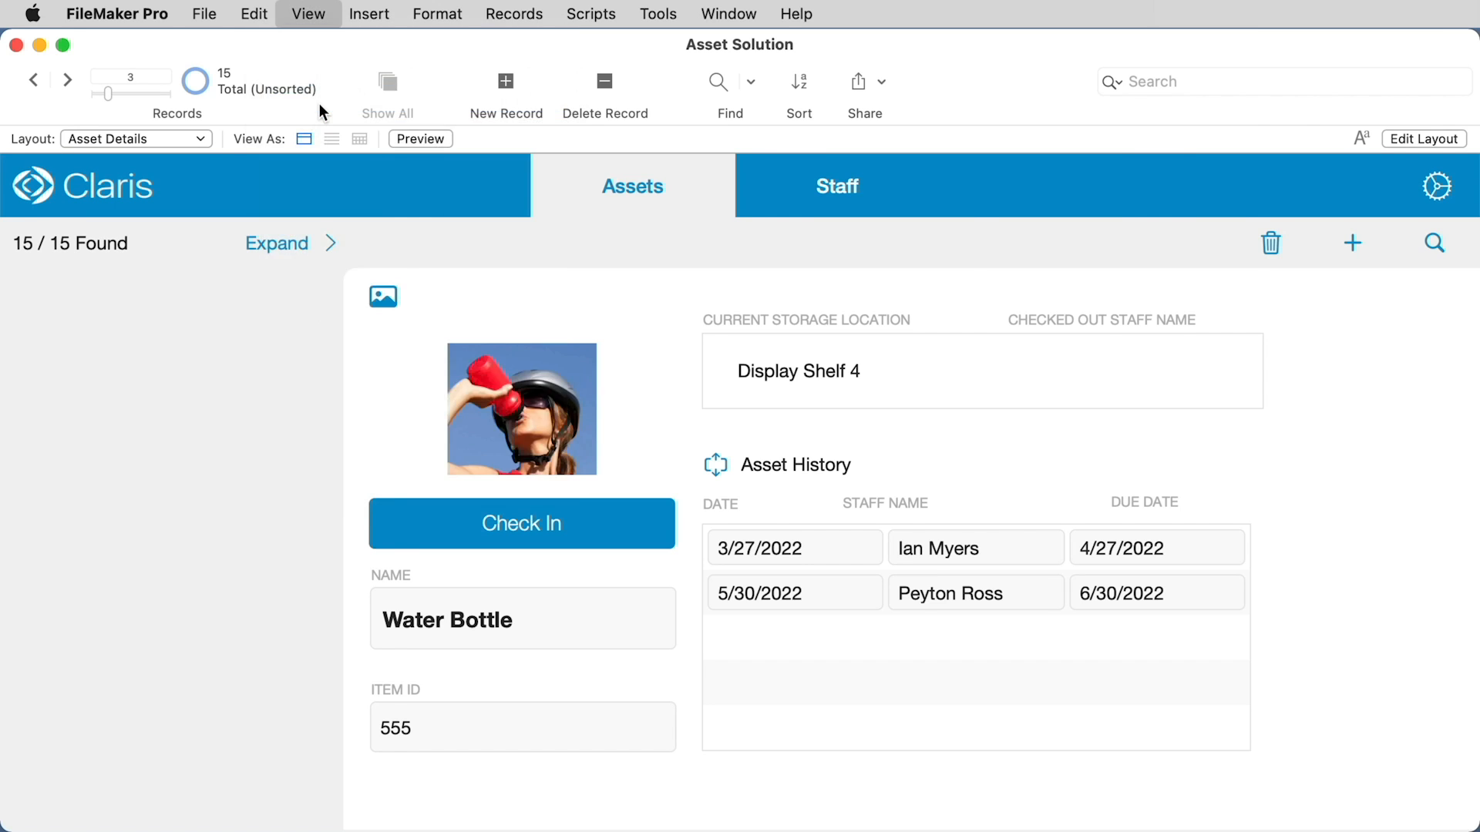
Place HistoryCount on the Asset Details layout and save the layout
{"action": "left_click", "coordinate": [1422, 139]}
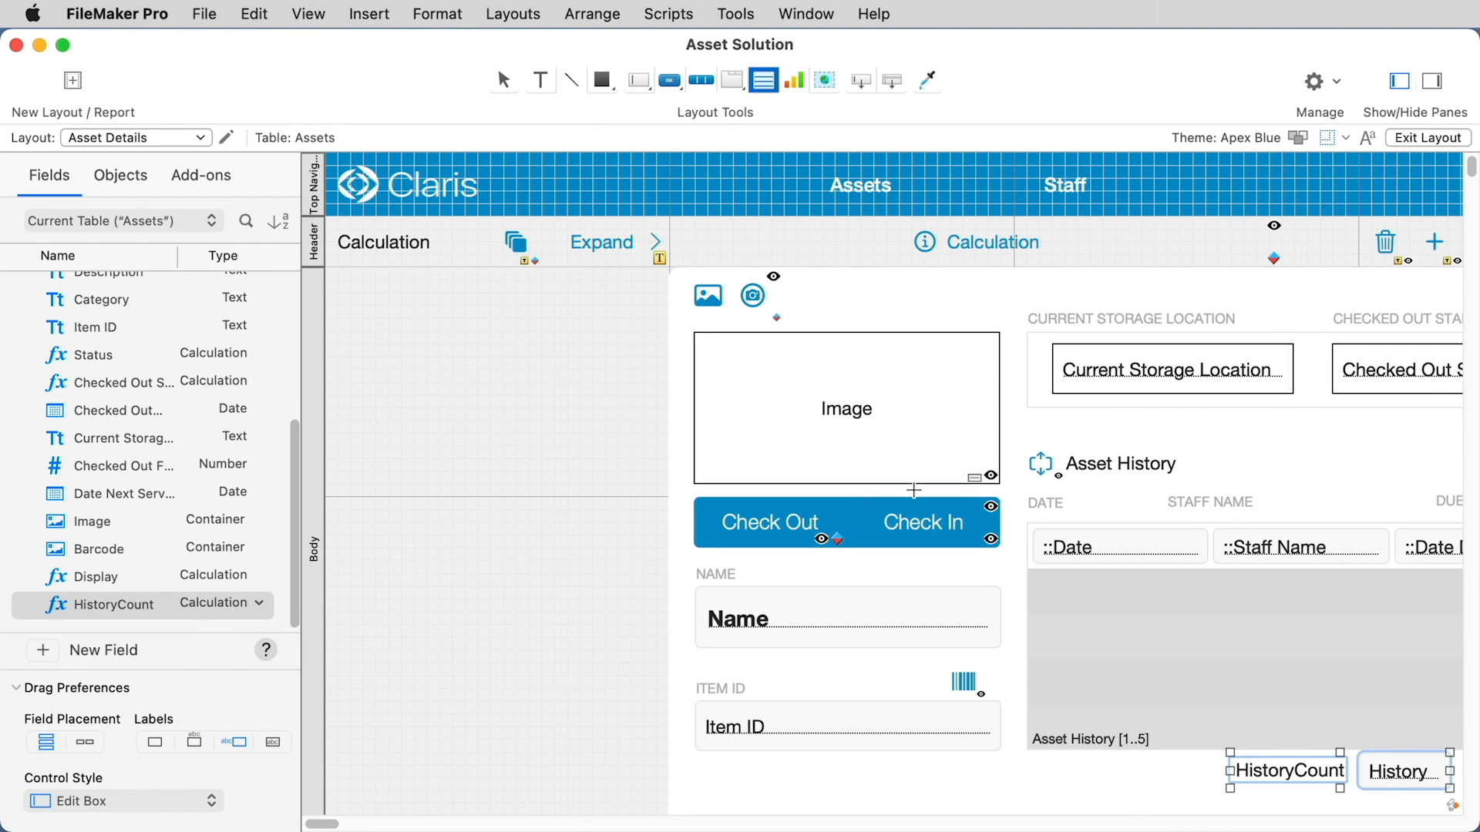
{"action": "left_click", "coordinate": [1425, 137]}
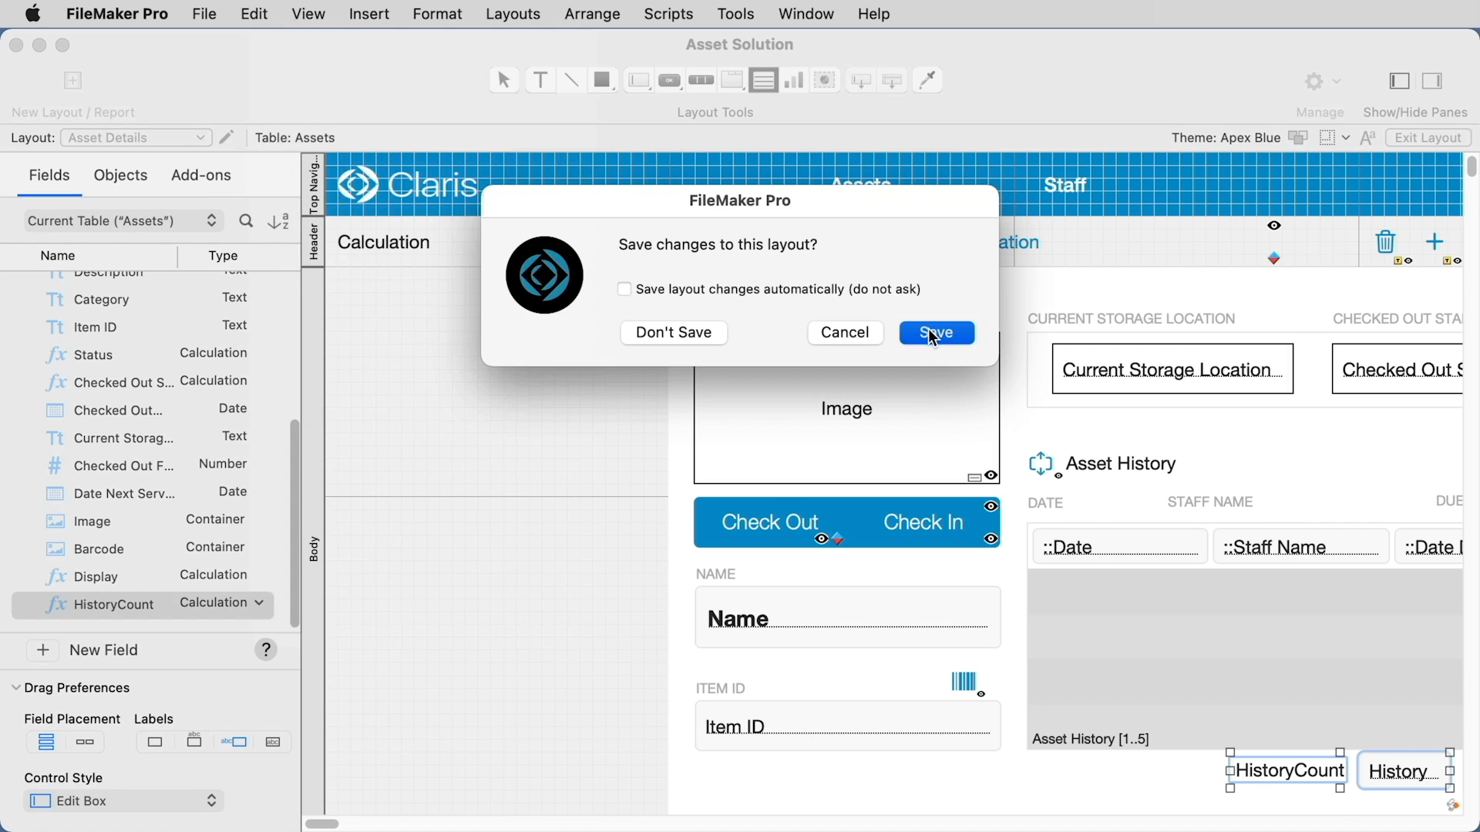
{"action": "left_click", "coordinate": [936, 333]}
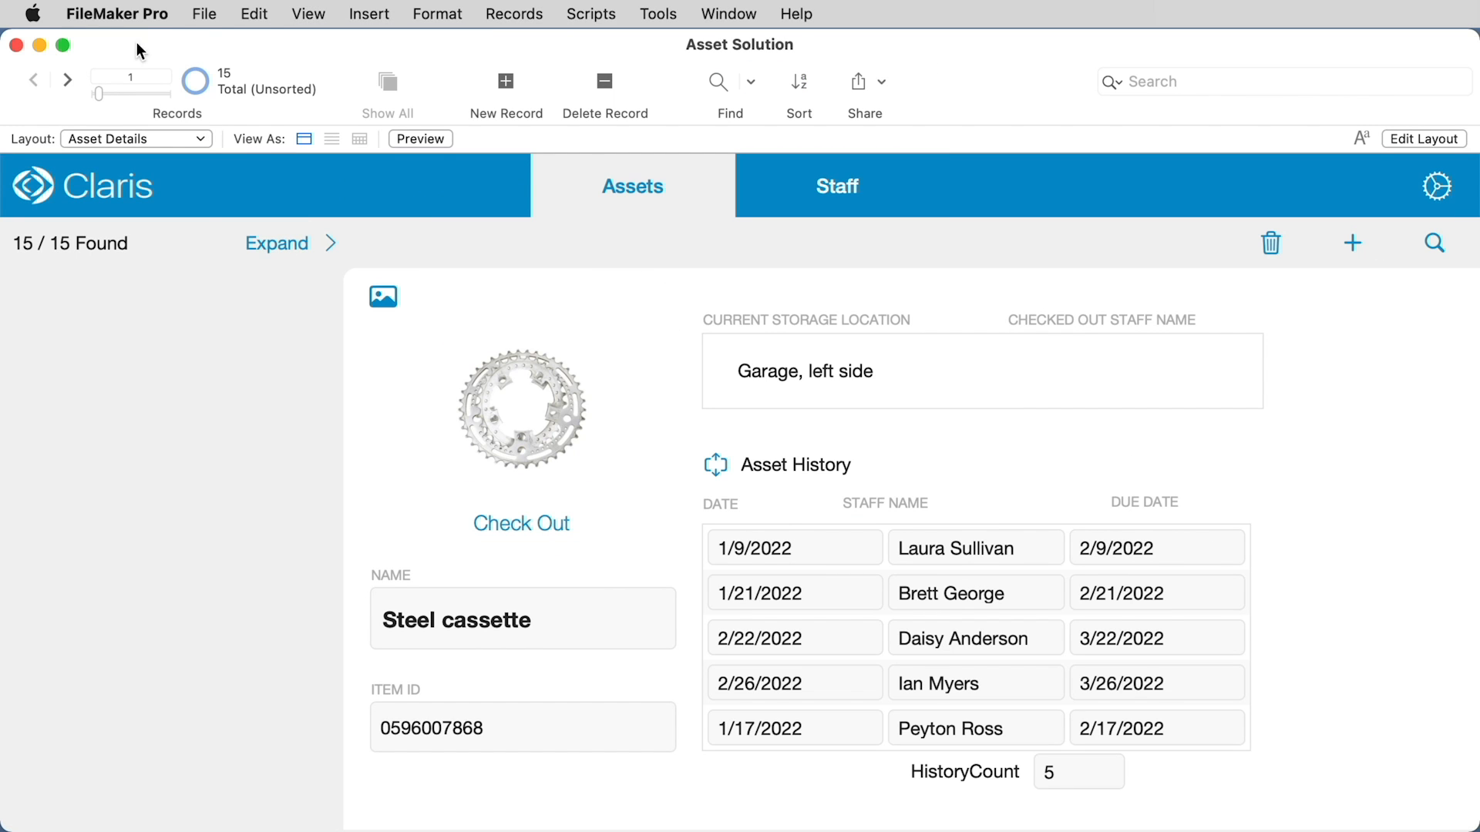
{"action": "left_click", "coordinate": [203, 14]}
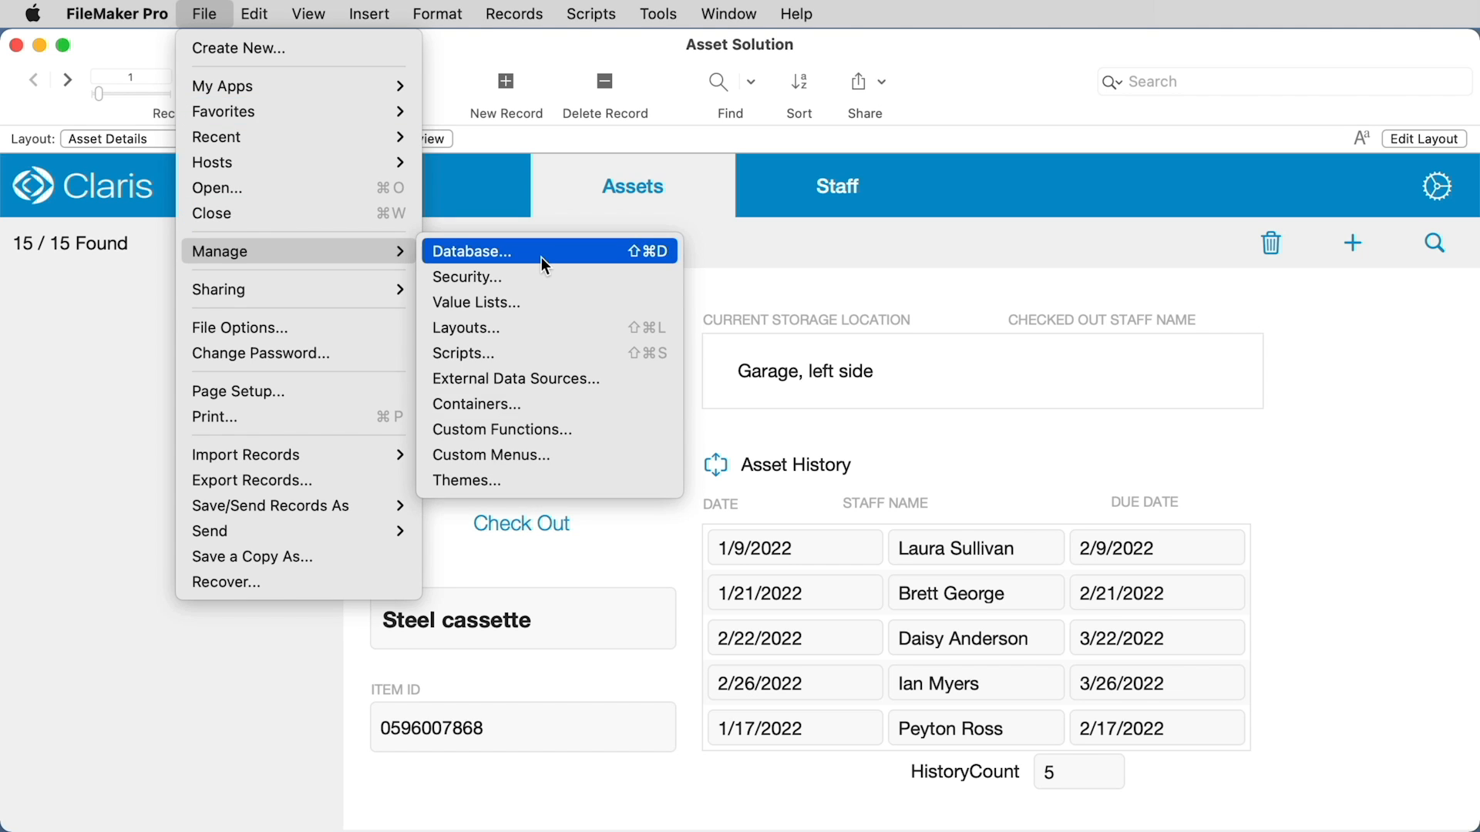
{"action": "left_click", "coordinate": [471, 251]}
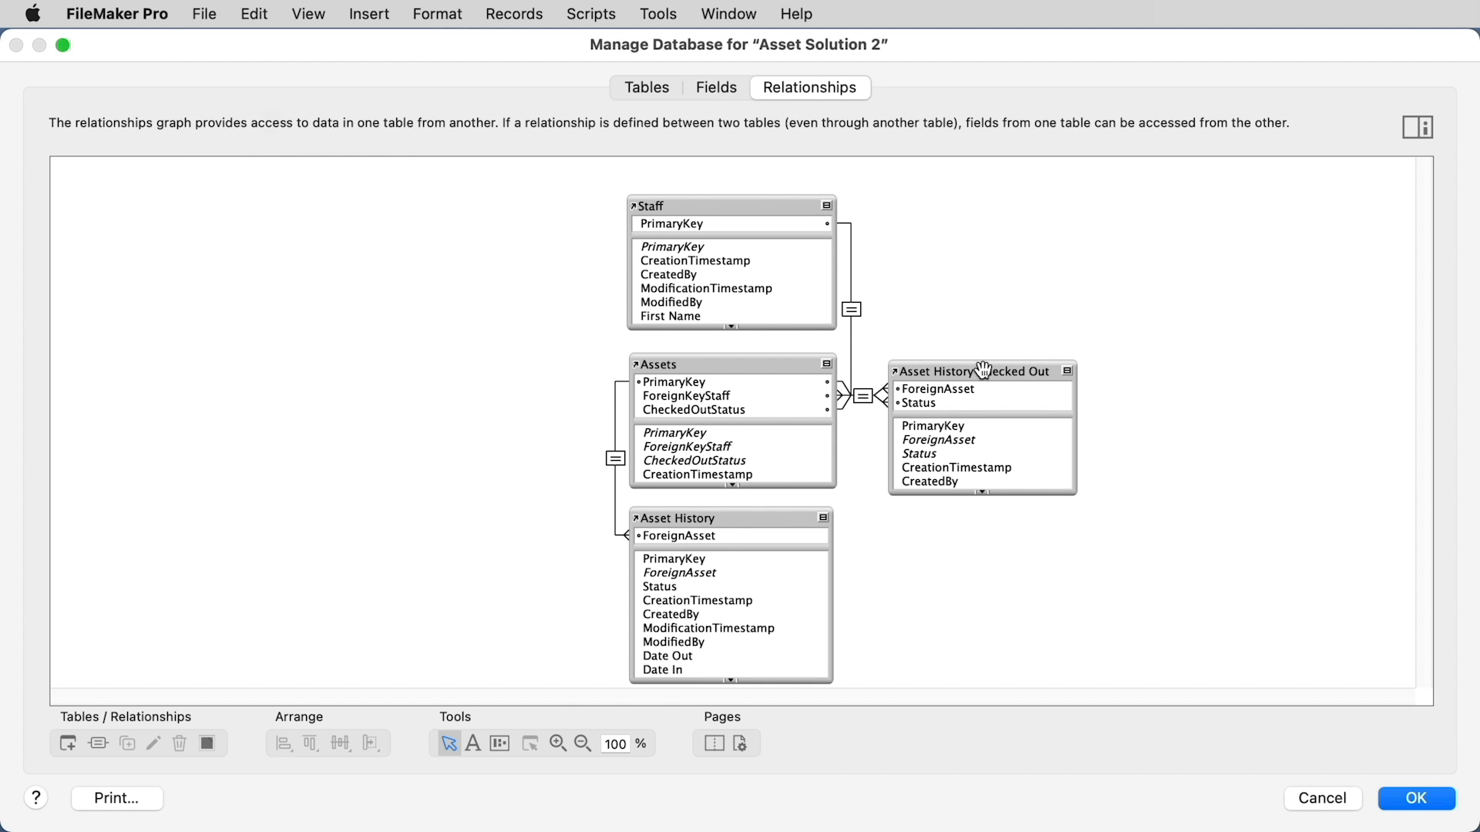
{"action": "left_click", "coordinate": [981, 372]}
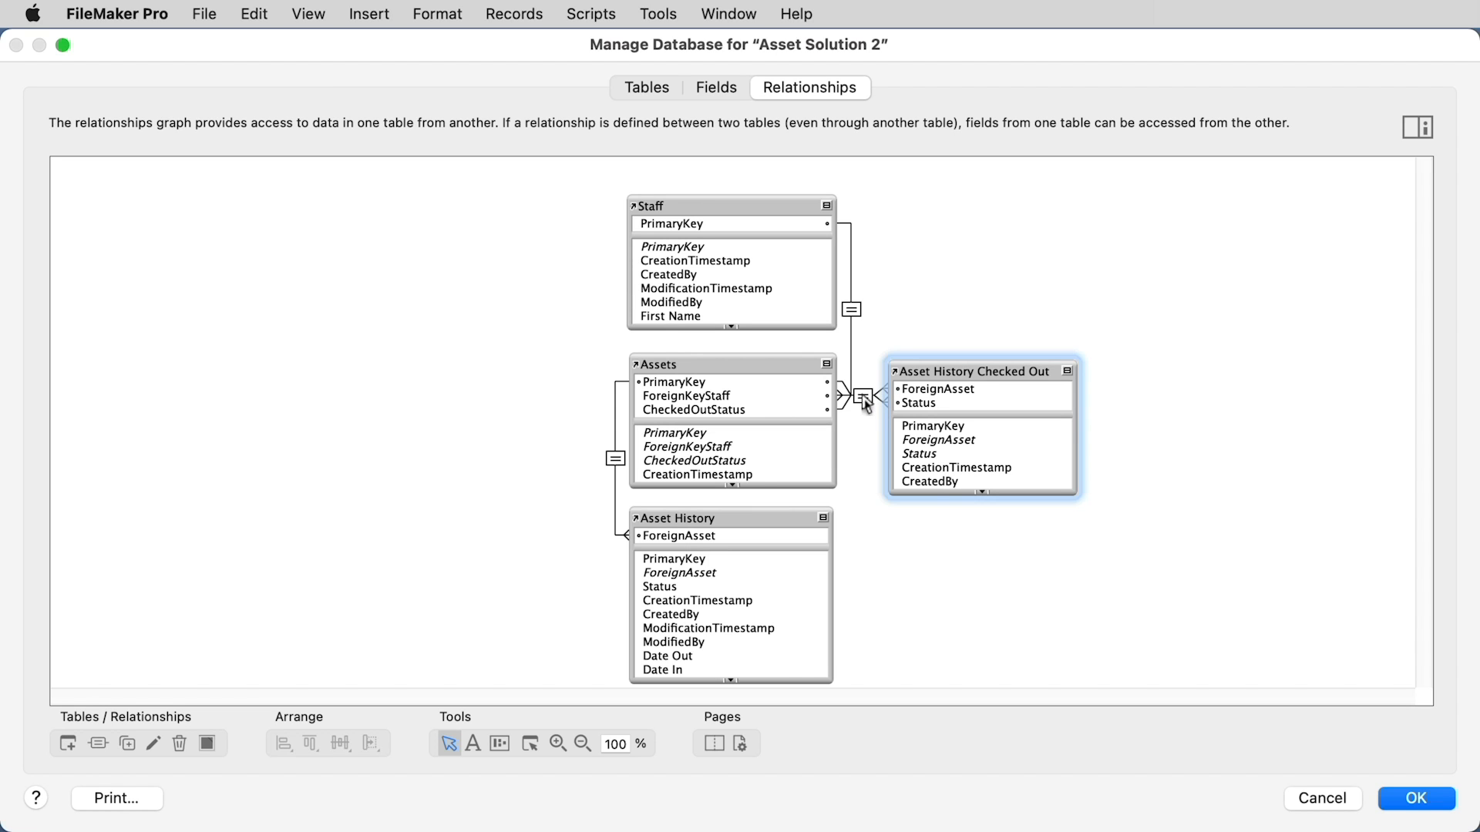
{"action": "double_click", "coordinate": [860, 395]}
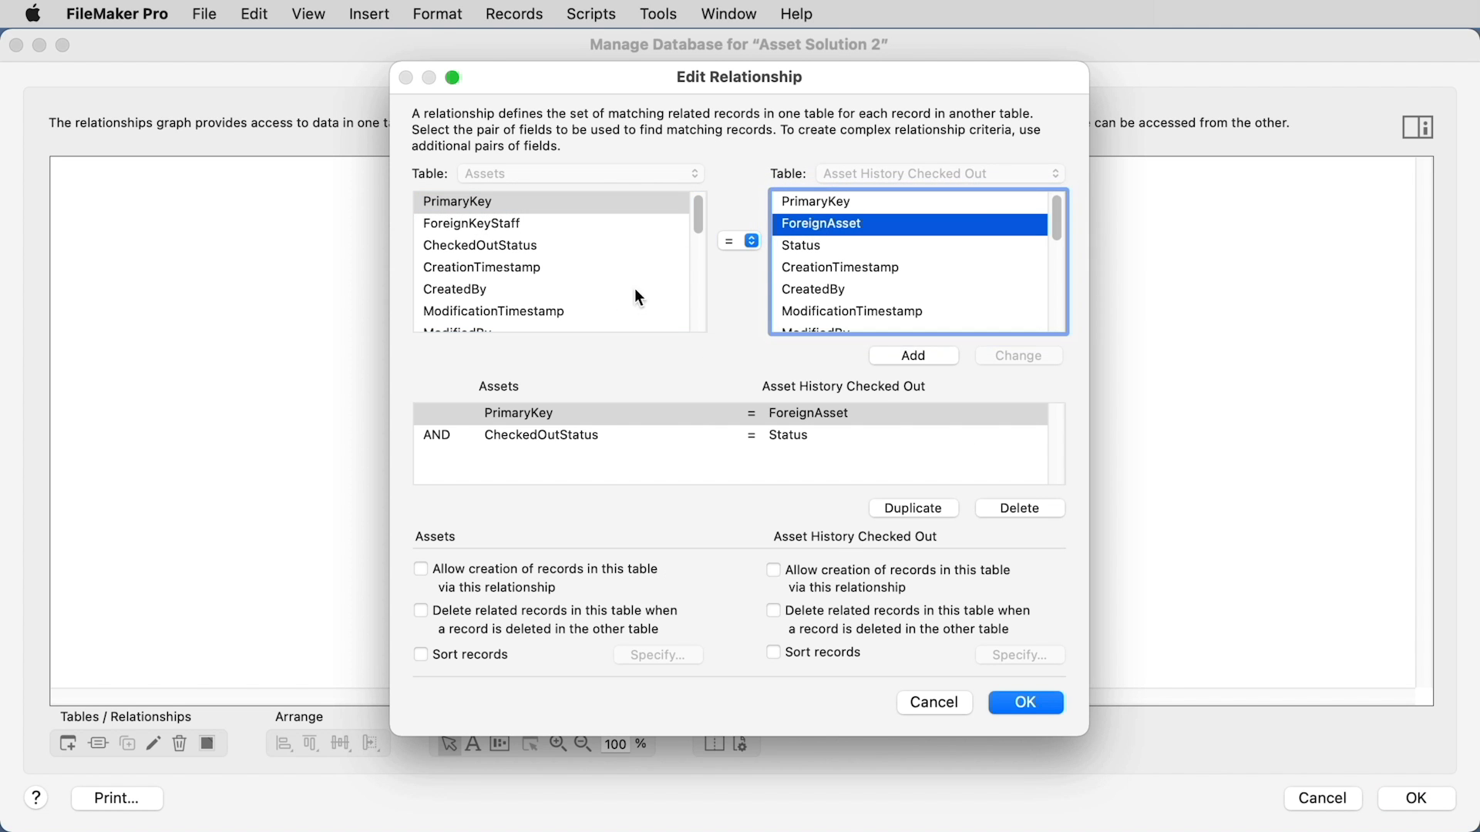
{"action": "left_click", "coordinate": [541, 435]}
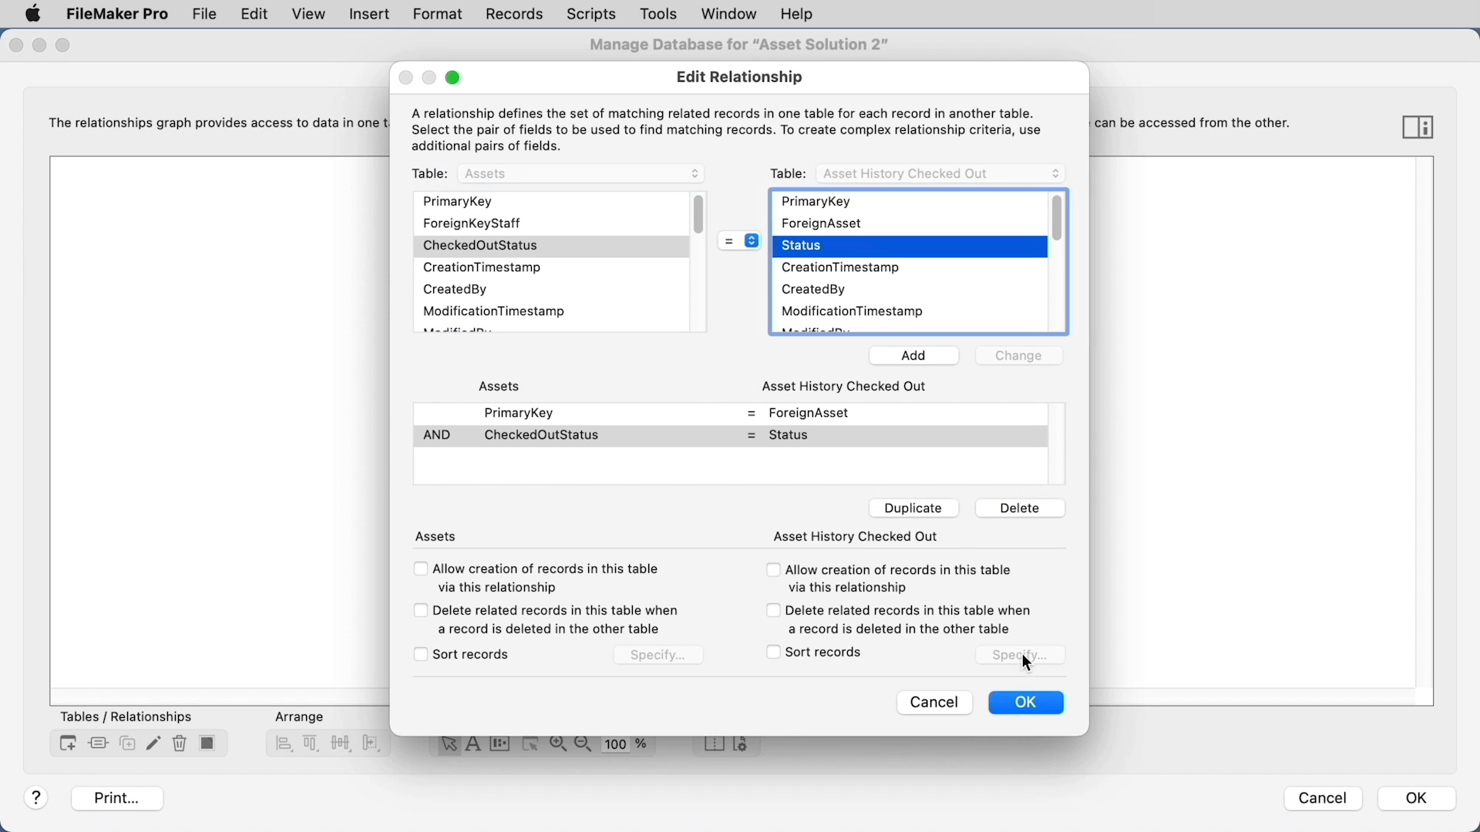
{"action": "left_click", "coordinate": [1024, 703]}
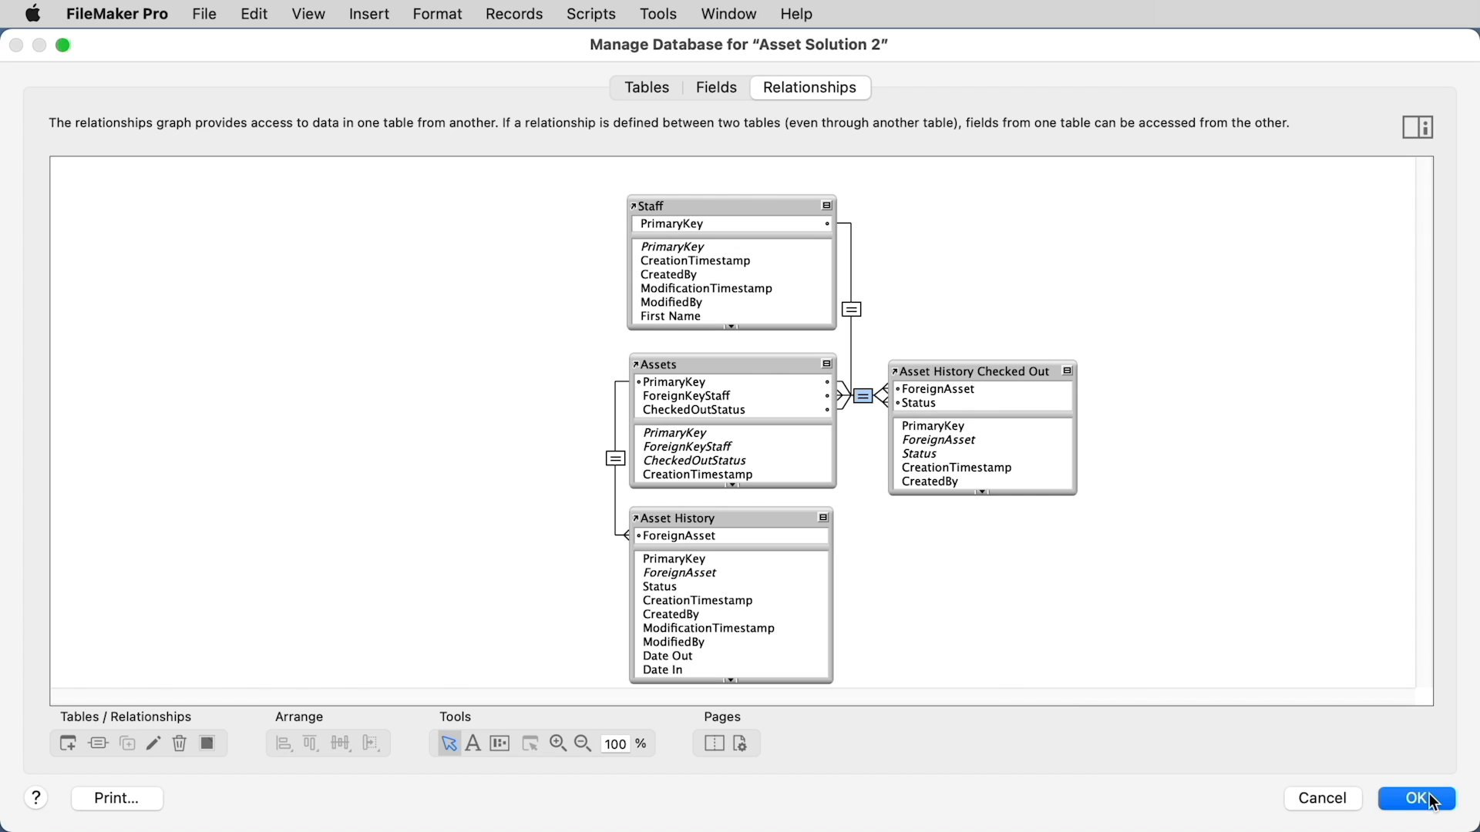
{"action": "left_click", "coordinate": [1415, 798]}
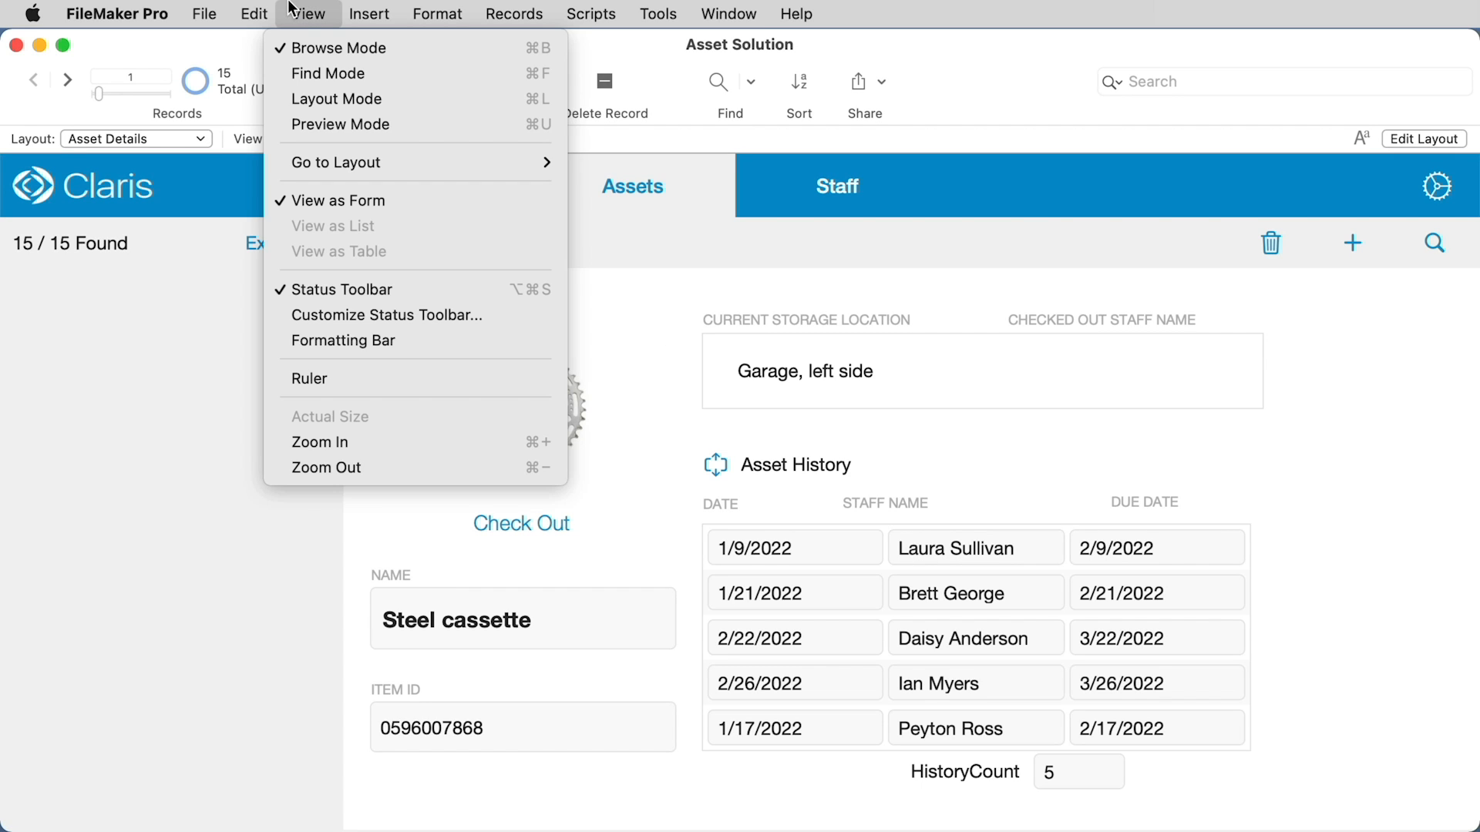
Set the portal to show records from Asset History Checked Out, save the layout and check the next record
{"action": "left_click", "coordinate": [334, 99]}
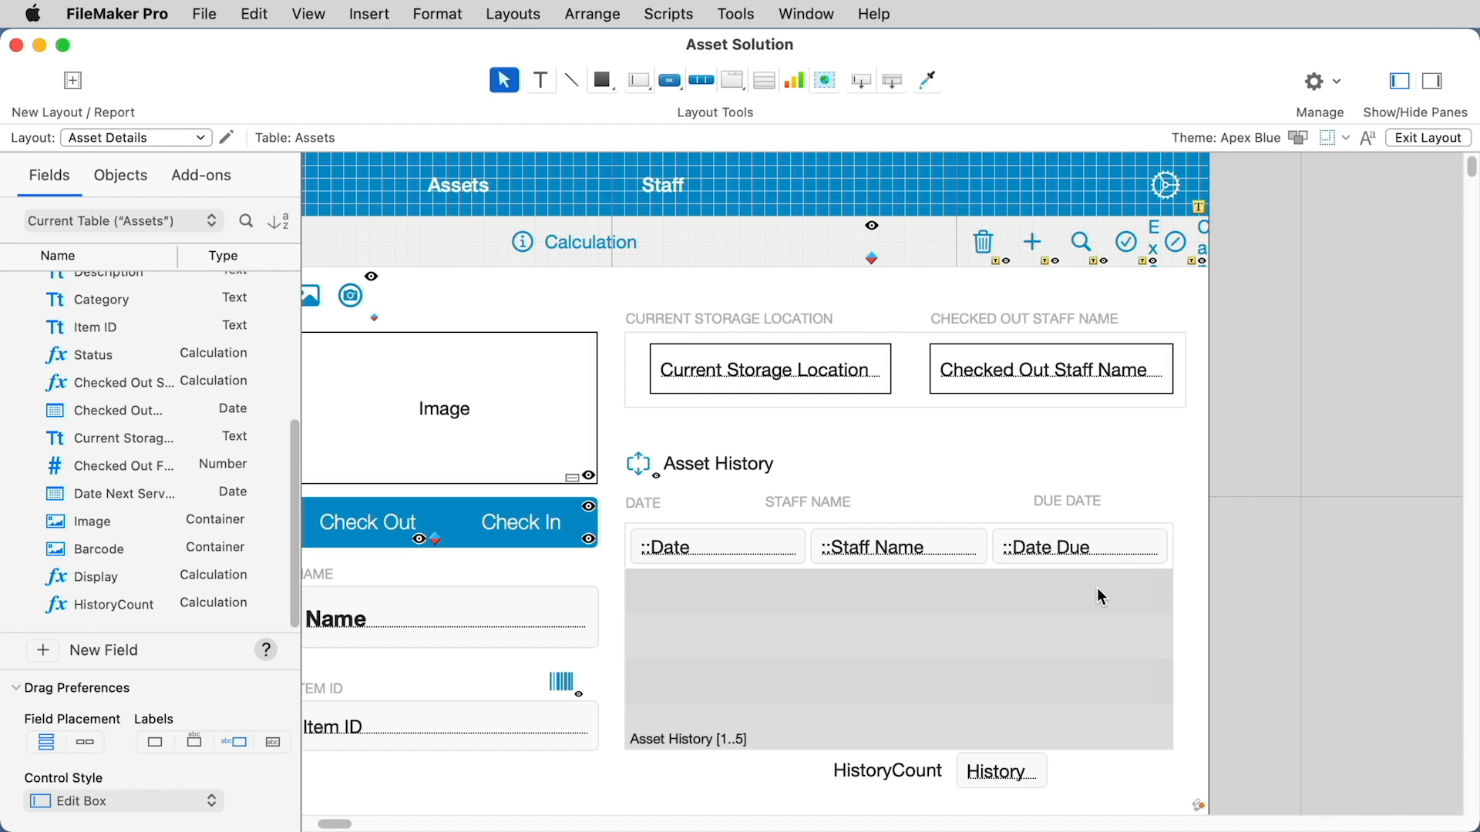
{"action": "double_click", "coordinate": [897, 641]}
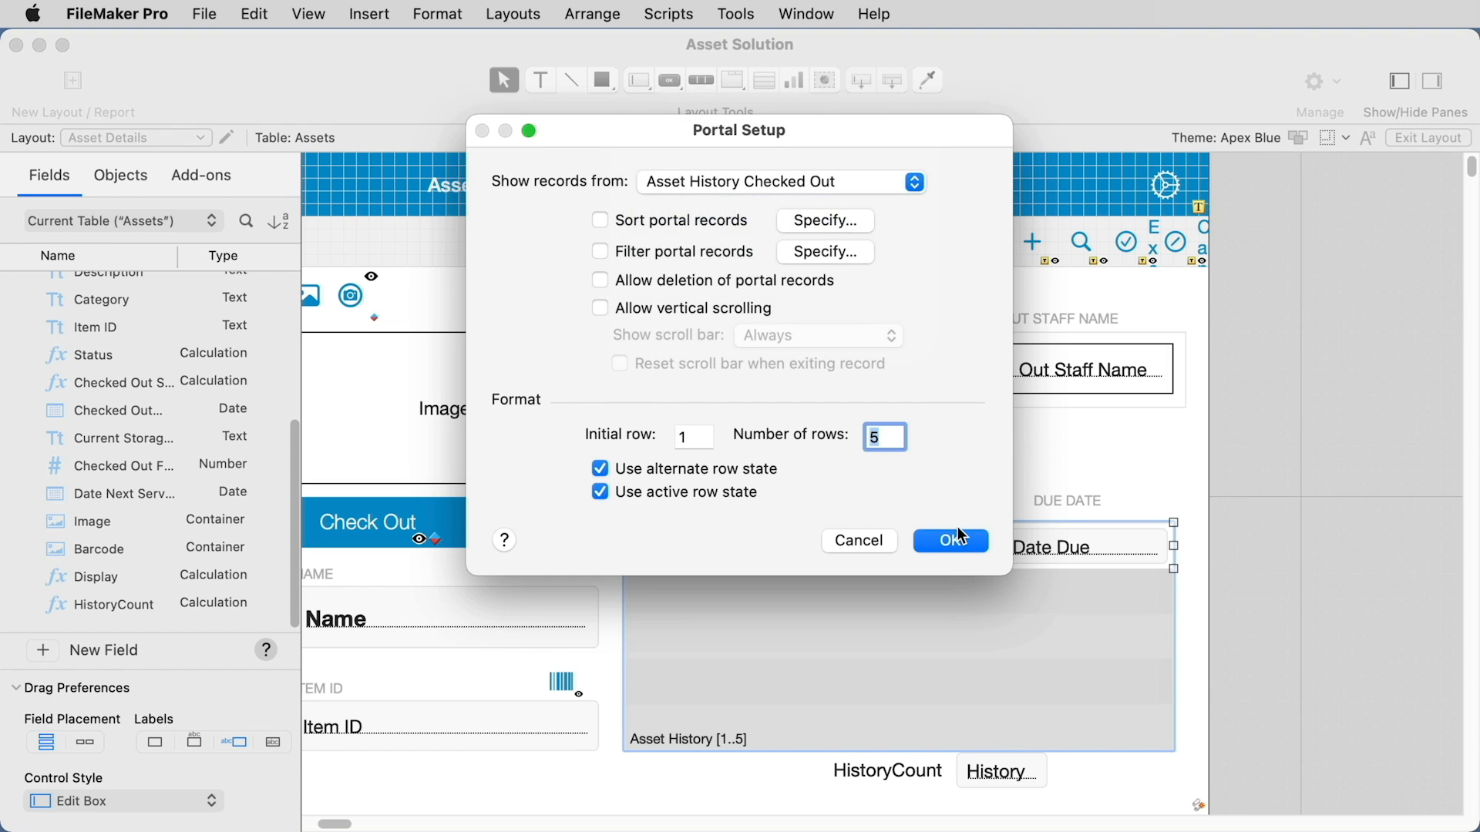
{"action": "left_click", "coordinate": [950, 540]}
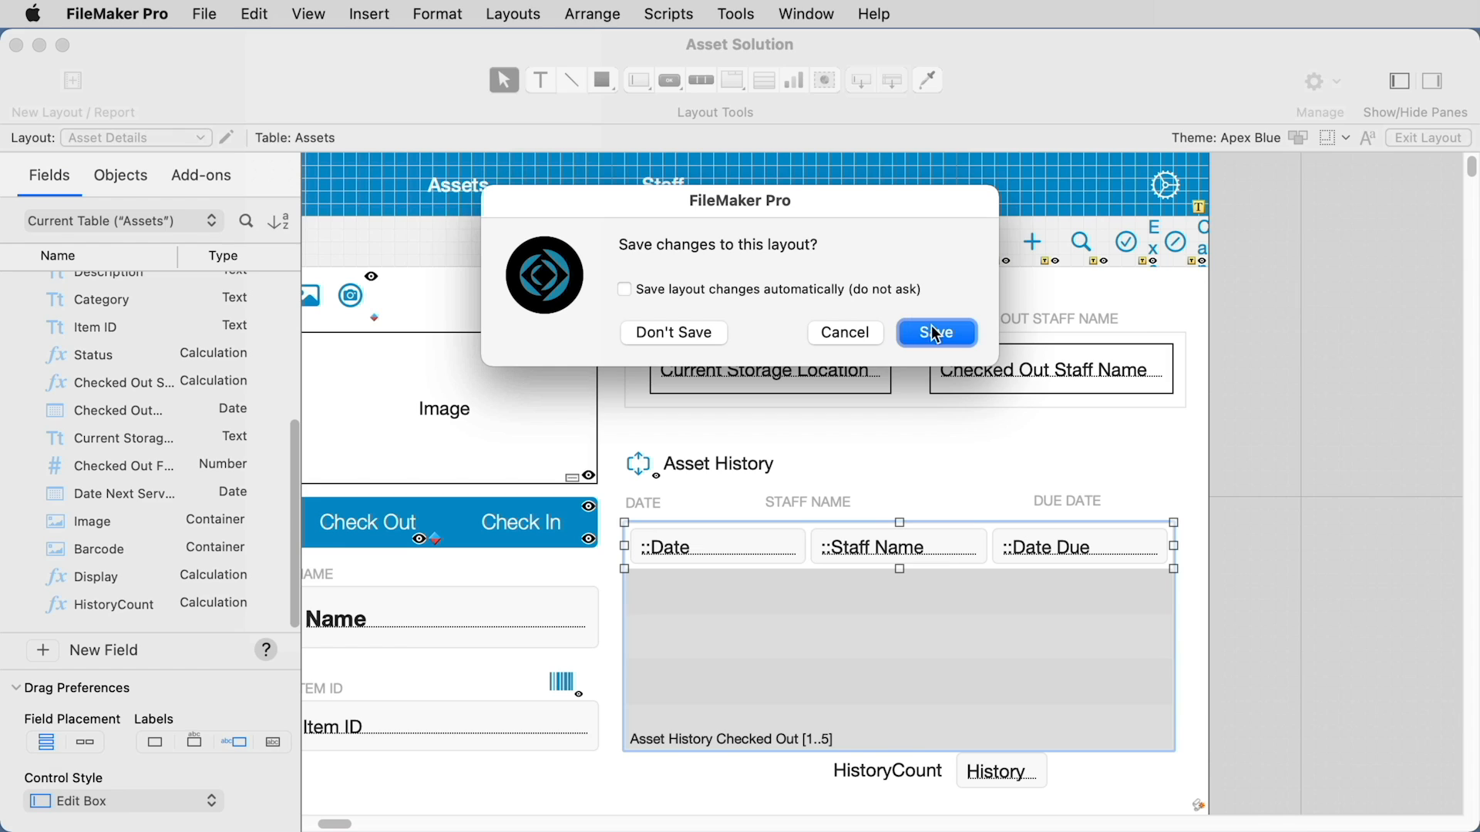
{"action": "left_click", "coordinate": [936, 333]}
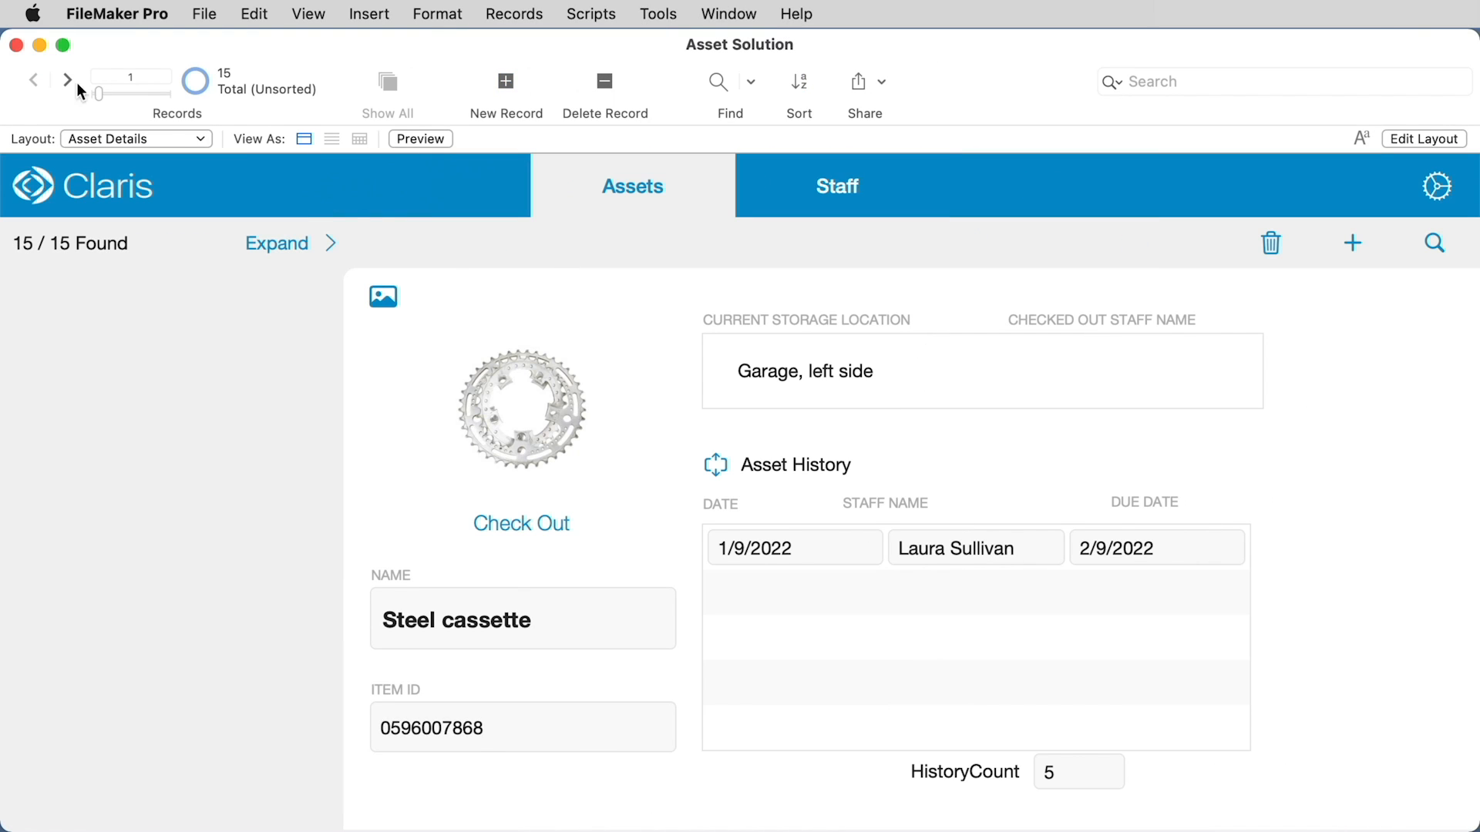
{"action": "left_click", "coordinate": [66, 78]}
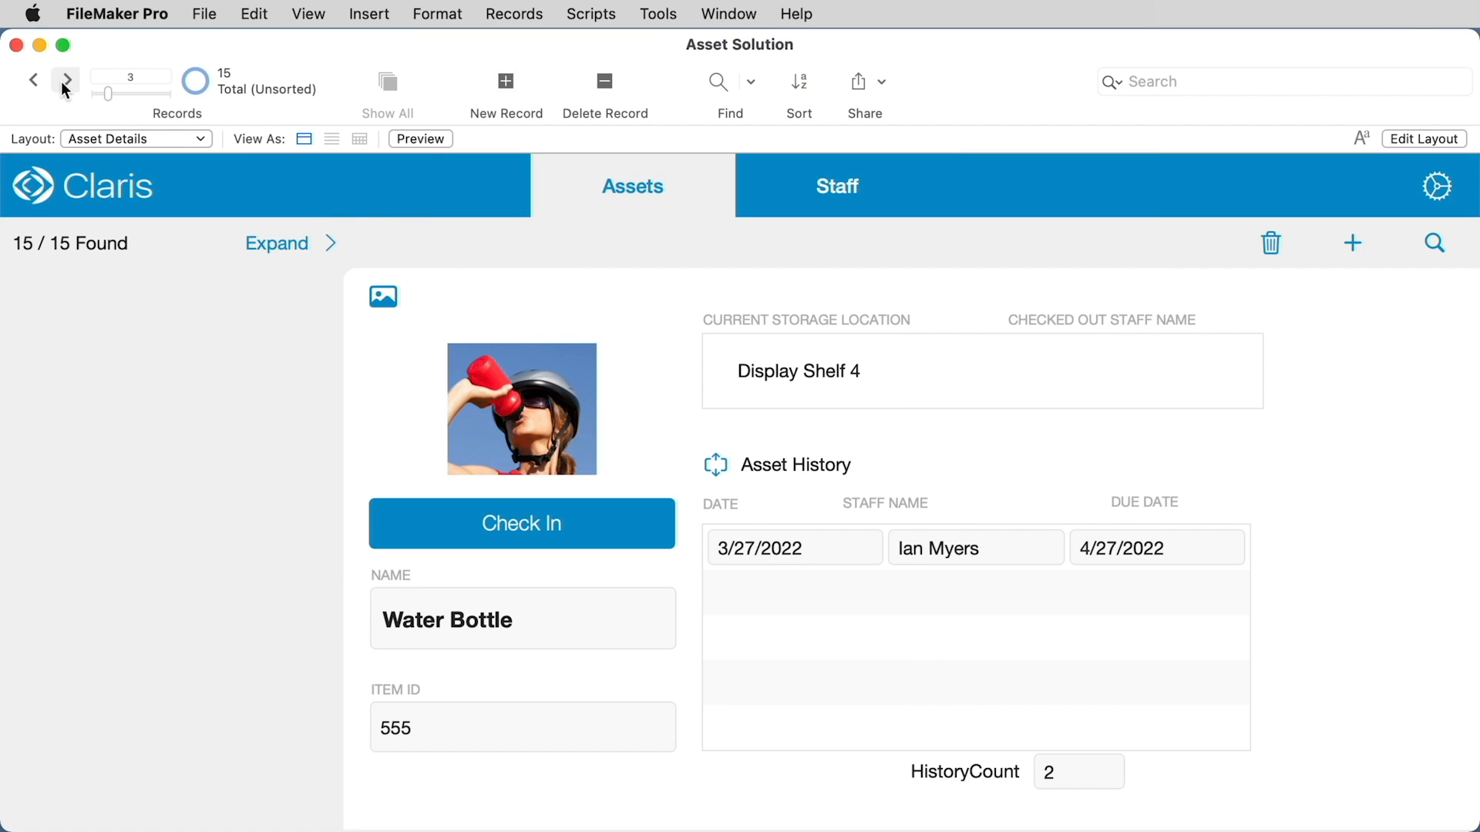